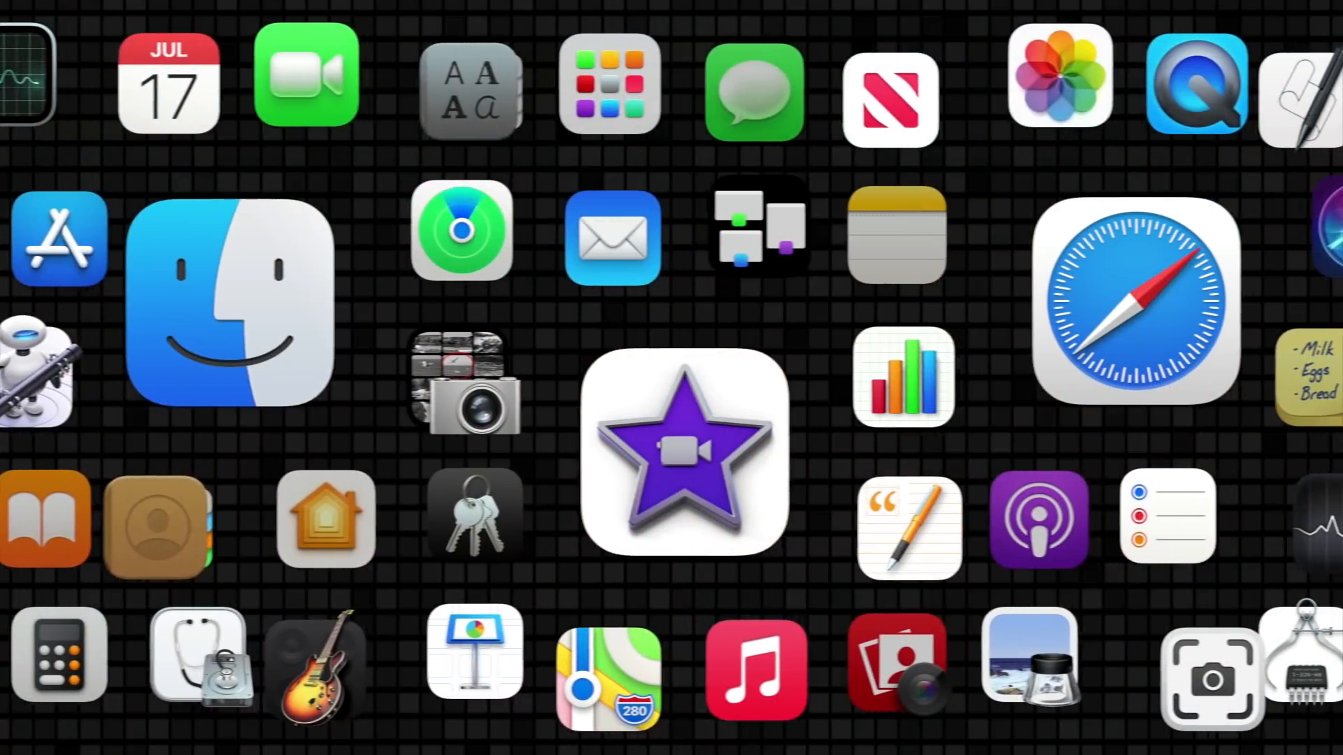
Show the All iCloud notes list with the 'Meeting: 10/4/2021' note open
click(896, 236)
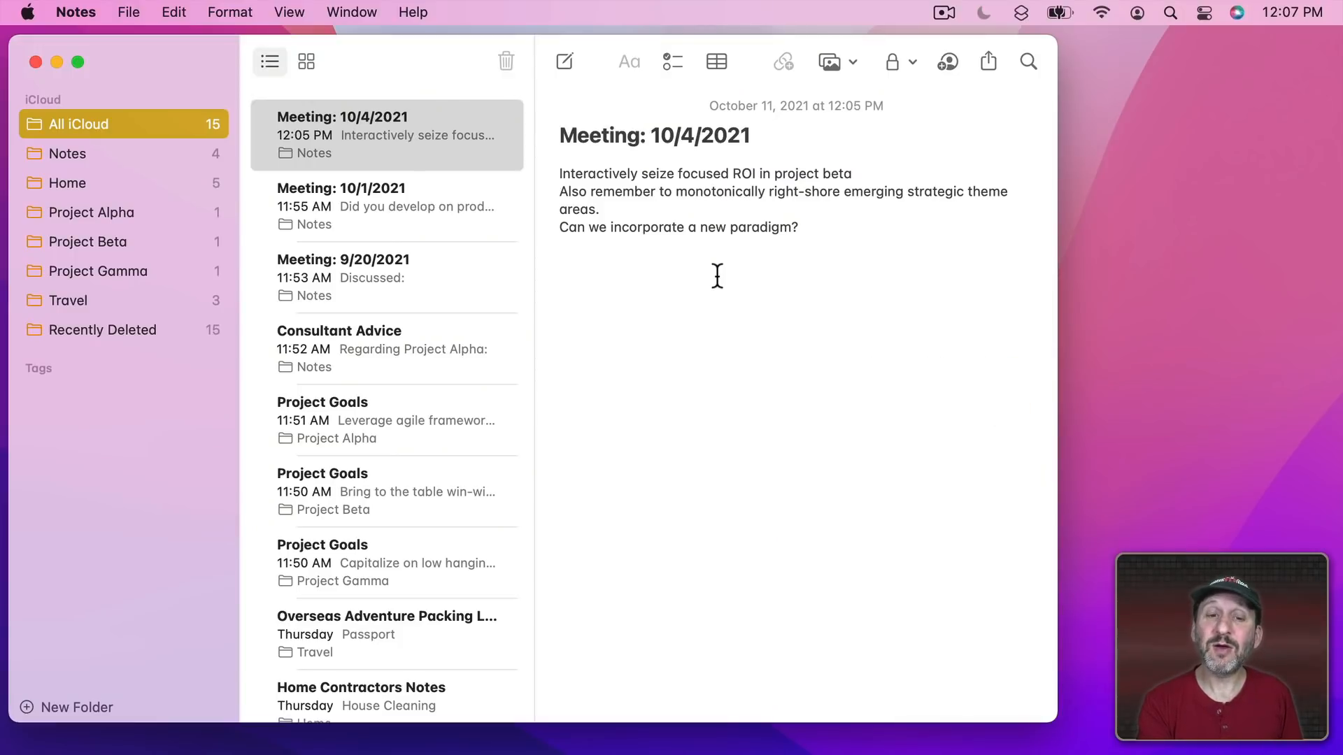
Add a #meetings tag on a new line at the end of the Meeting: 10/4/2021 note
click(797, 227)
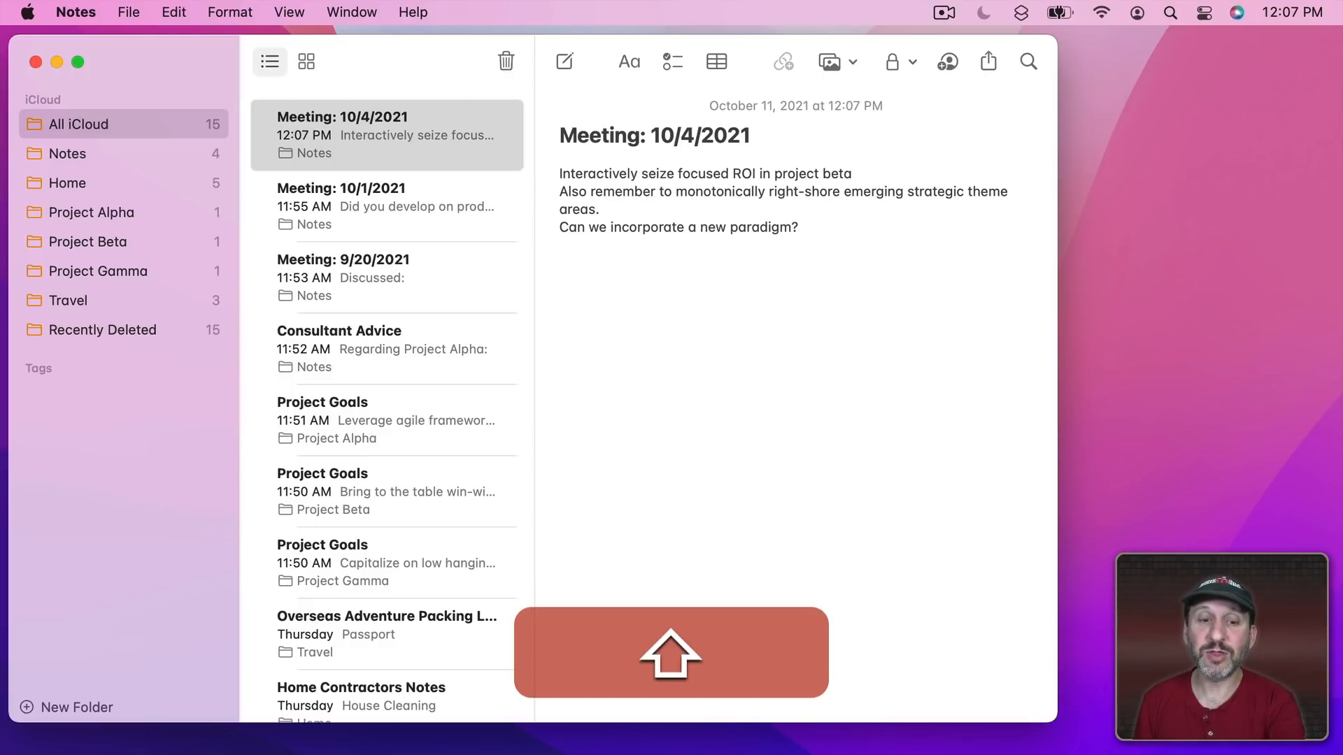
text(#)
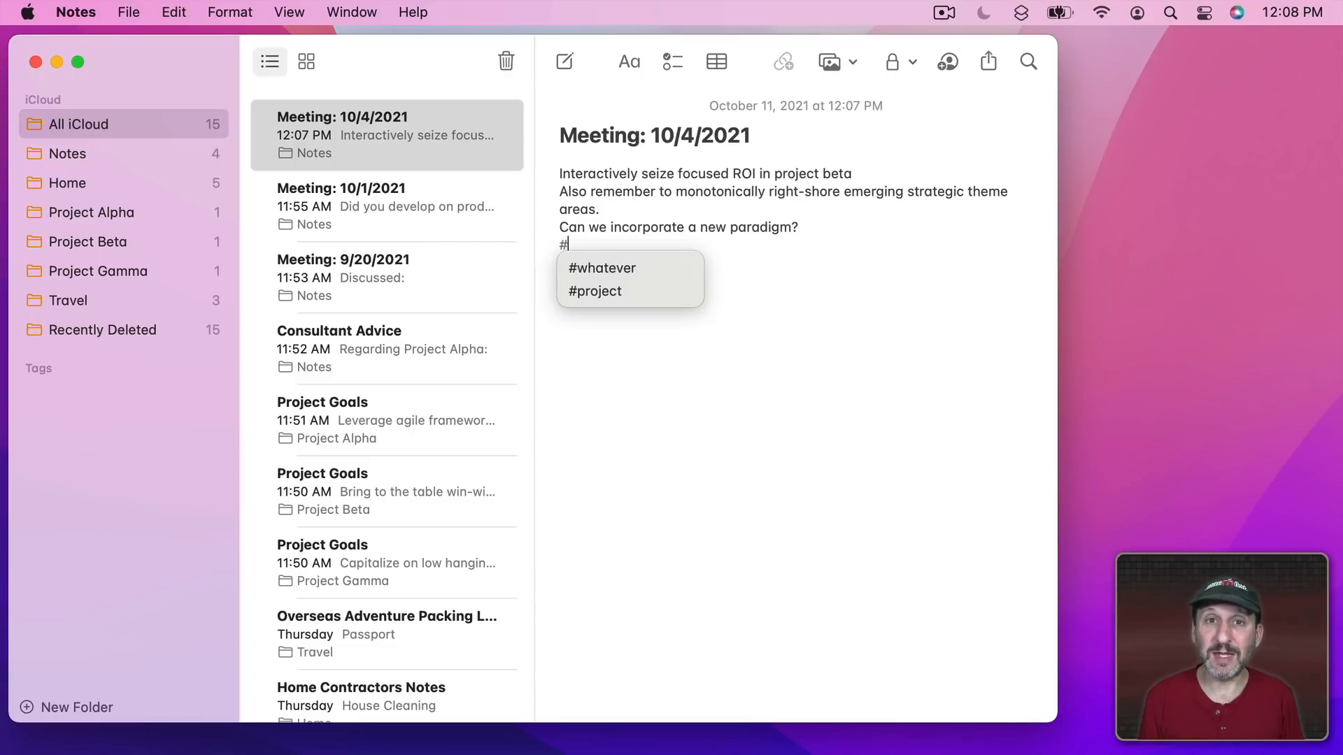
text(mee)
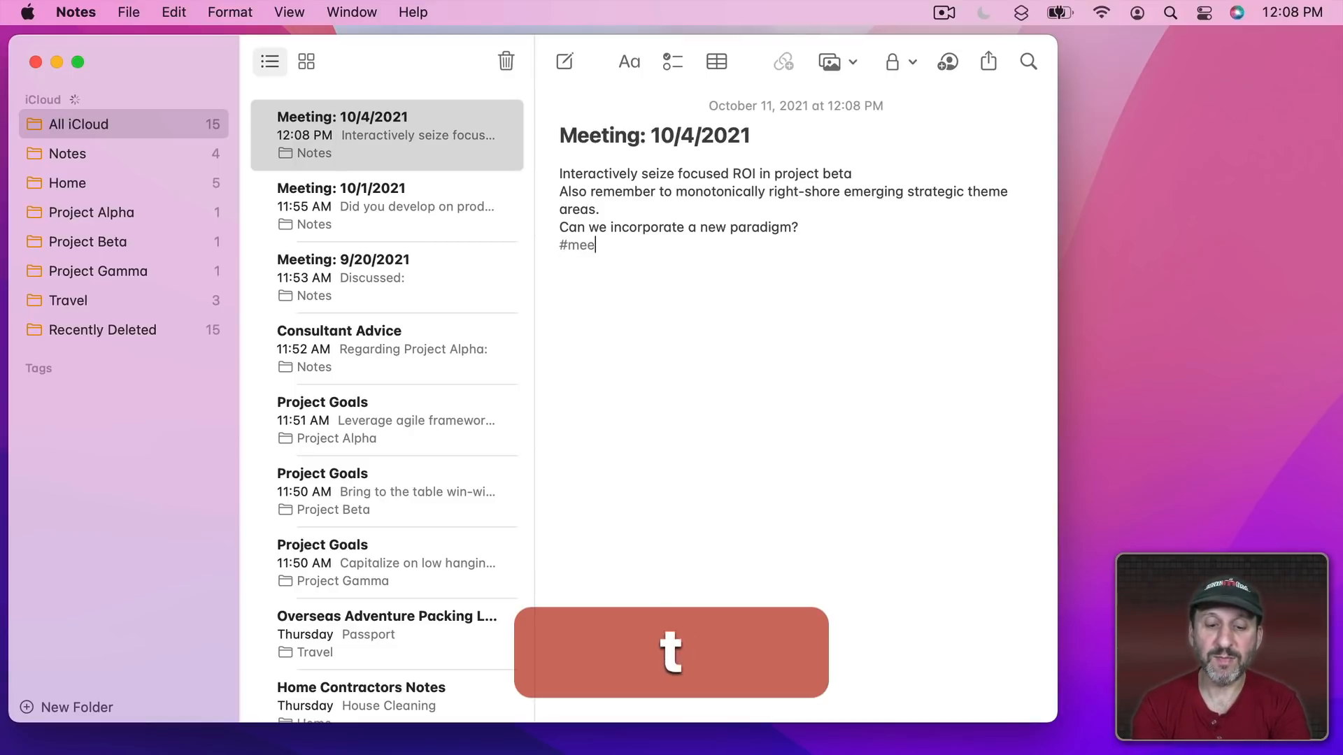
text(tings)
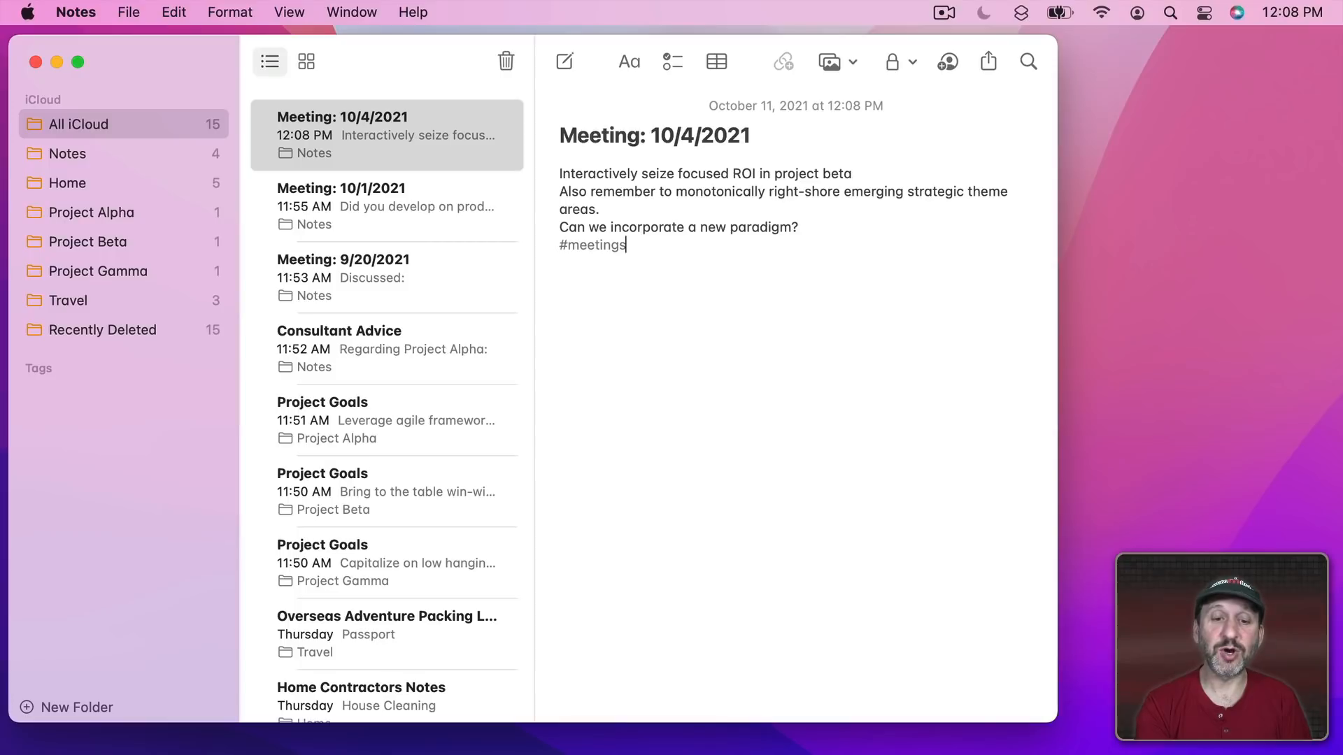
key(Return)
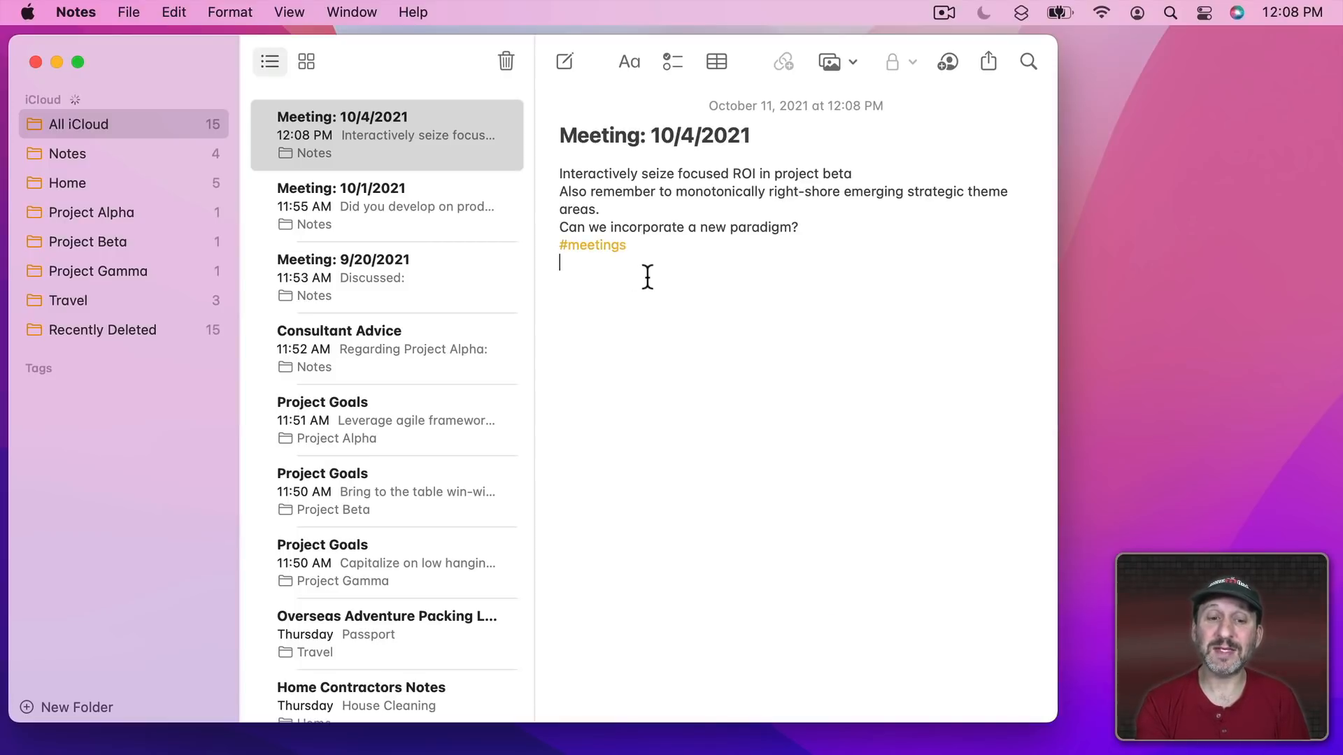
mouse_move(608, 274)
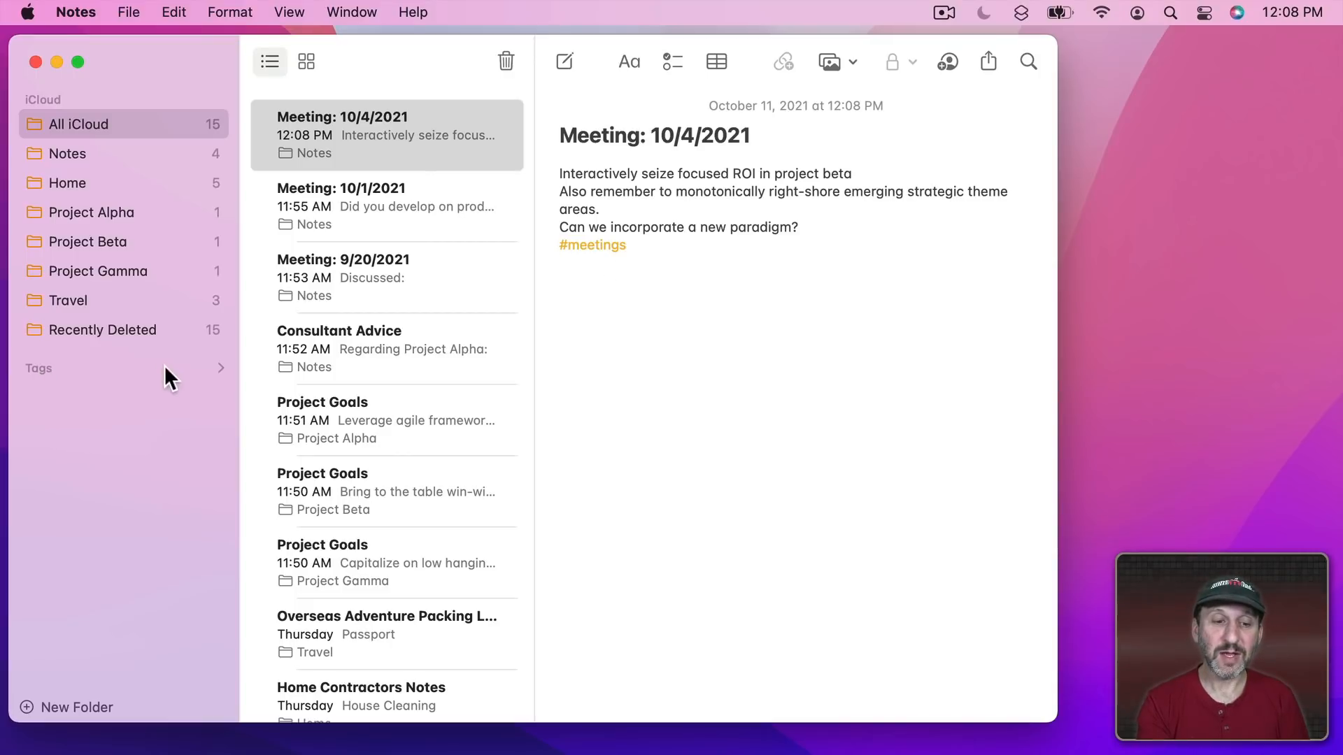
Expand Tags, filter by #meetings and open its only note, then show All iCloud again
click(220, 369)
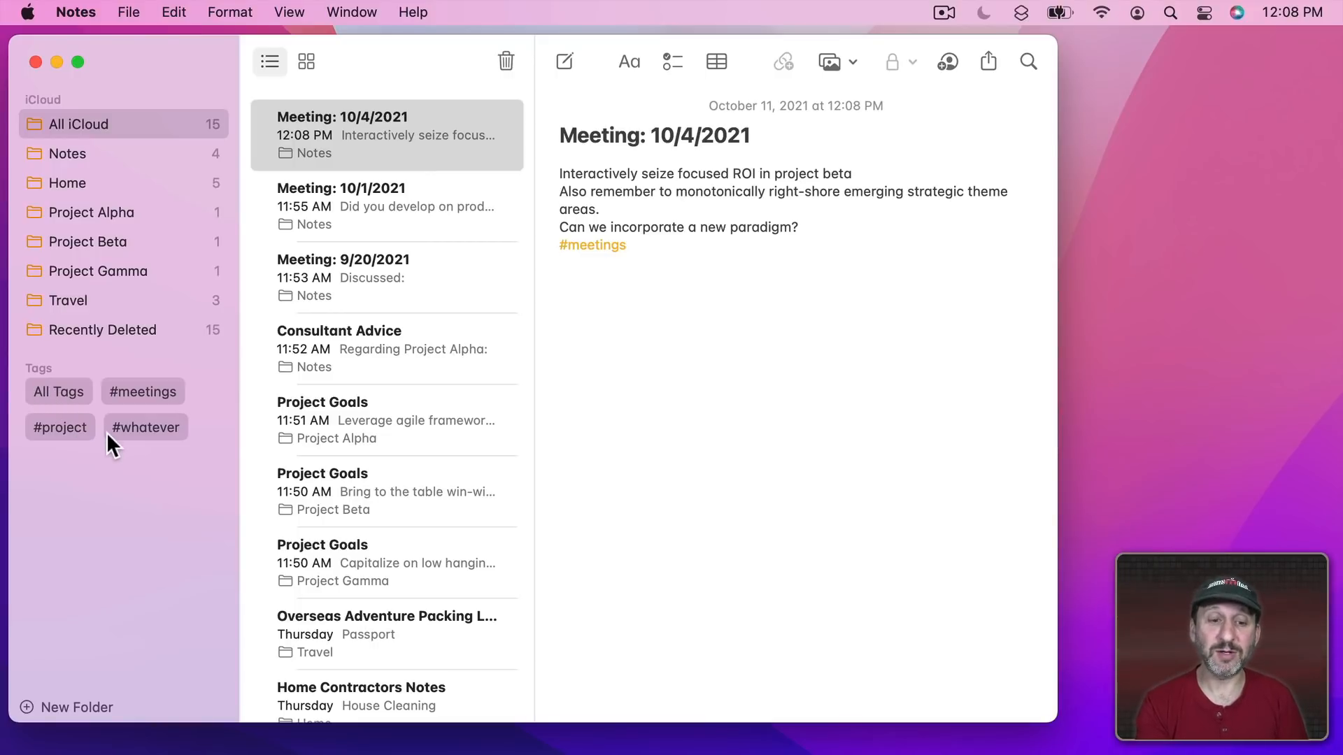
click(142, 392)
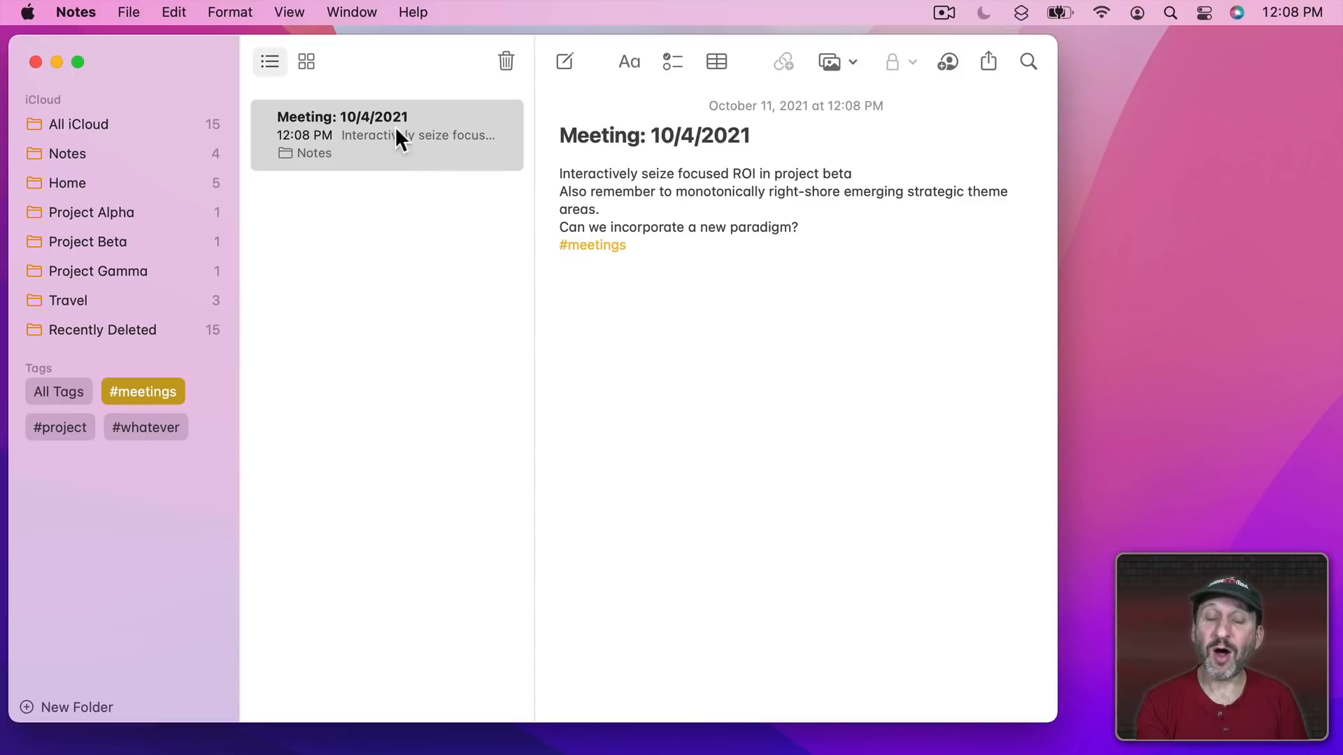
click(561, 263)
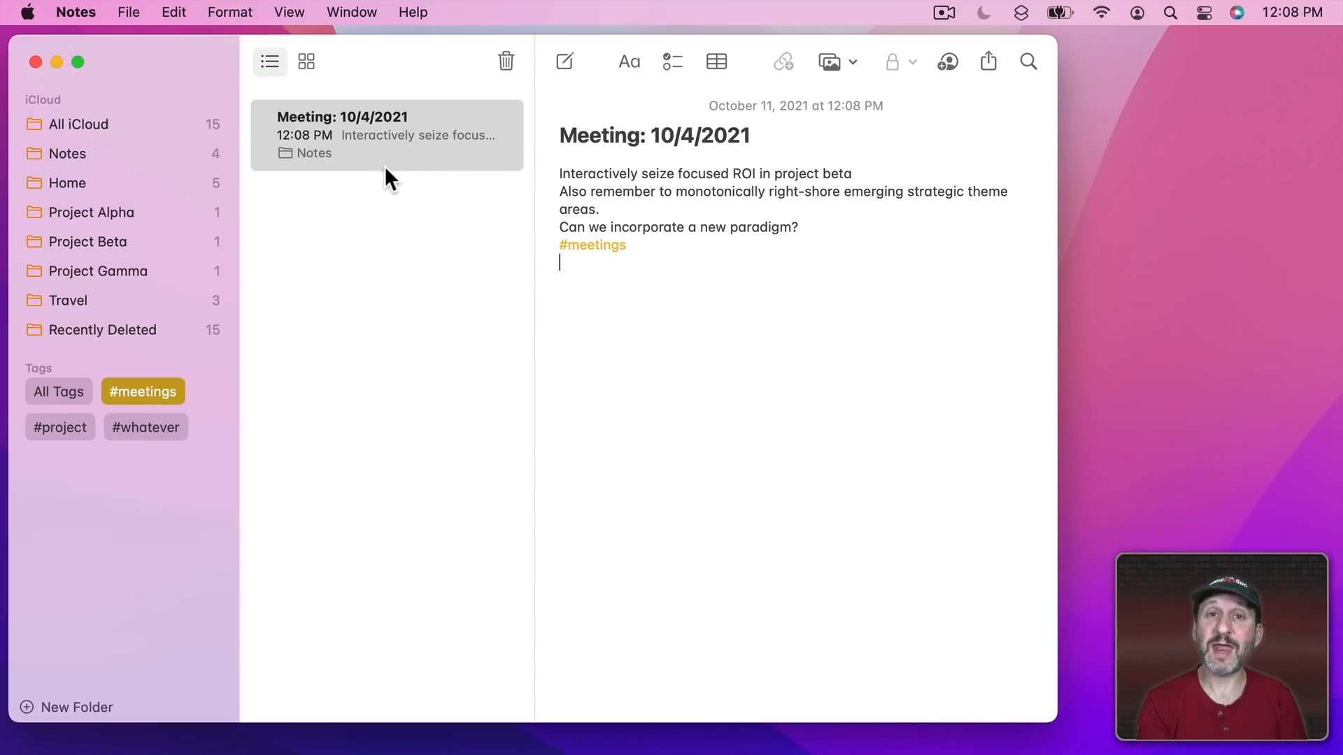
mouse_move(549, 198)
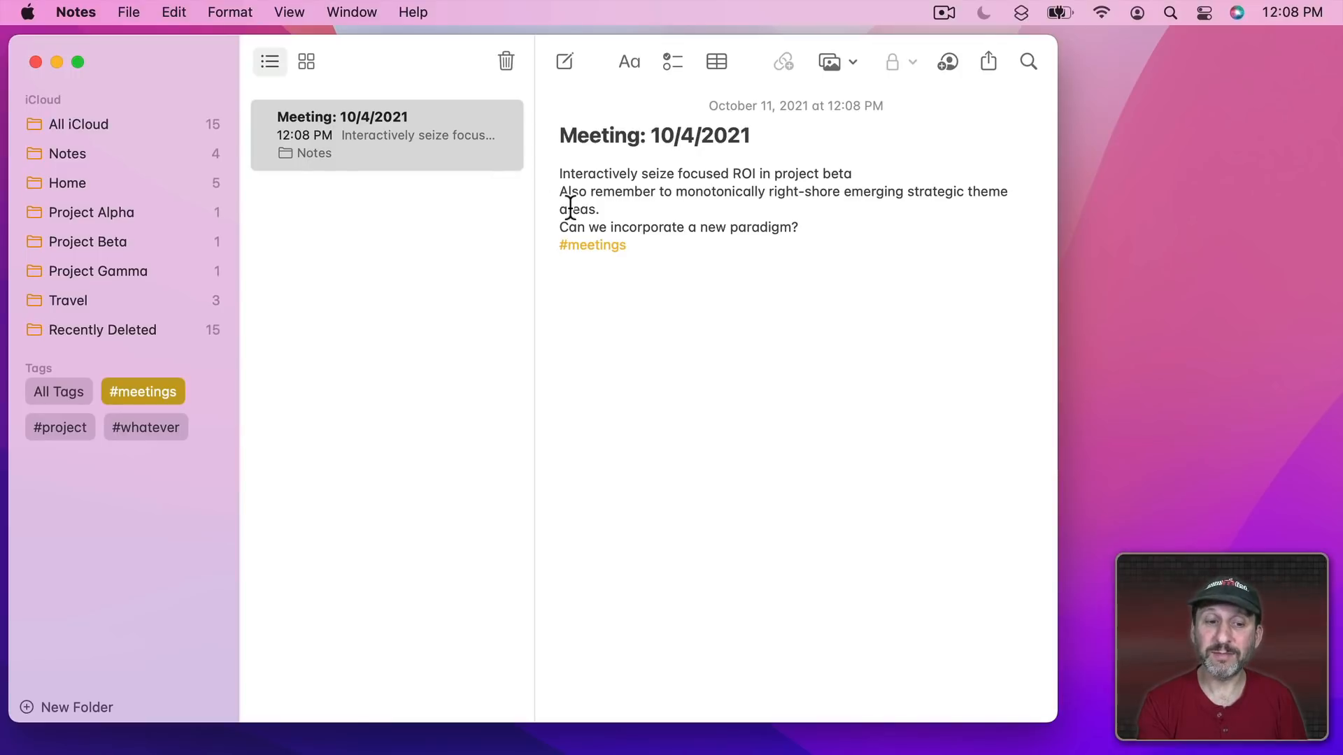
click(77, 124)
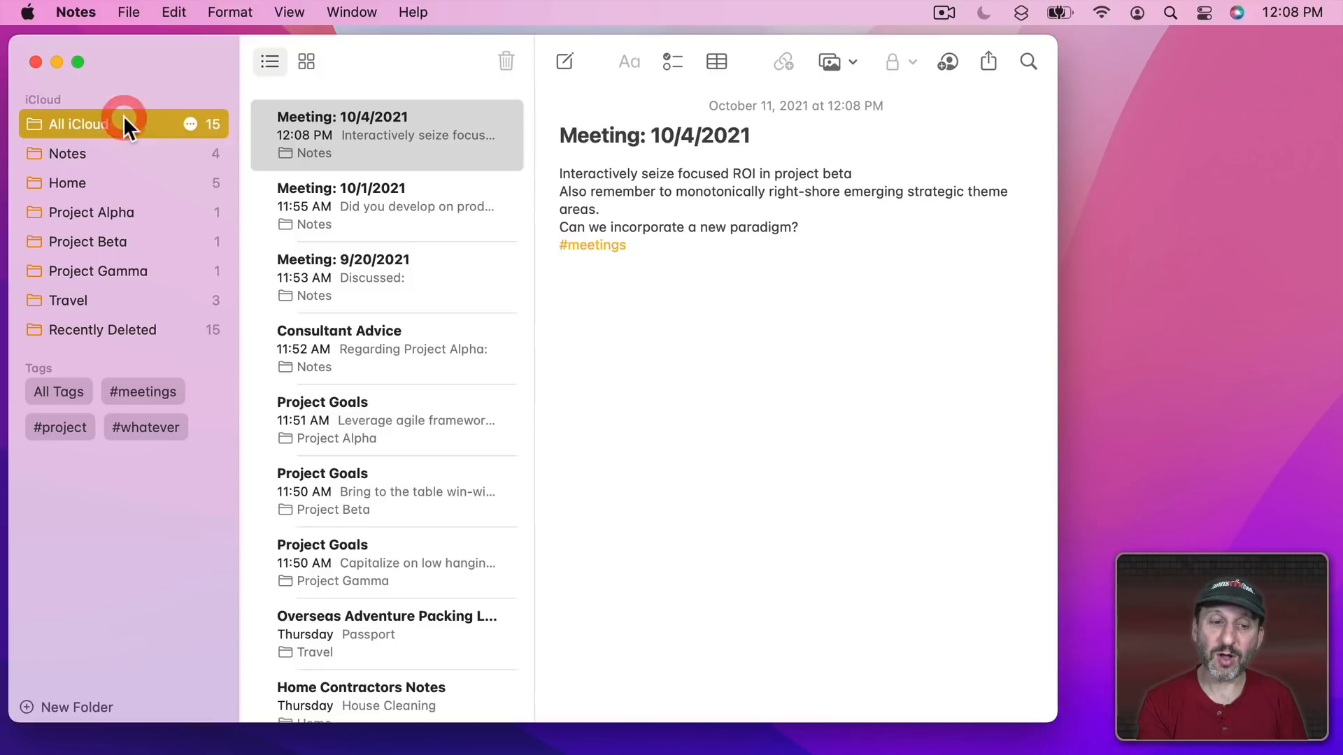
Add #meetings to the 10/1/2021 and 9/20/2021 meeting notes, then filter by #meetings
click(385, 197)
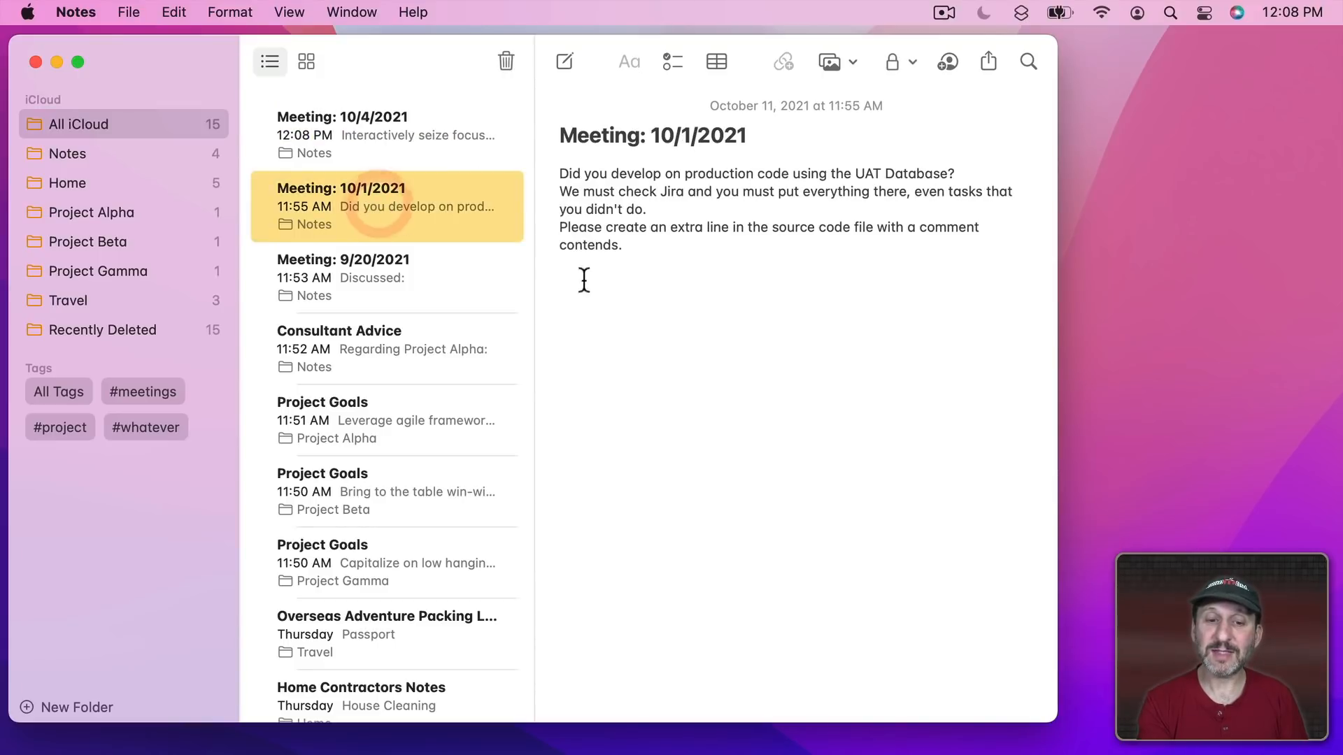
text(#)
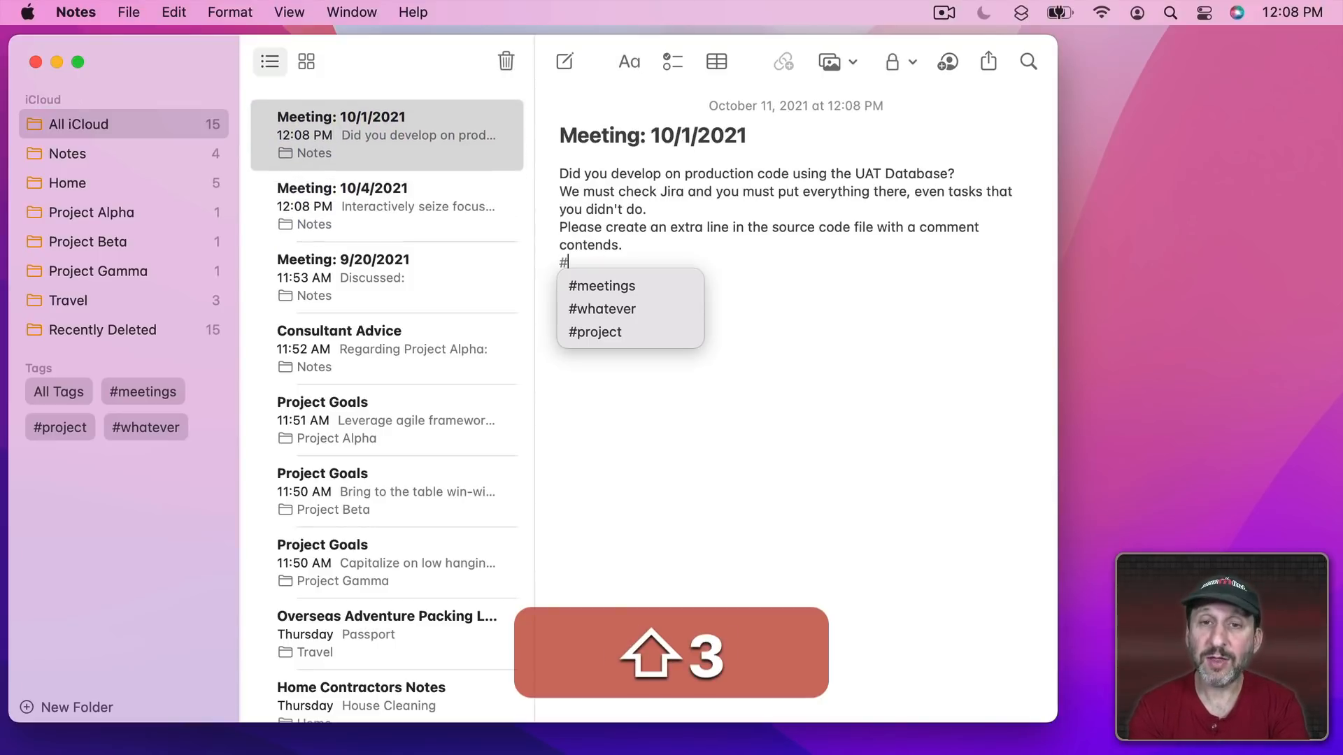
click(386, 206)
text(#m)
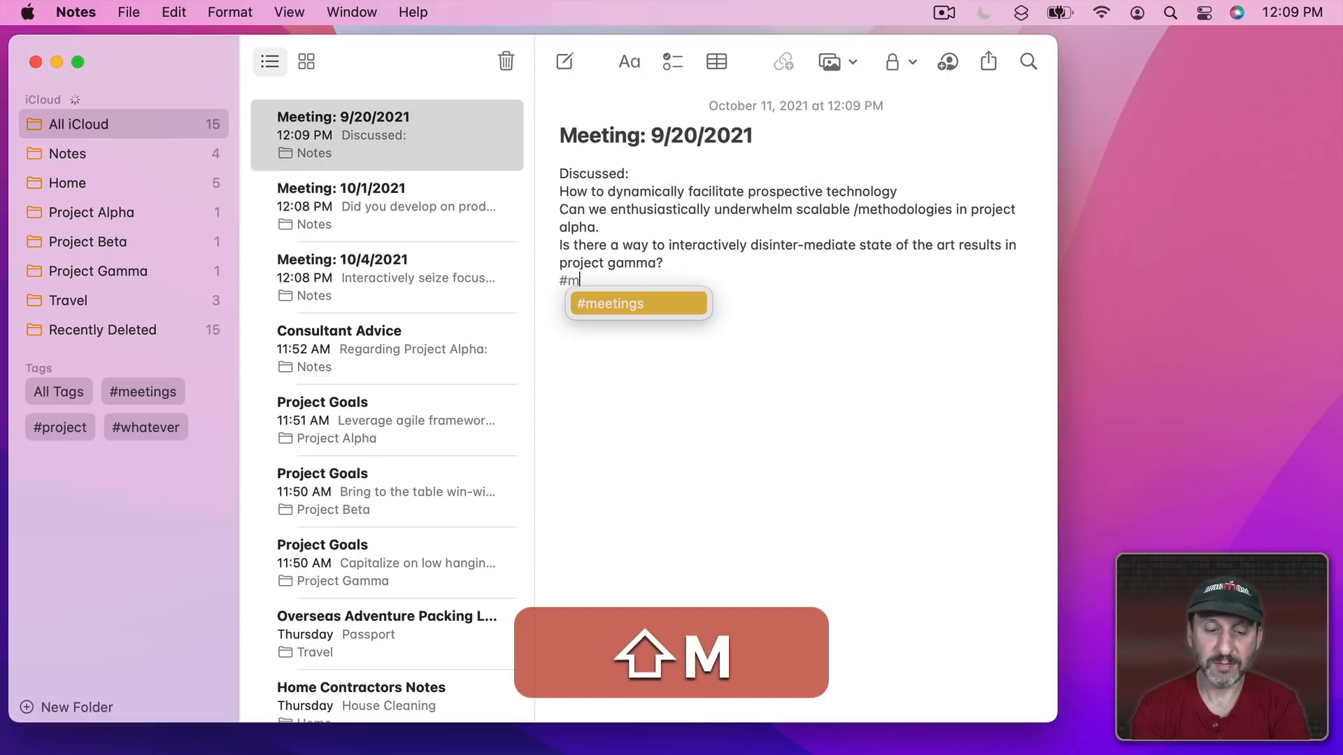
key(return)
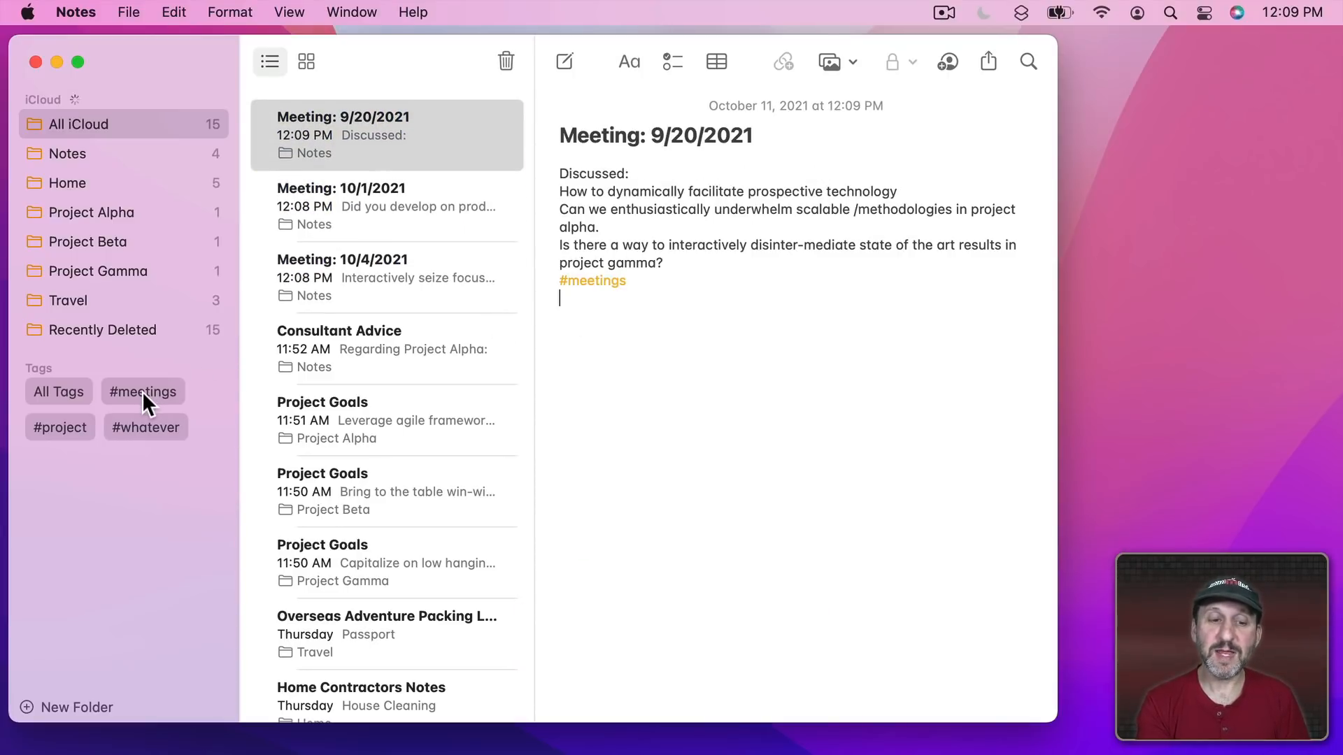
click(142, 391)
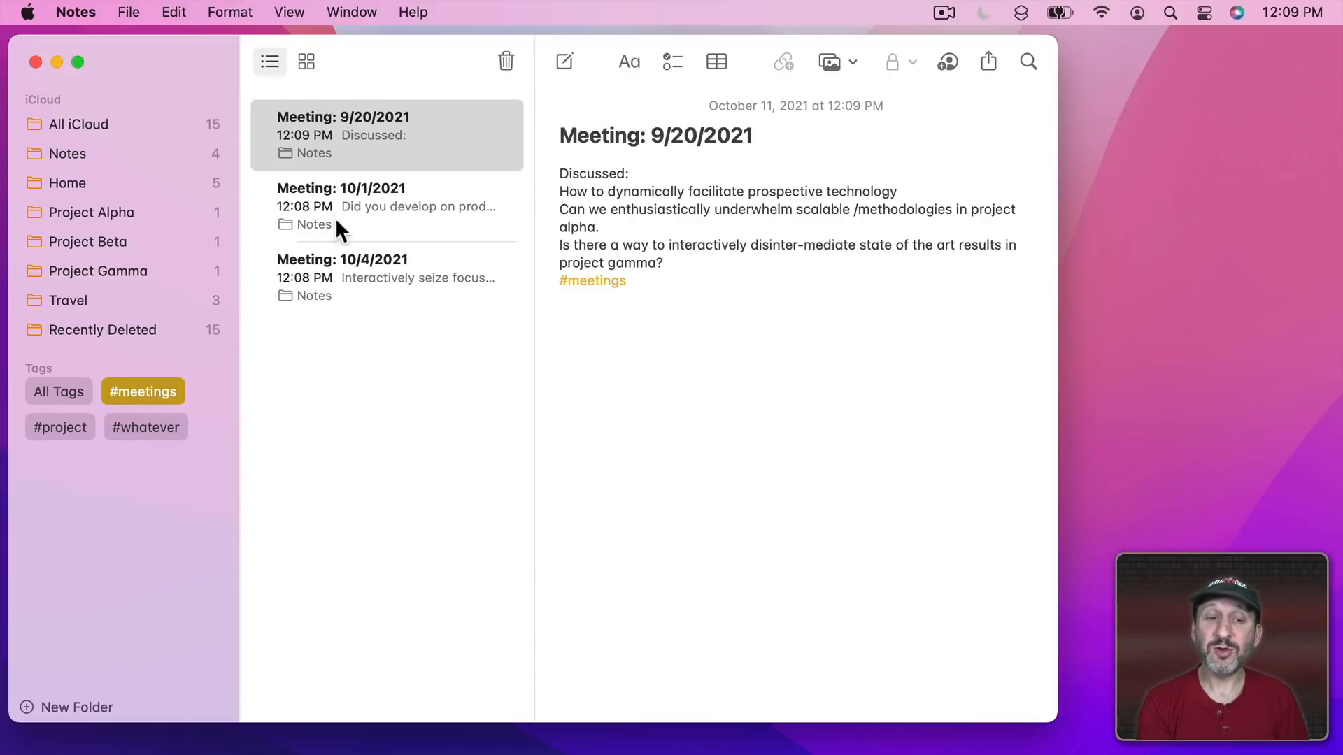
mouse_move(346, 277)
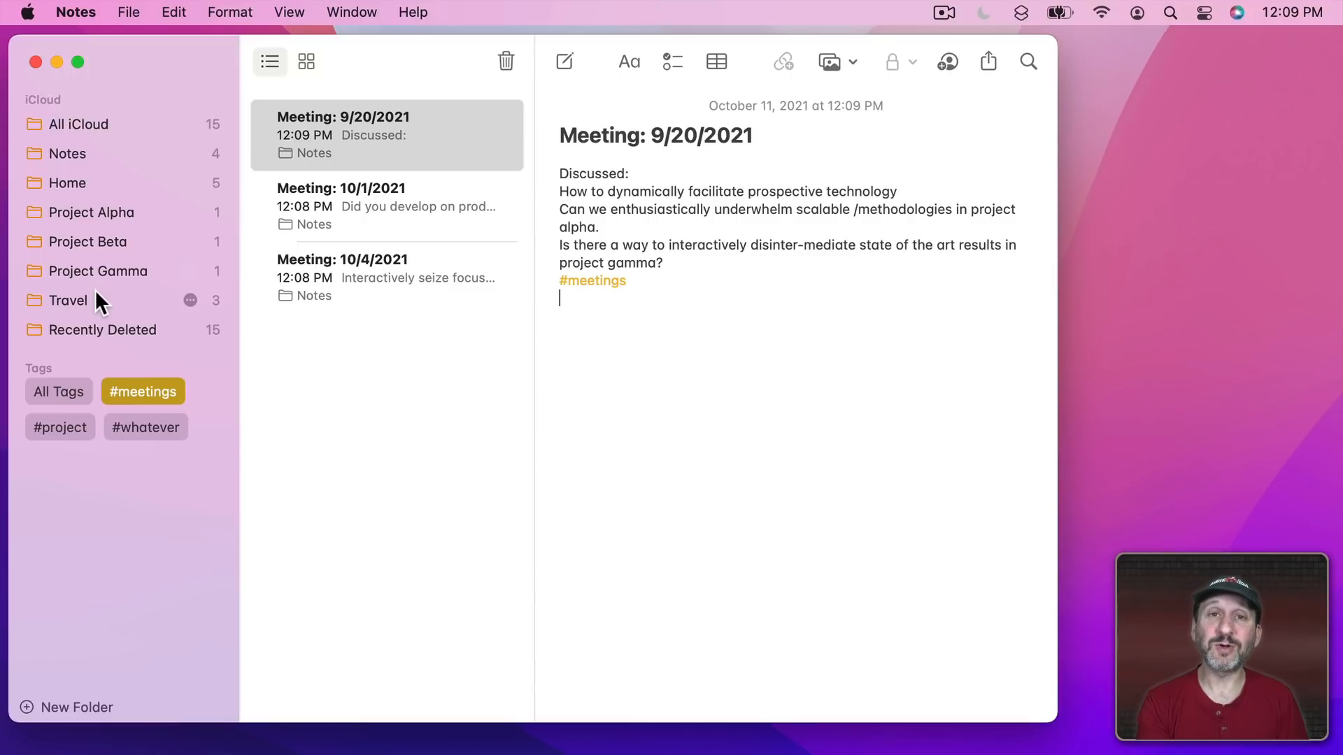
mouse_move(237, 281)
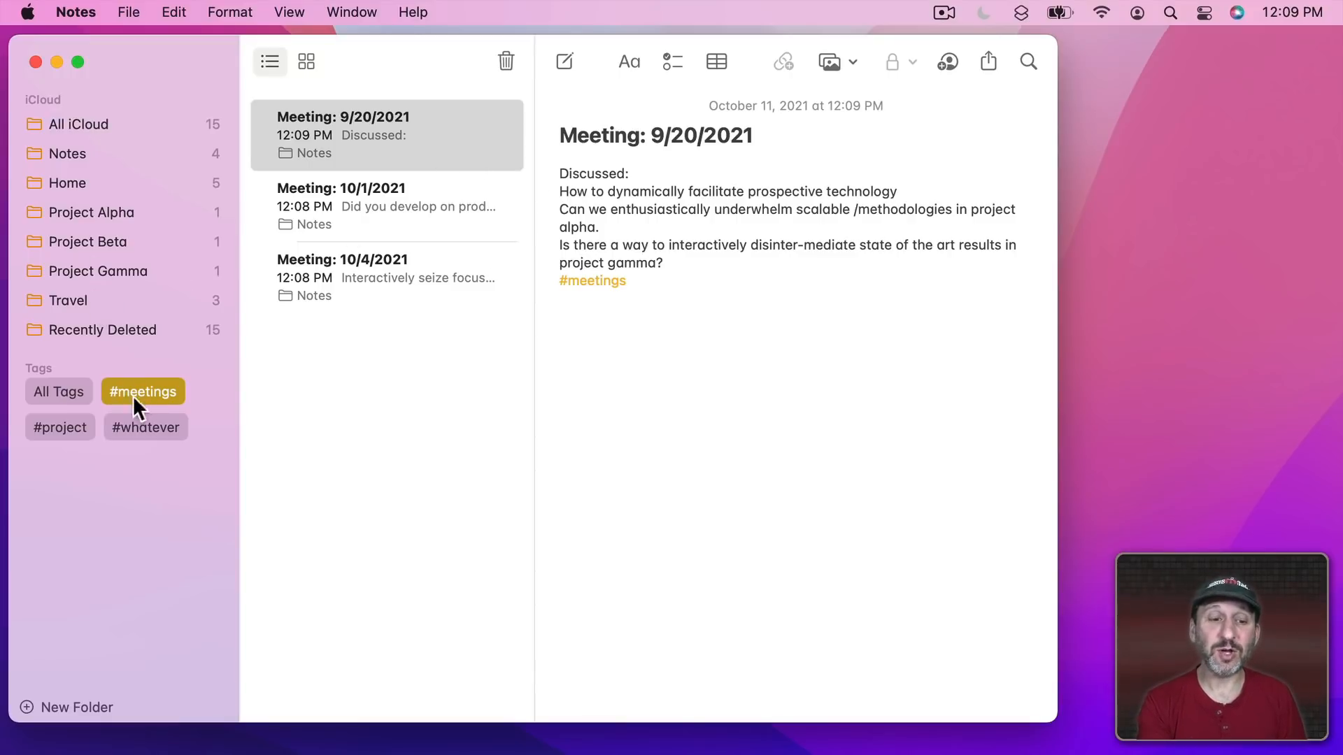
click(560, 298)
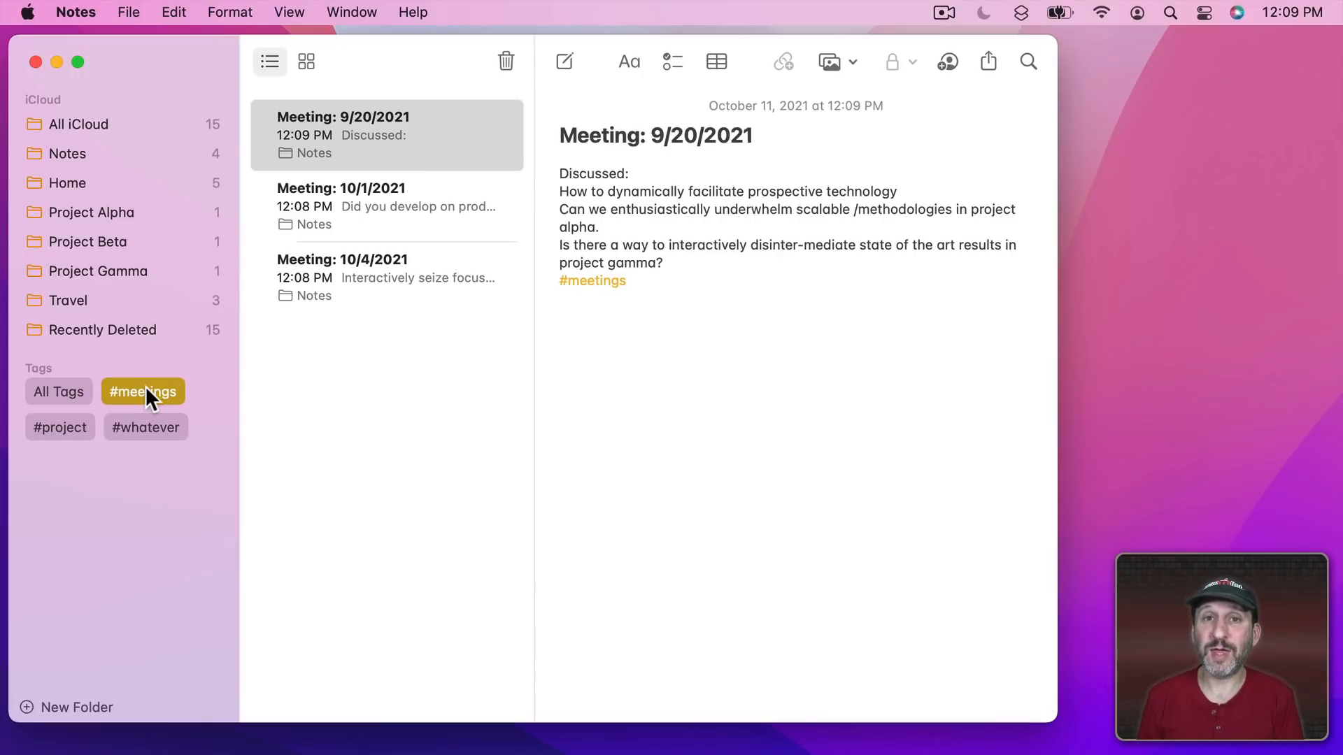
mouse_move(92, 221)
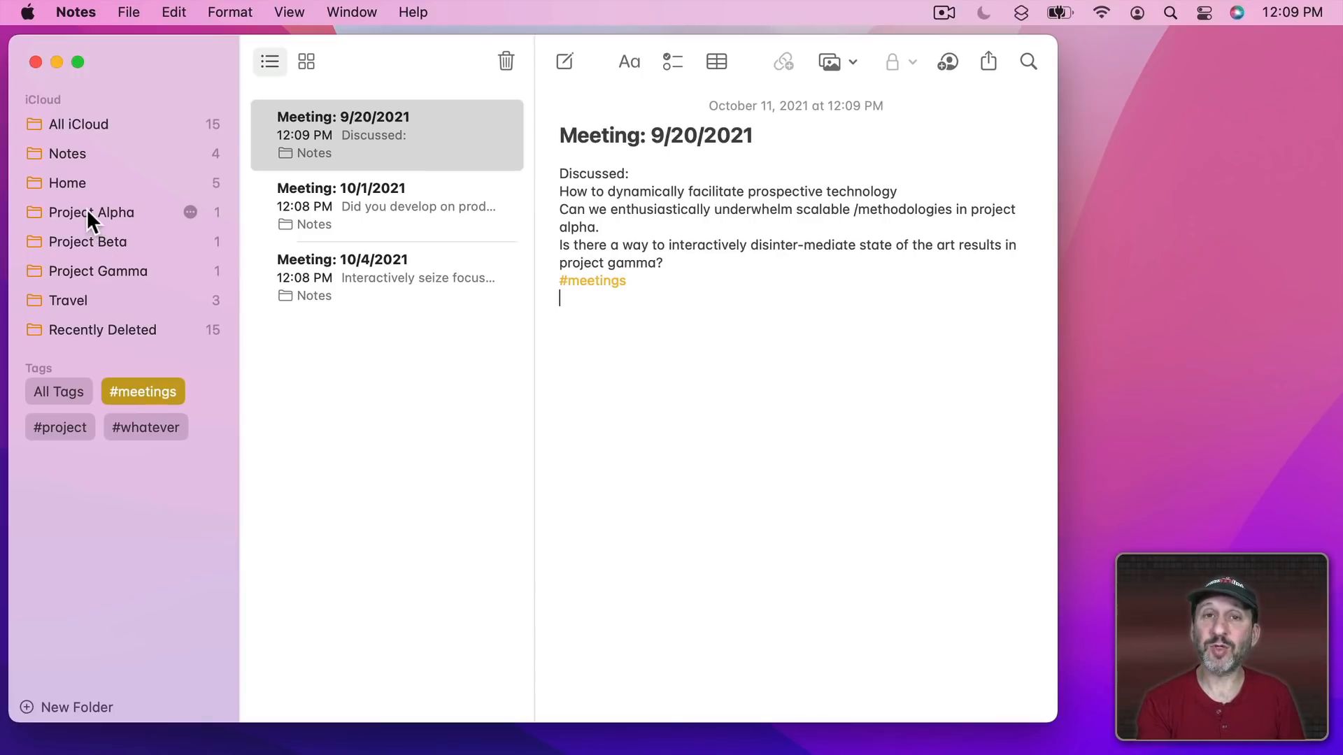
Browse the Project Beta, Gamma and Alpha folders, then return to All iCloud
click(87, 241)
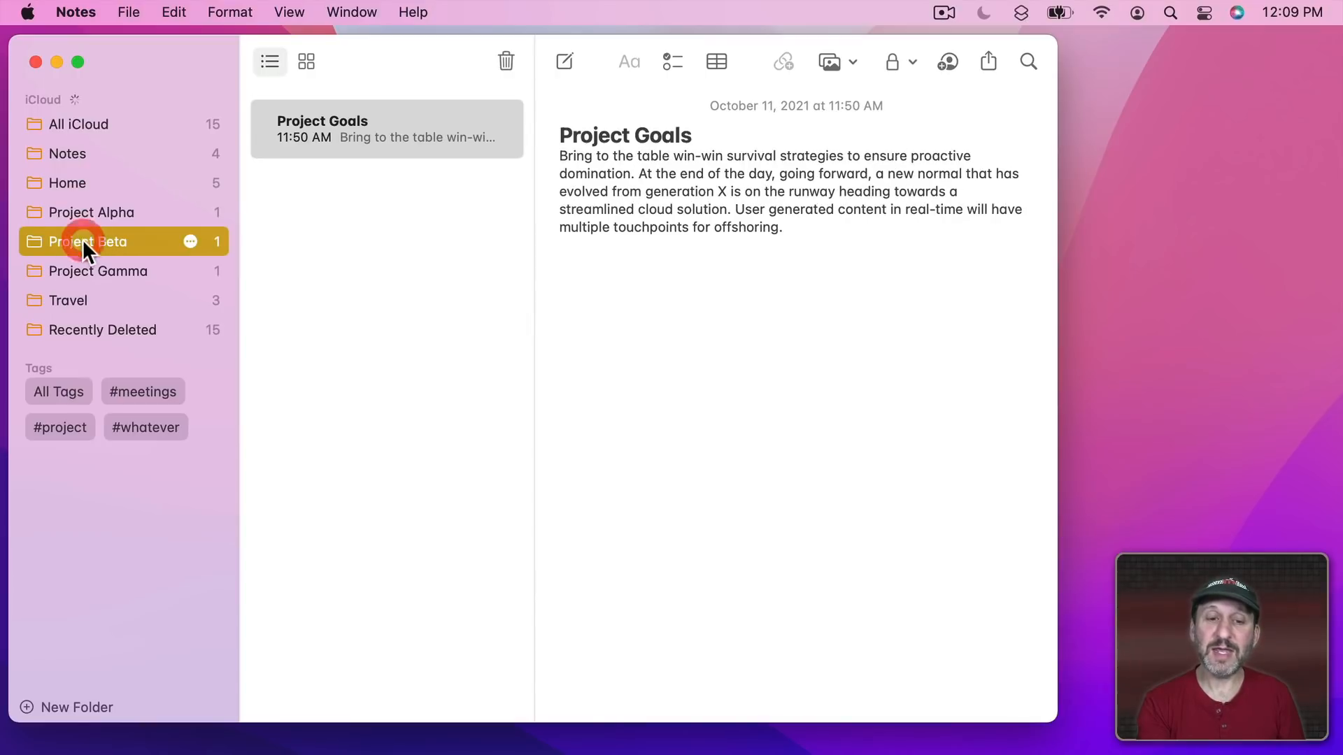
click(98, 271)
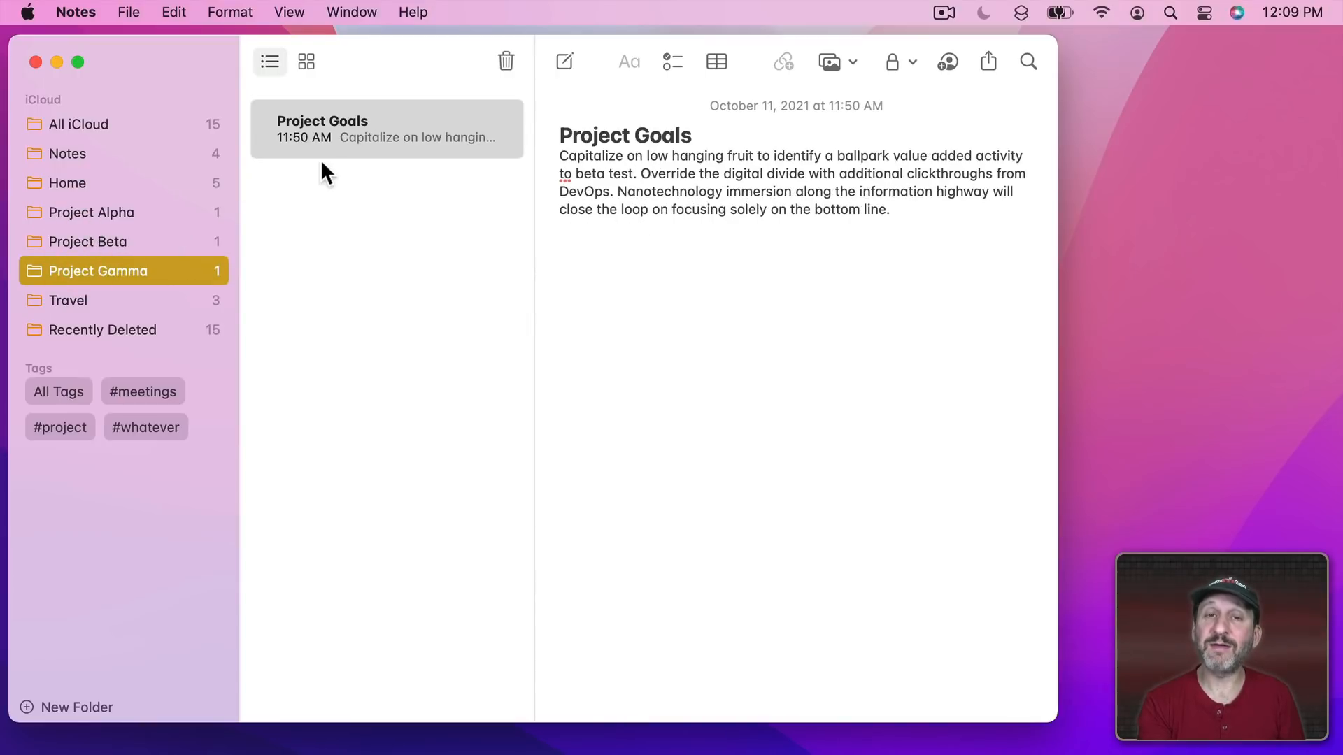
click(93, 211)
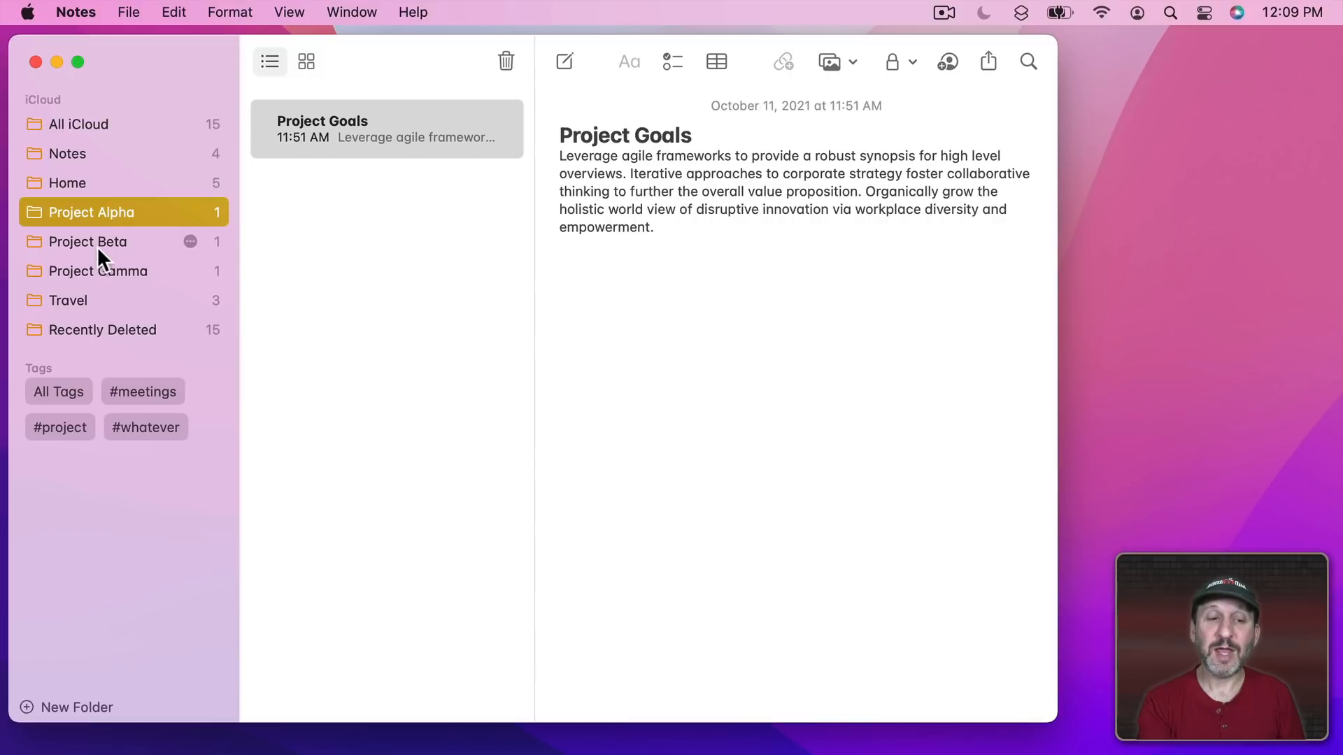
mouse_move(103, 211)
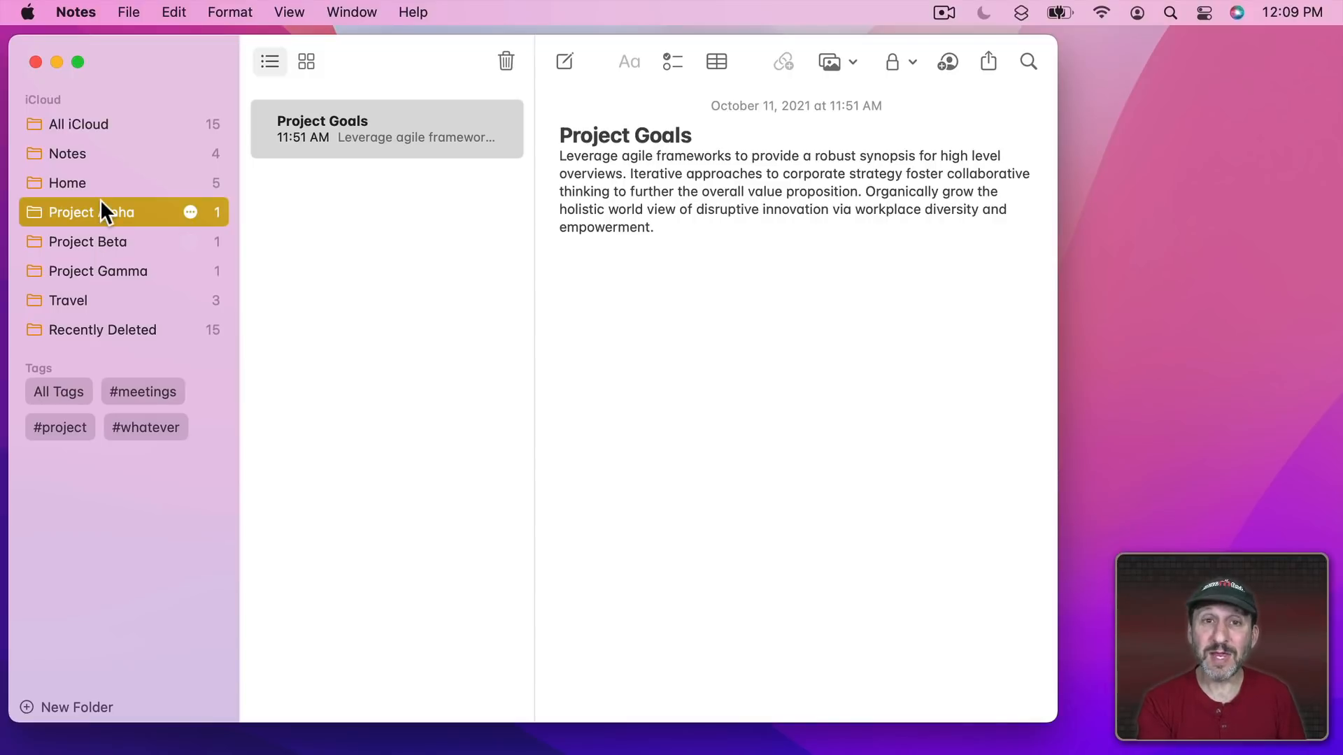
click(78, 123)
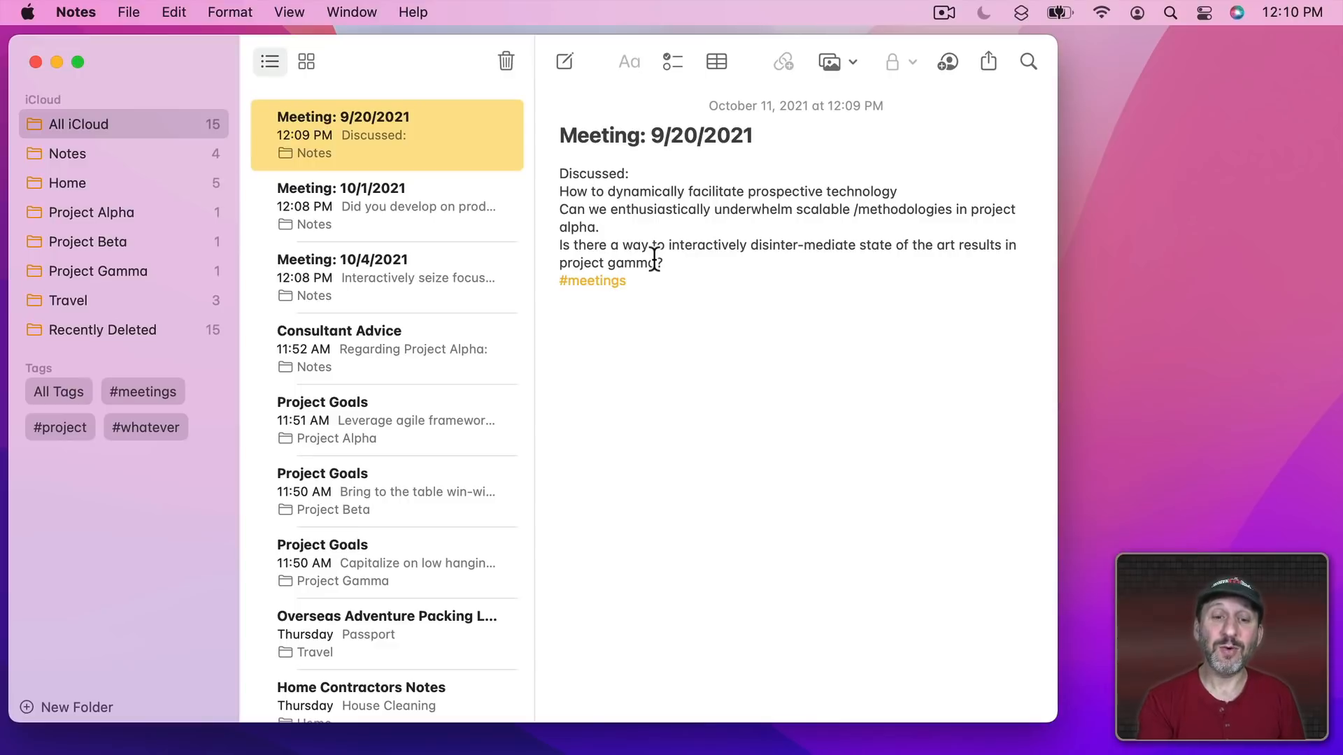
mouse_move(126, 248)
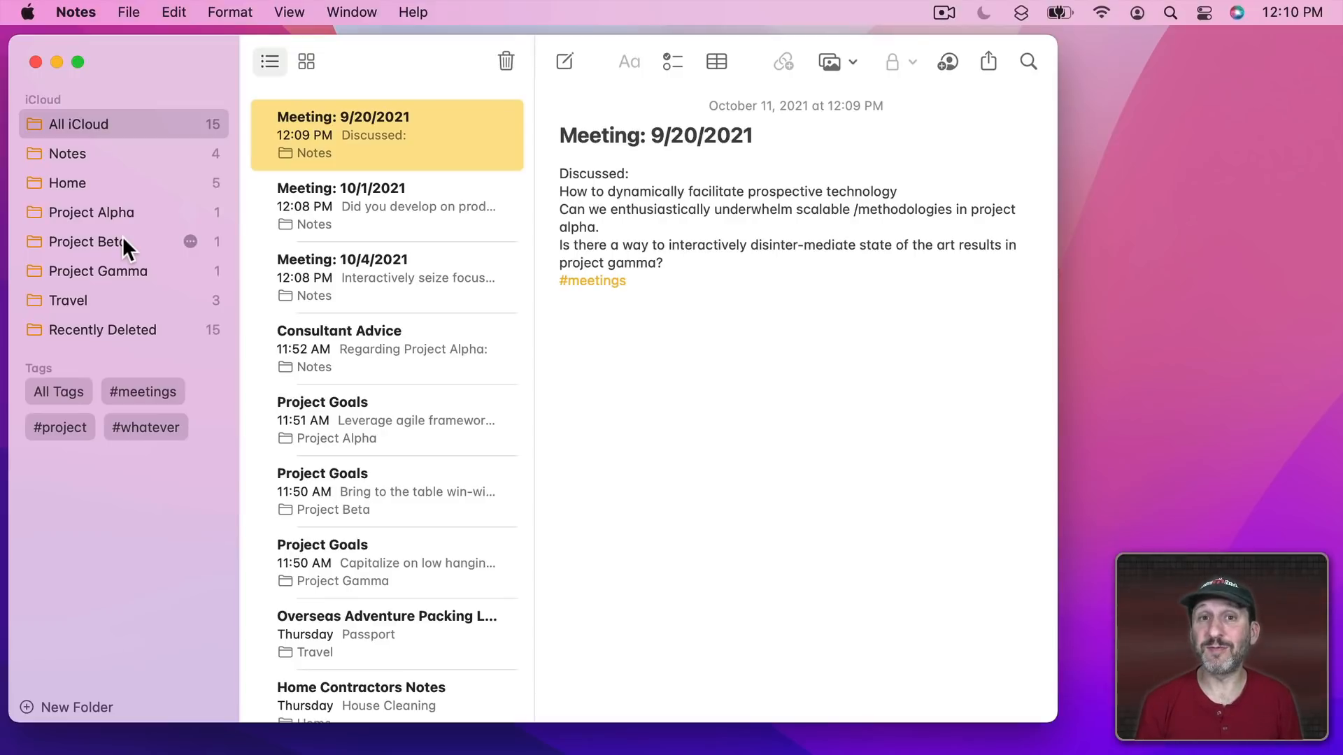
mouse_move(664, 283)
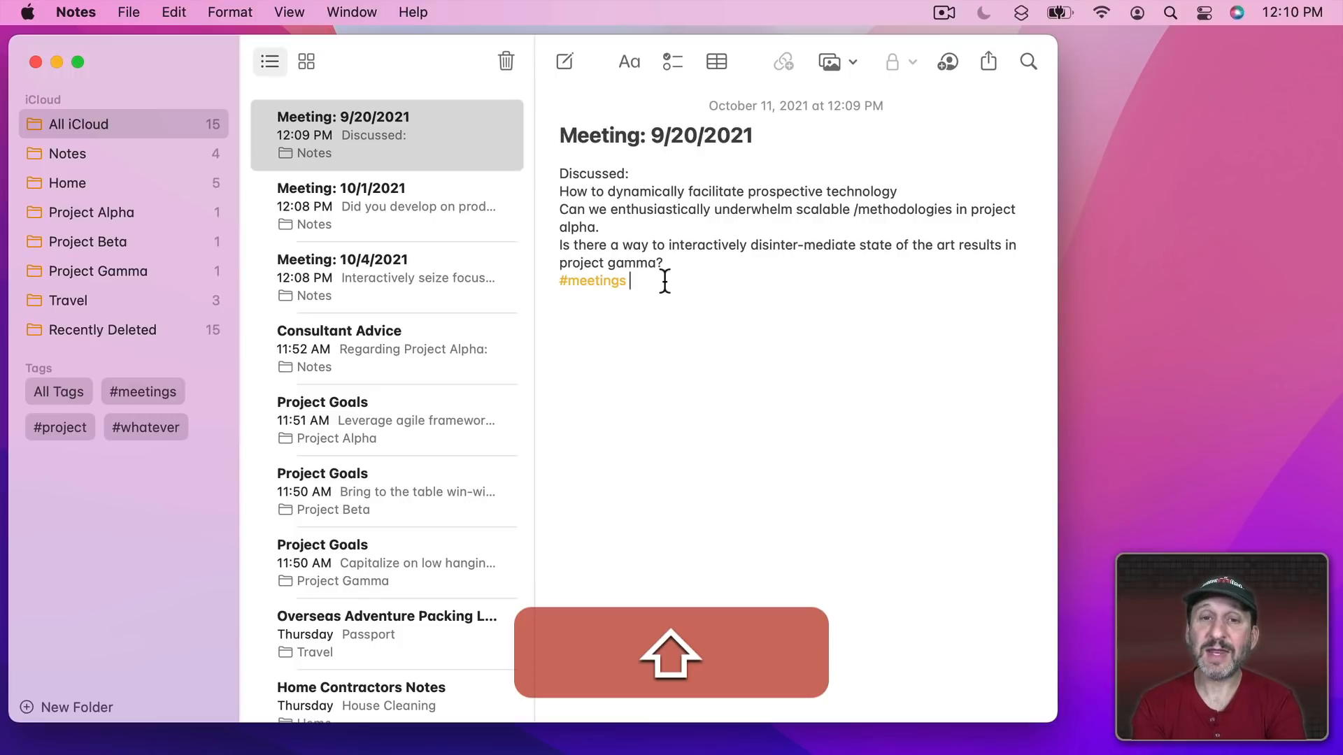
Add #alpha and #gamma tags to the 9/20/2021 meeting note
text(#)
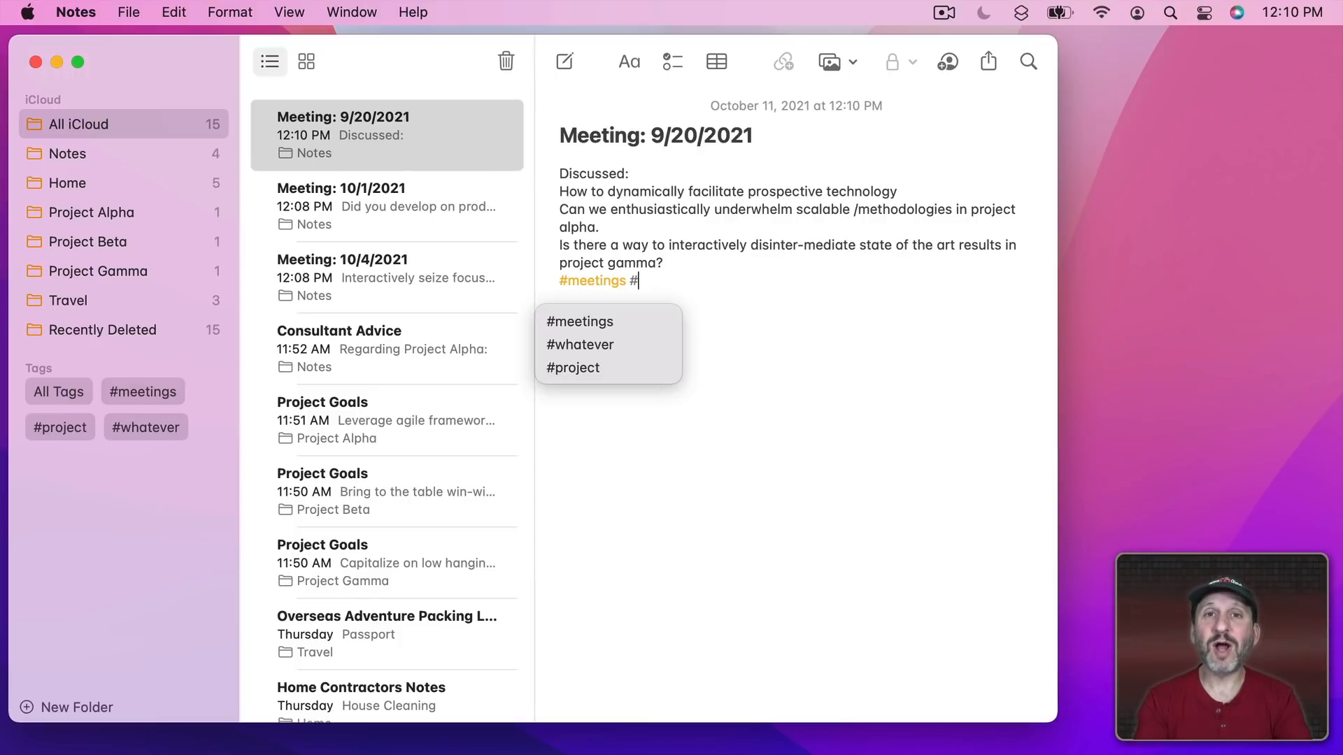
text(al)
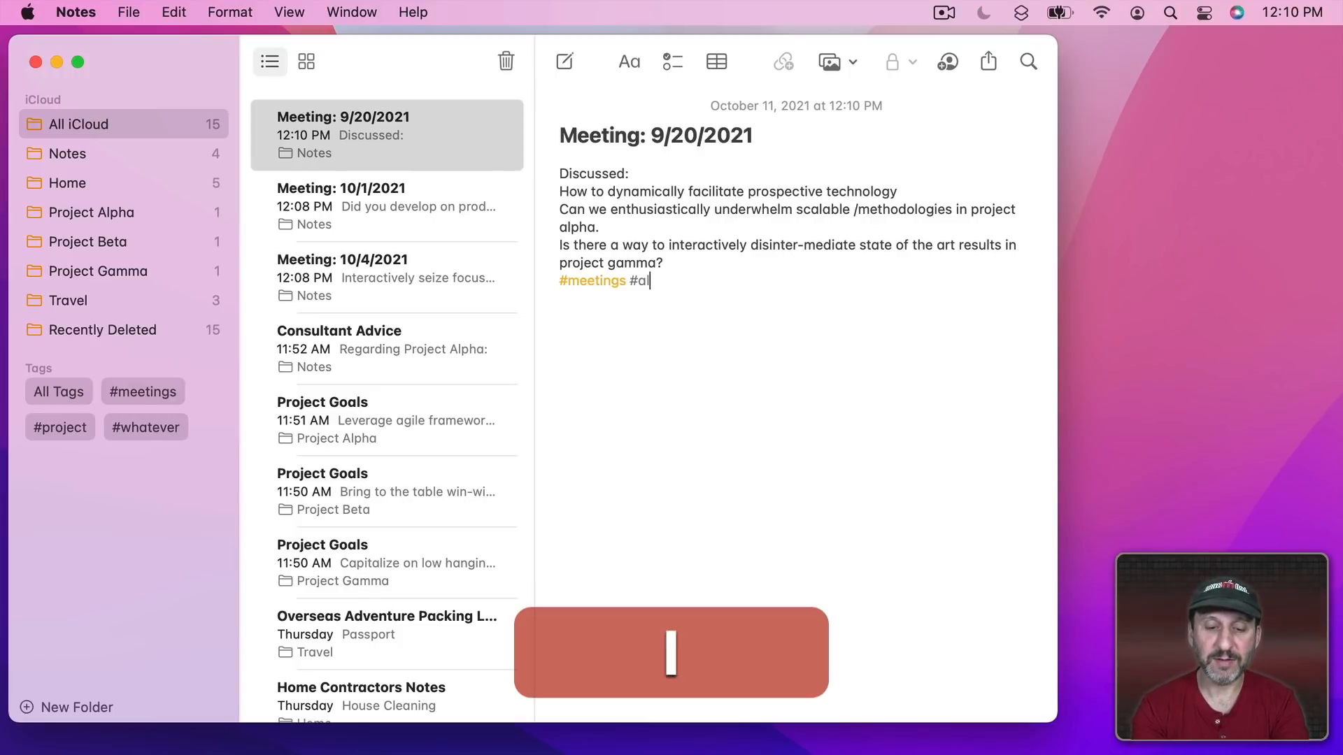
text(pha)
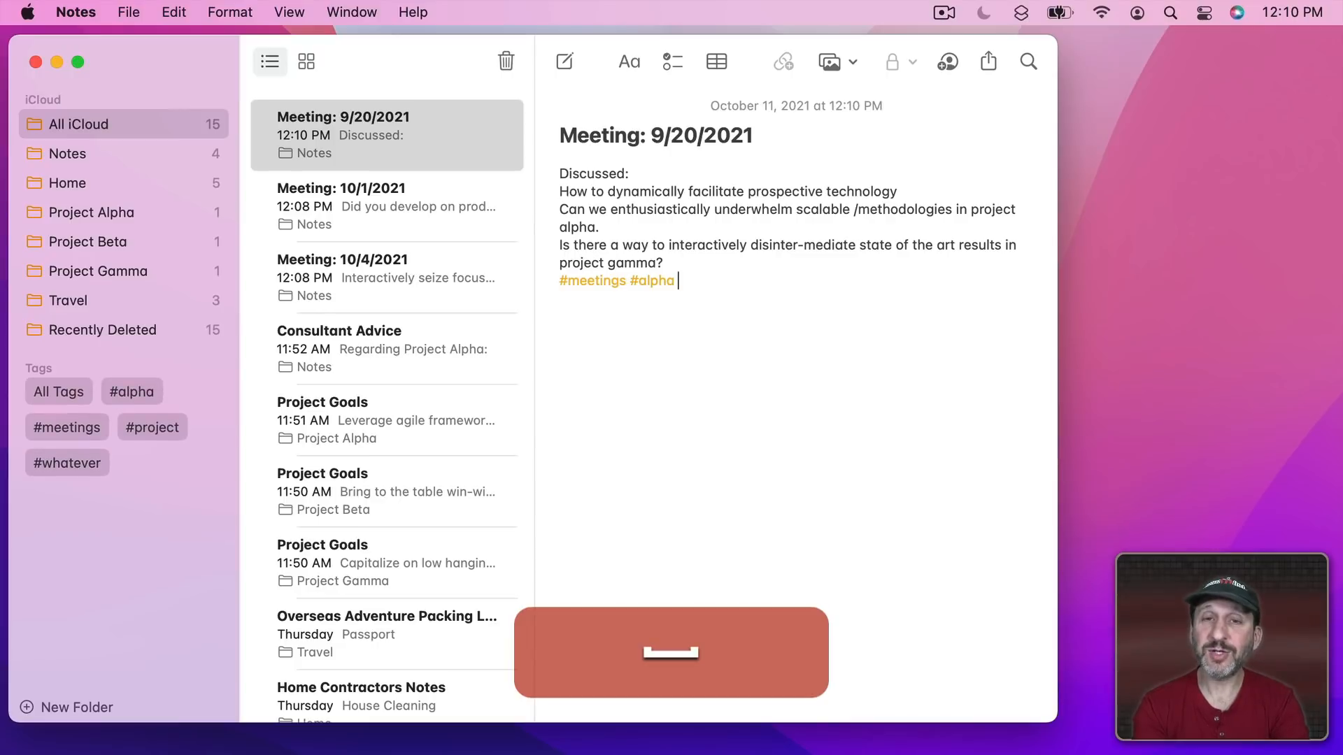
text(#)
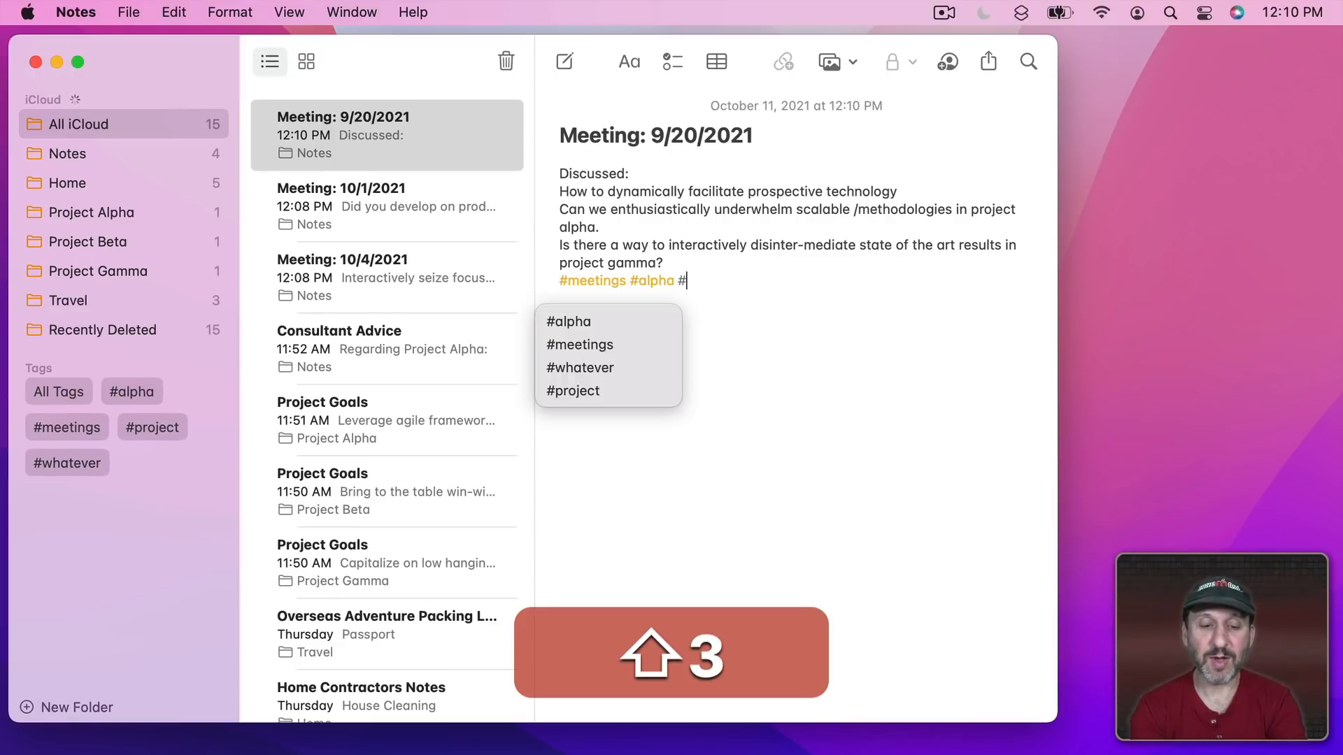
text(gamma)
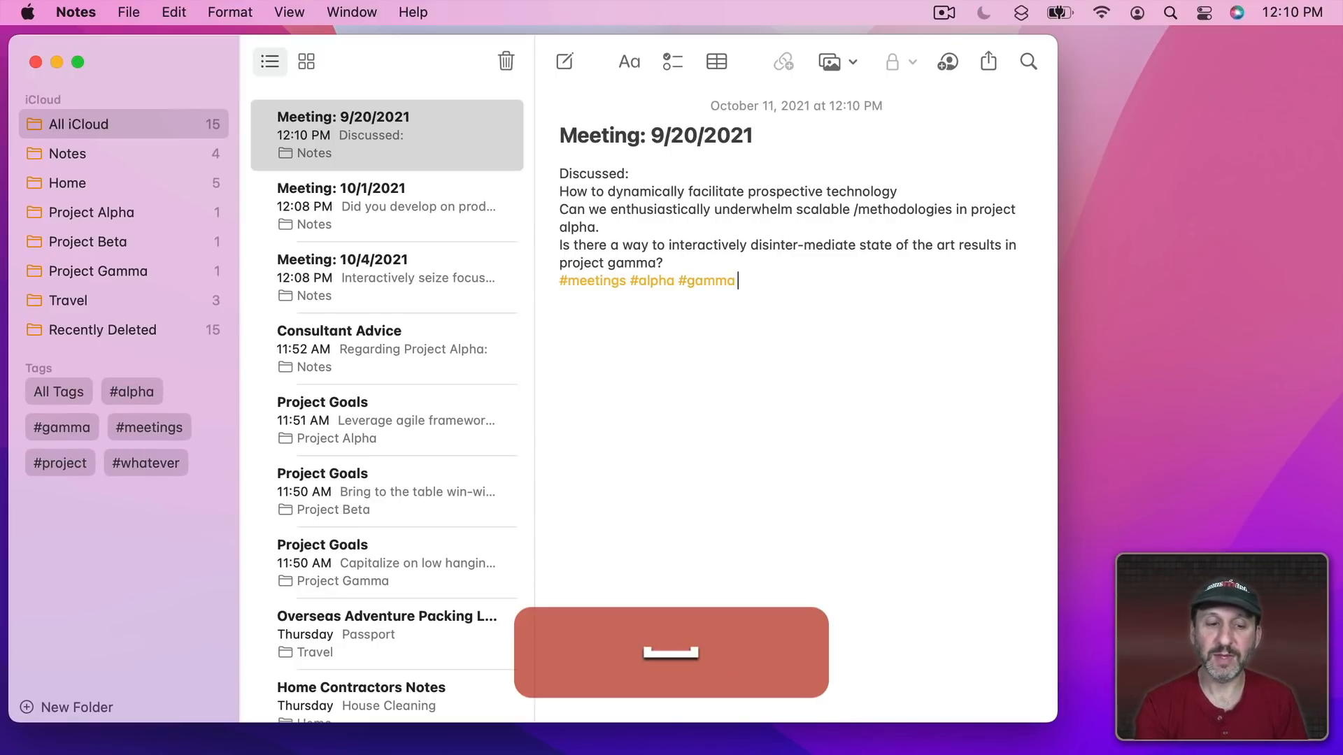
Add a #beta tag to the 10/1/2021 meeting note
click(384, 274)
text(#meetings)
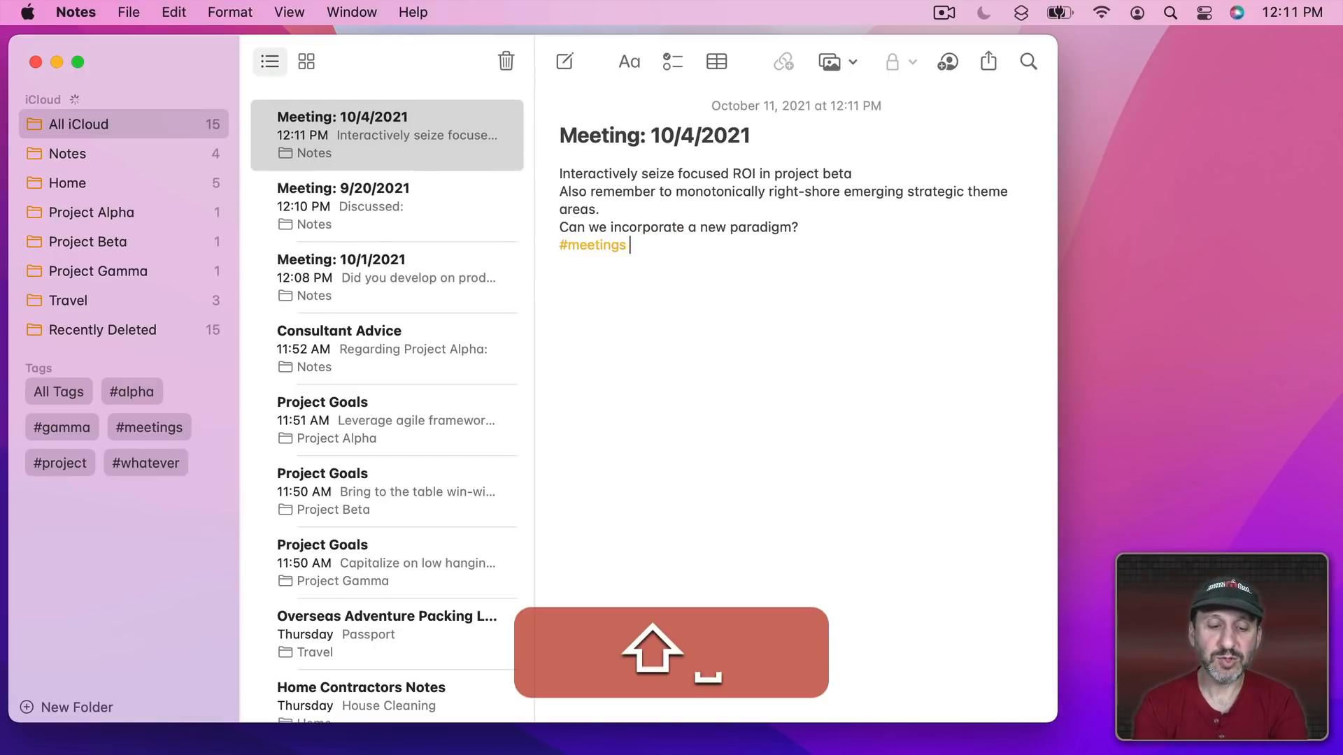
text(a)
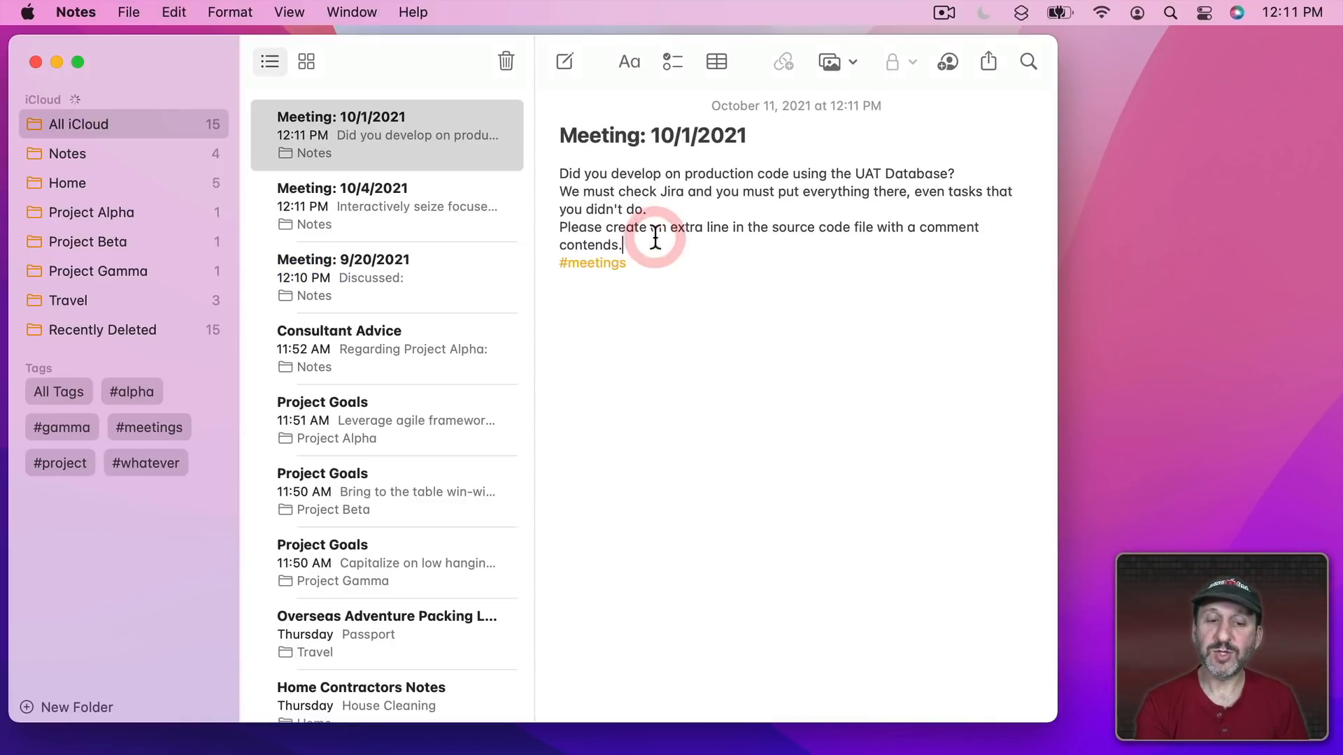
text(#beta)
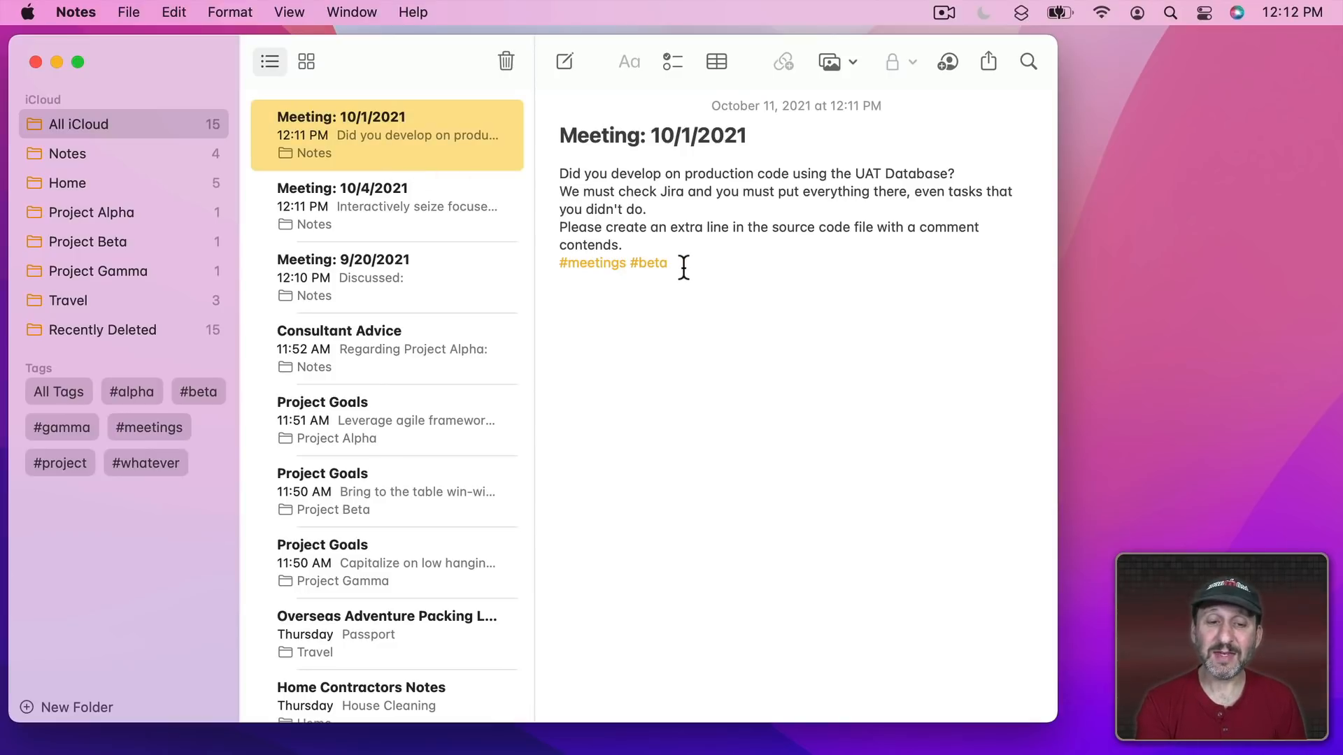
click(386, 277)
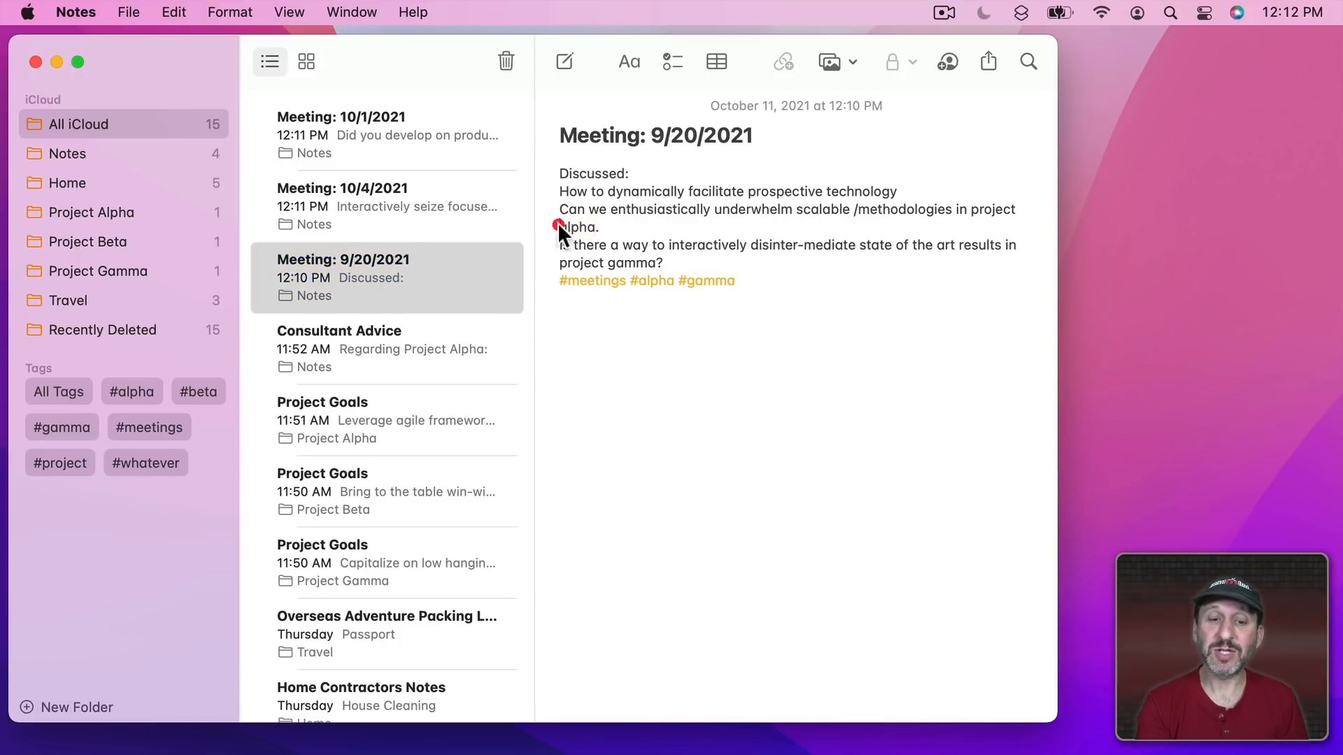
Replace the plain project words in the 9/20/2021 note with inline #alpha and #gamma
key(cmd+z)
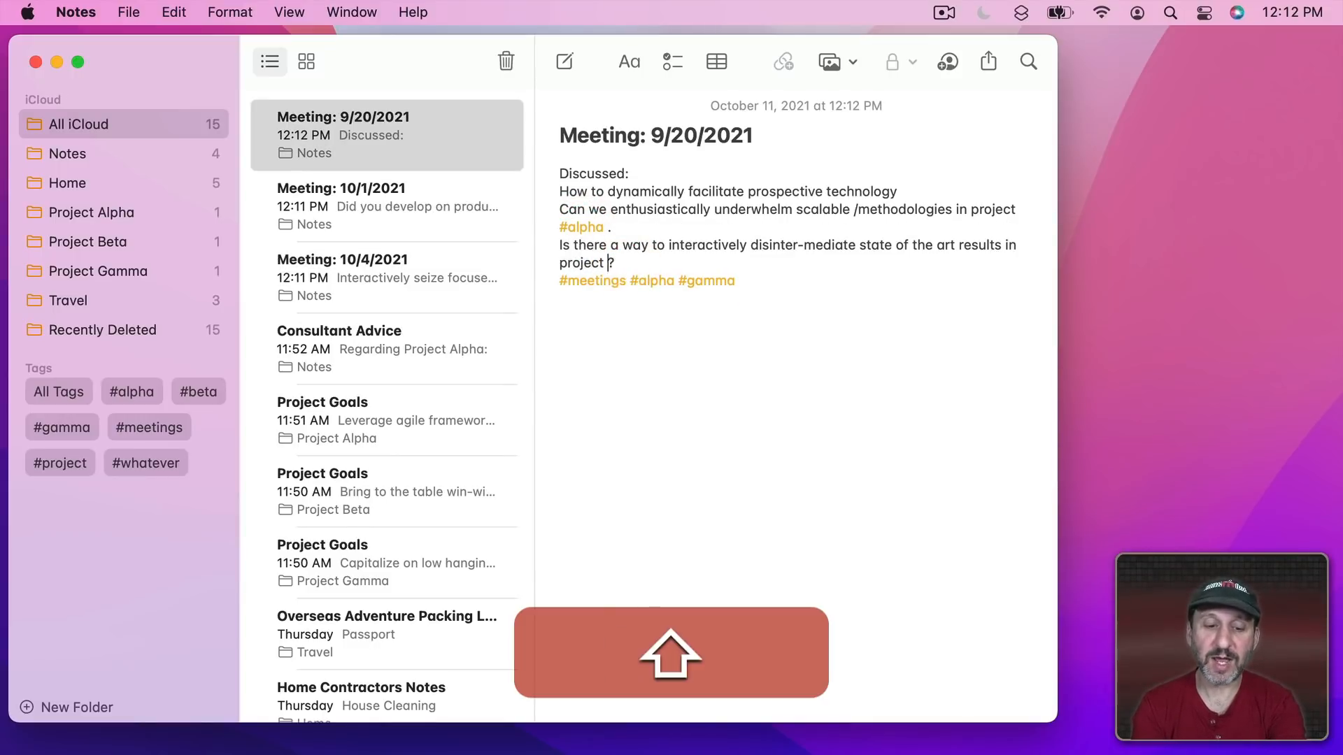
text(#gamma)
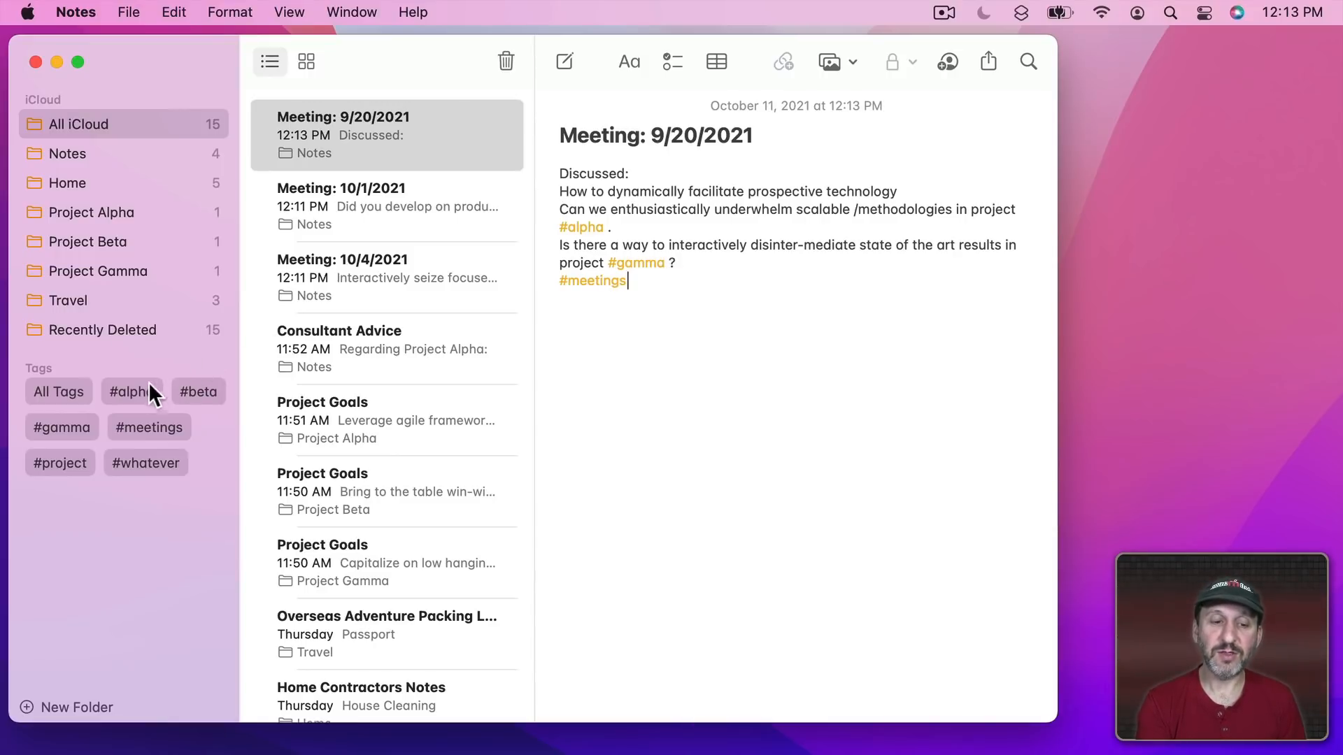
Filter by #alpha to see the 9/20 and 10/4 notes, then open Project Alpha
click(131, 391)
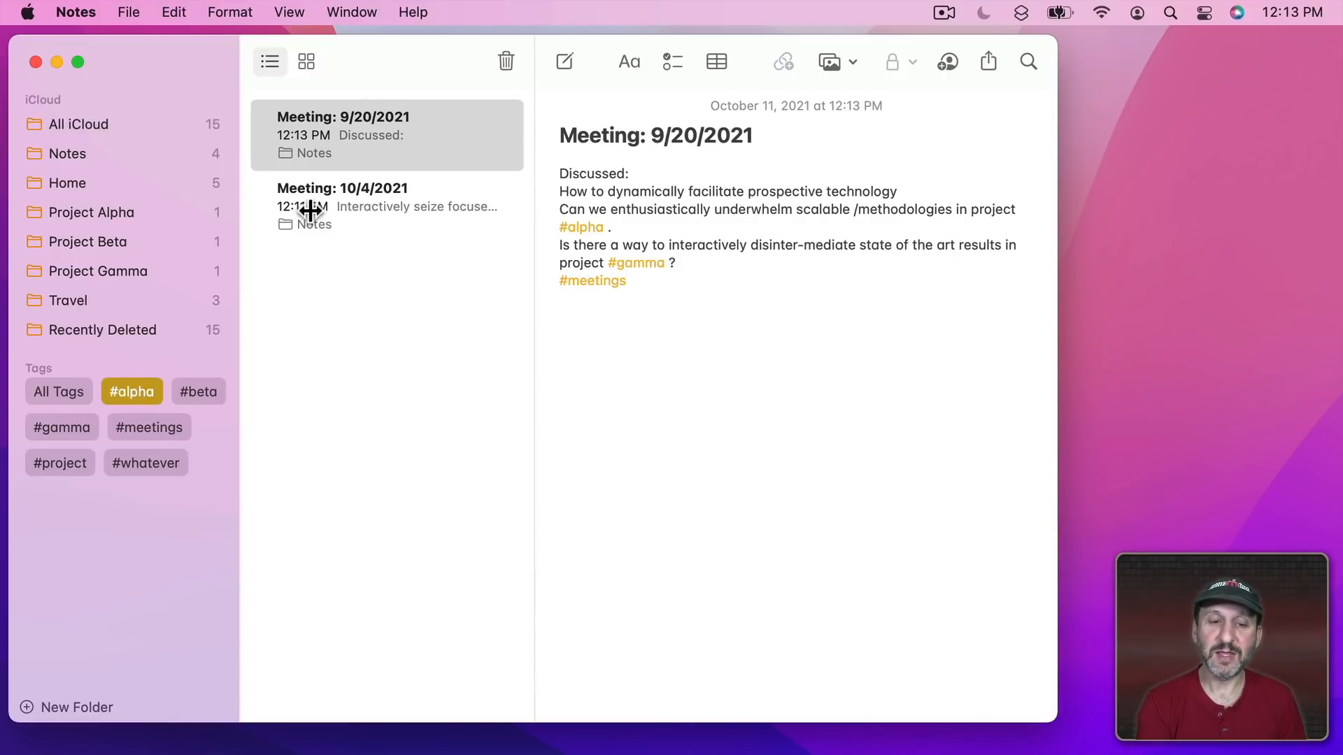
click(197, 392)
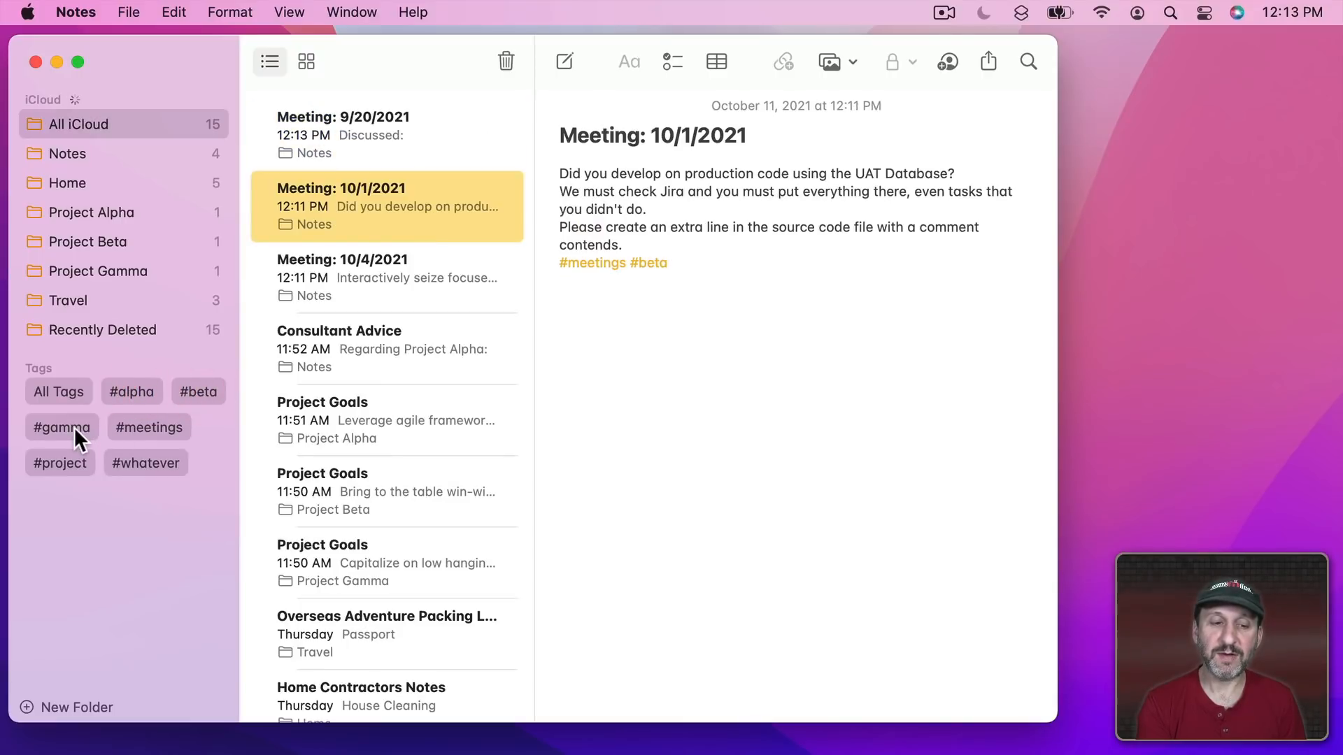
click(386, 134)
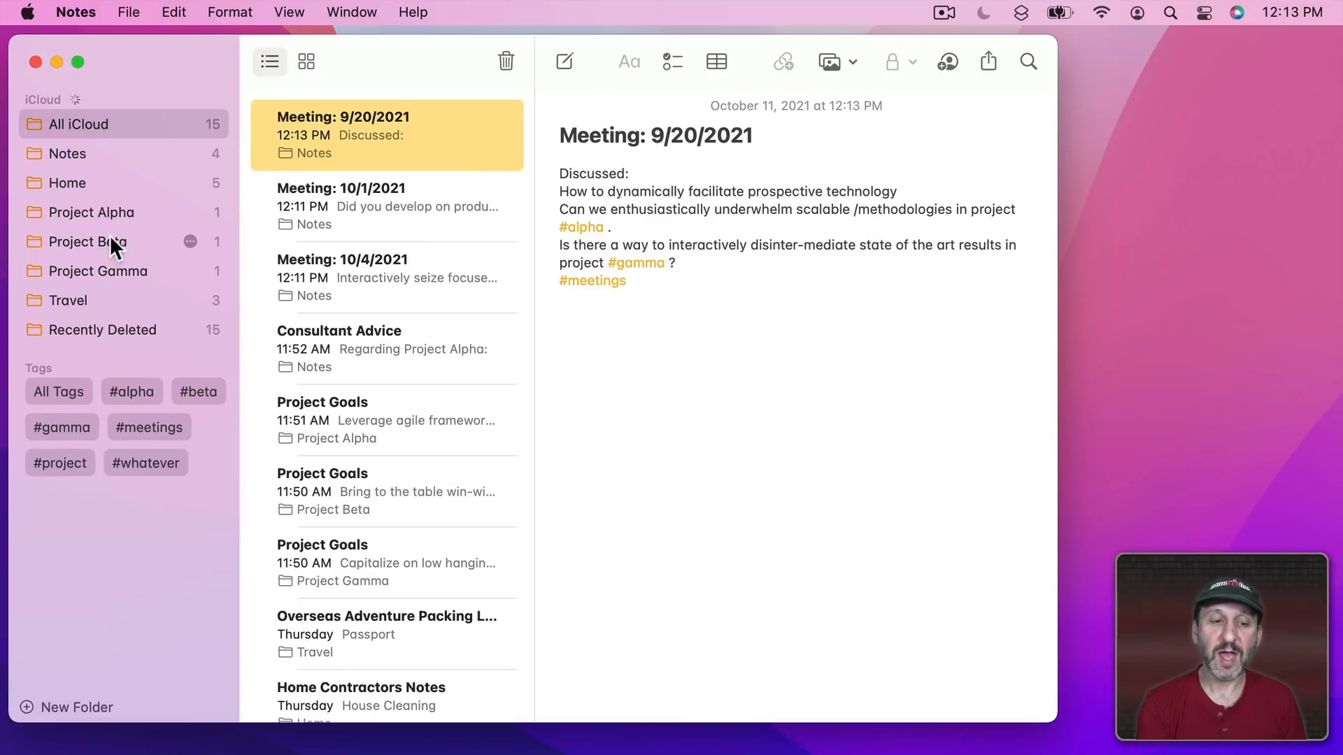
click(91, 211)
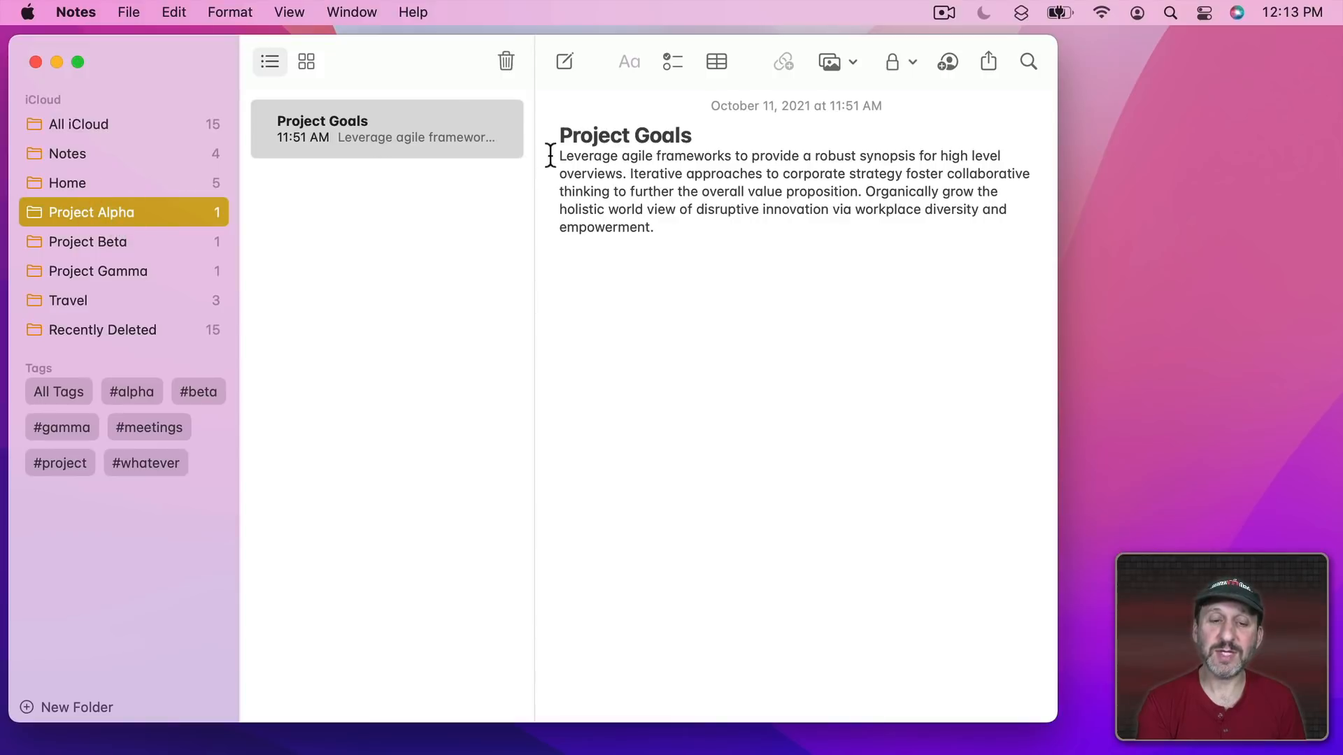
mouse_move(735, 155)
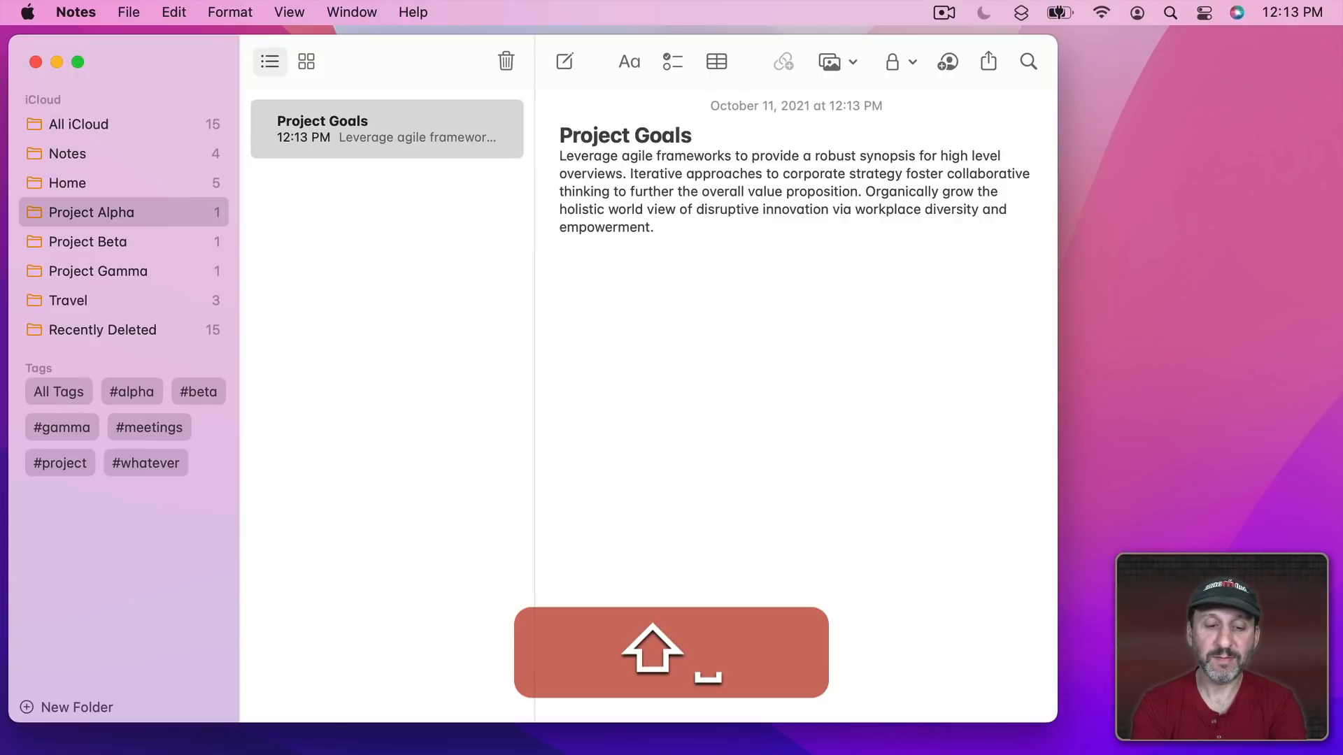
Tag the Project Alpha, Beta and Gamma goal notes #alpha, #beta, #gamma, then filter by #alpha
text(#alpha)
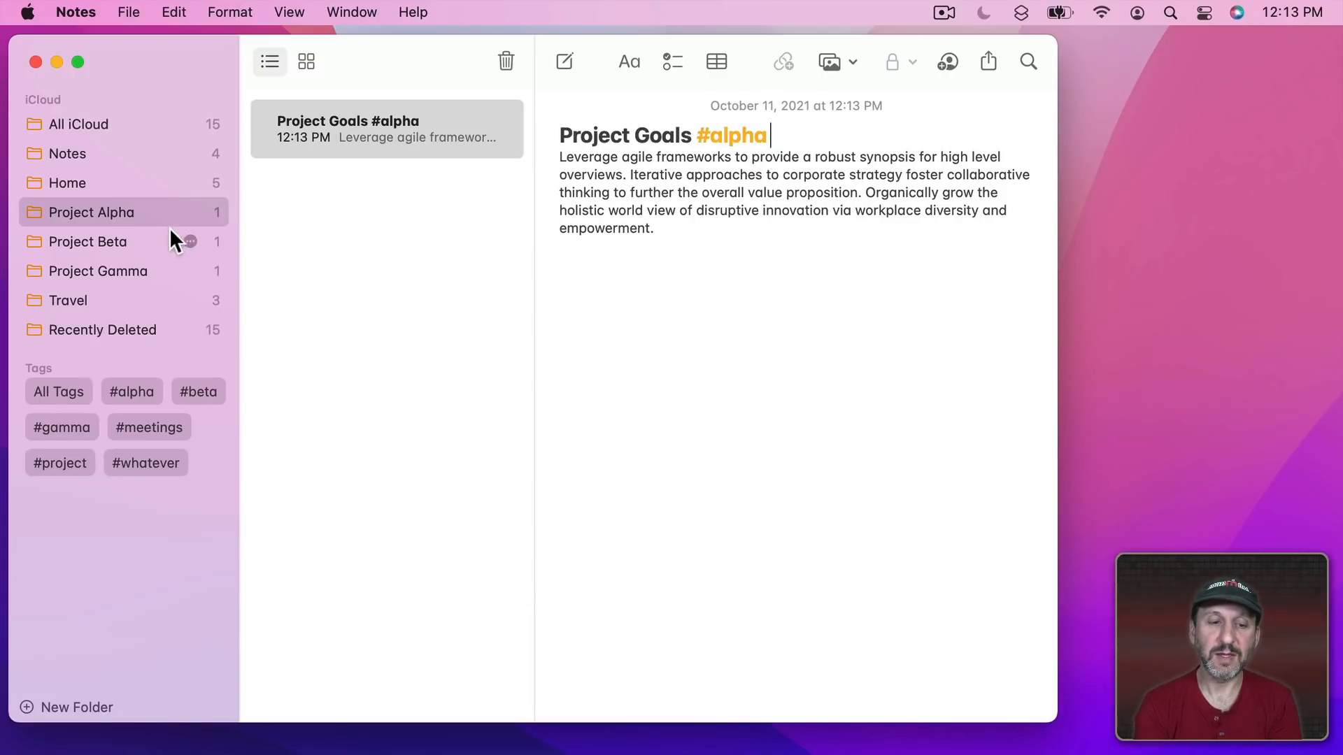
click(87, 240)
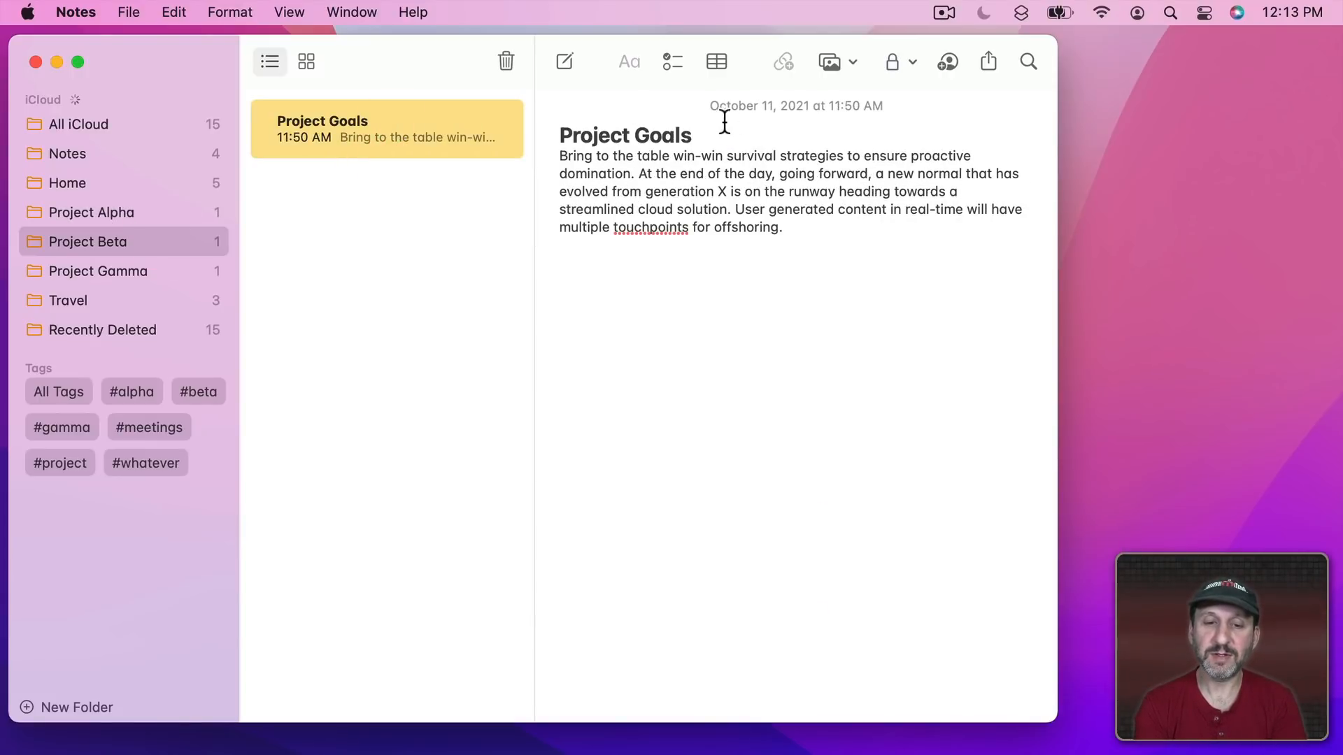
text(#)
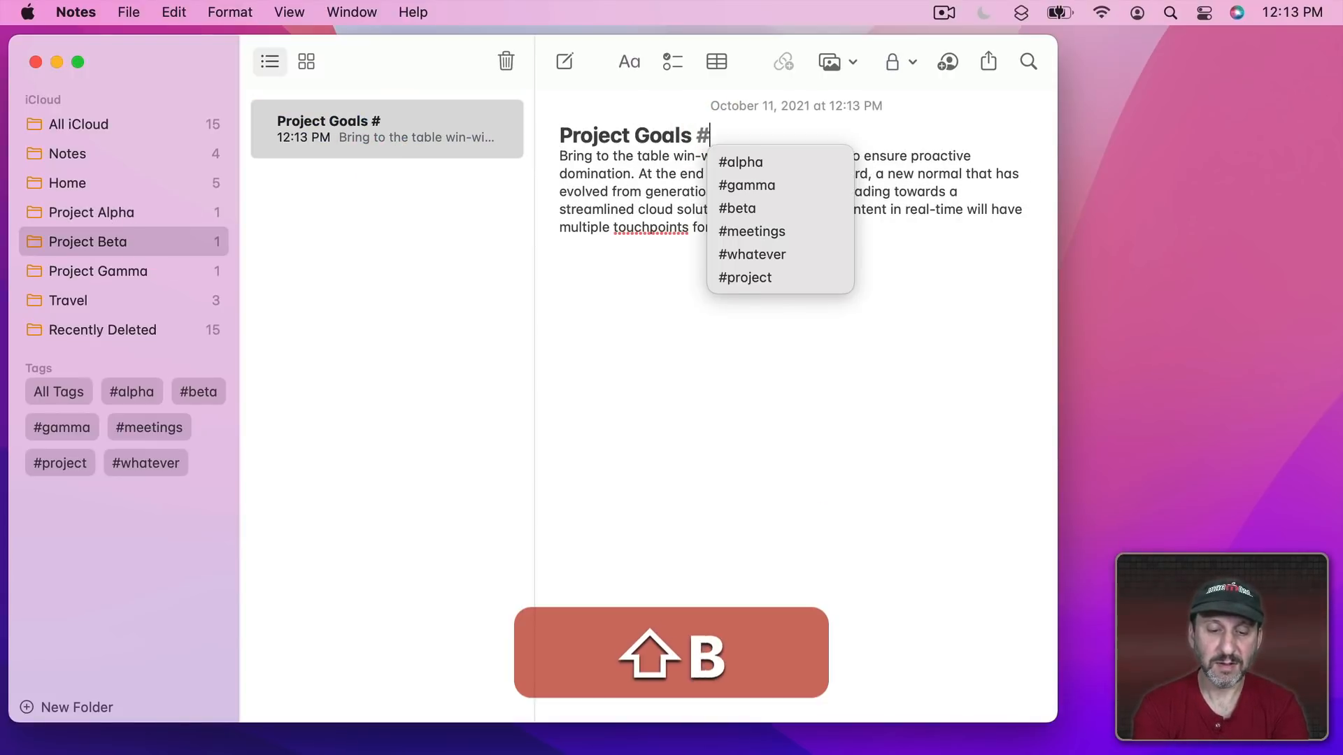
click(737, 209)
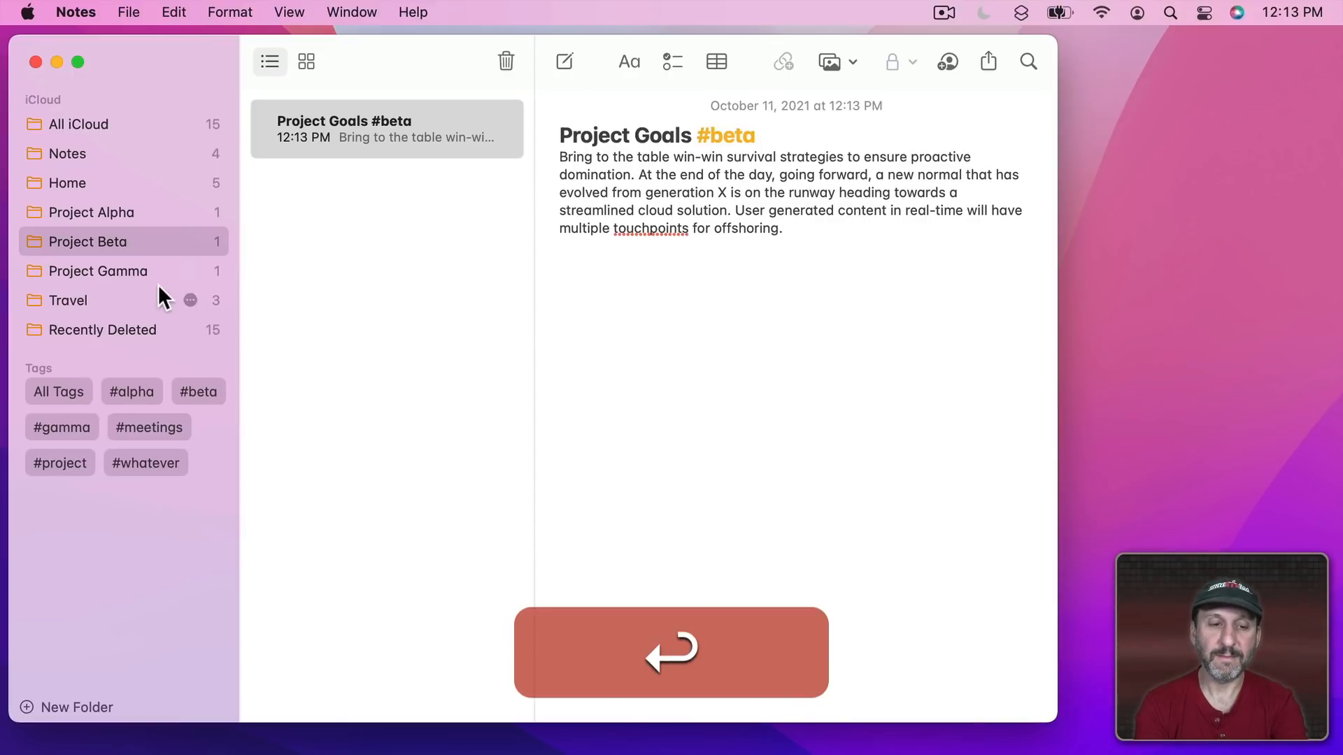
click(97, 270)
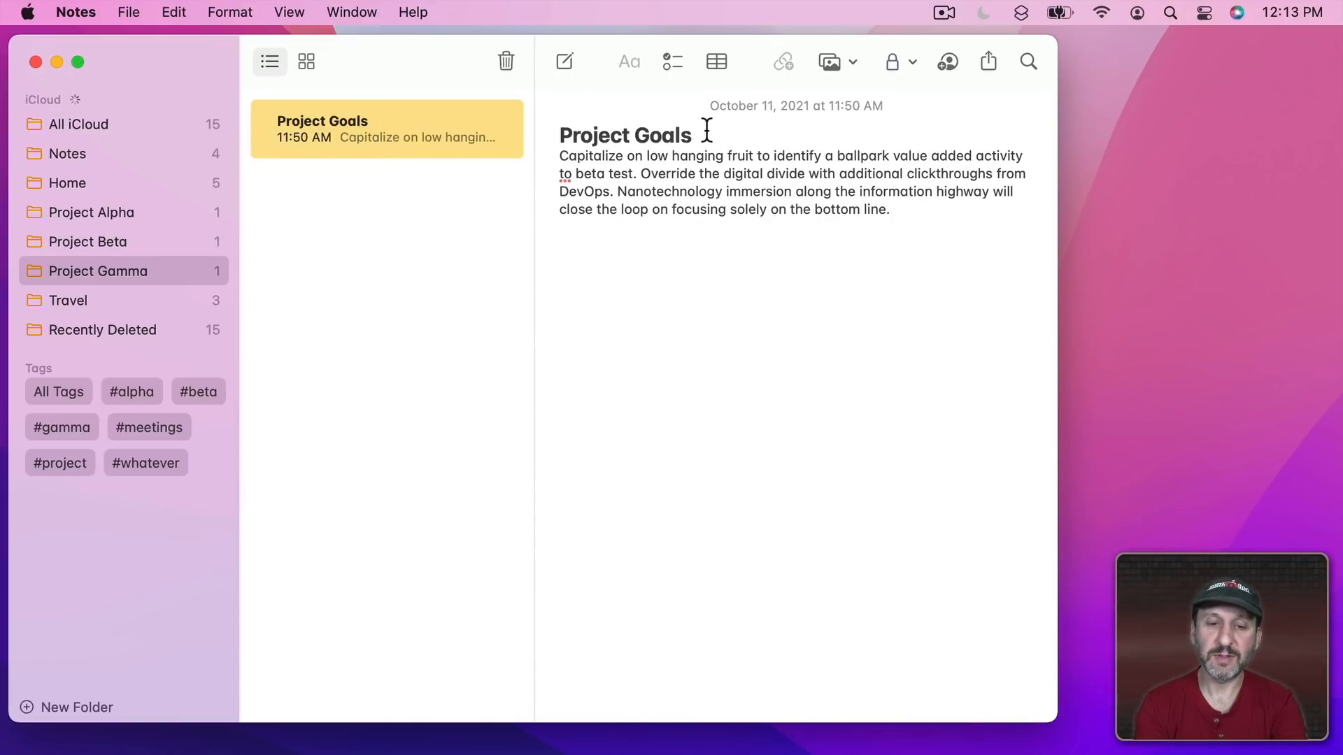
text(#gamma)
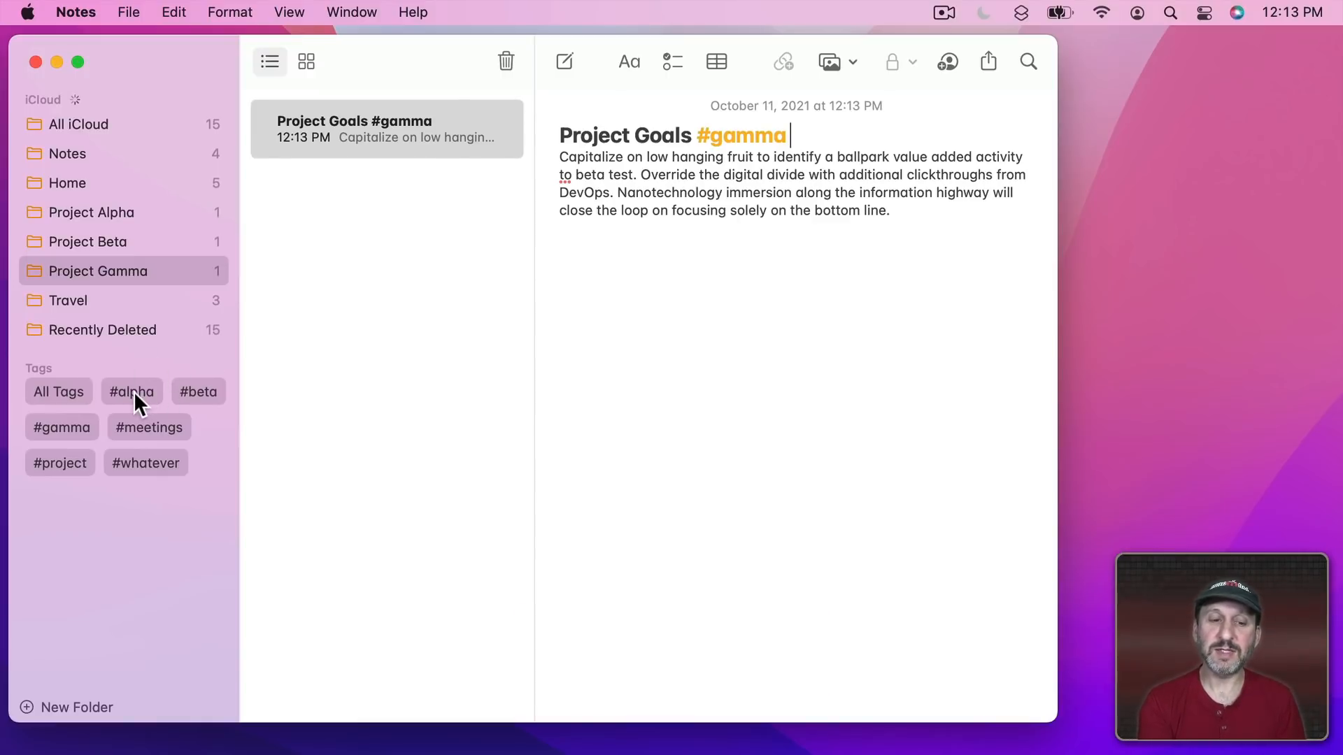
click(132, 392)
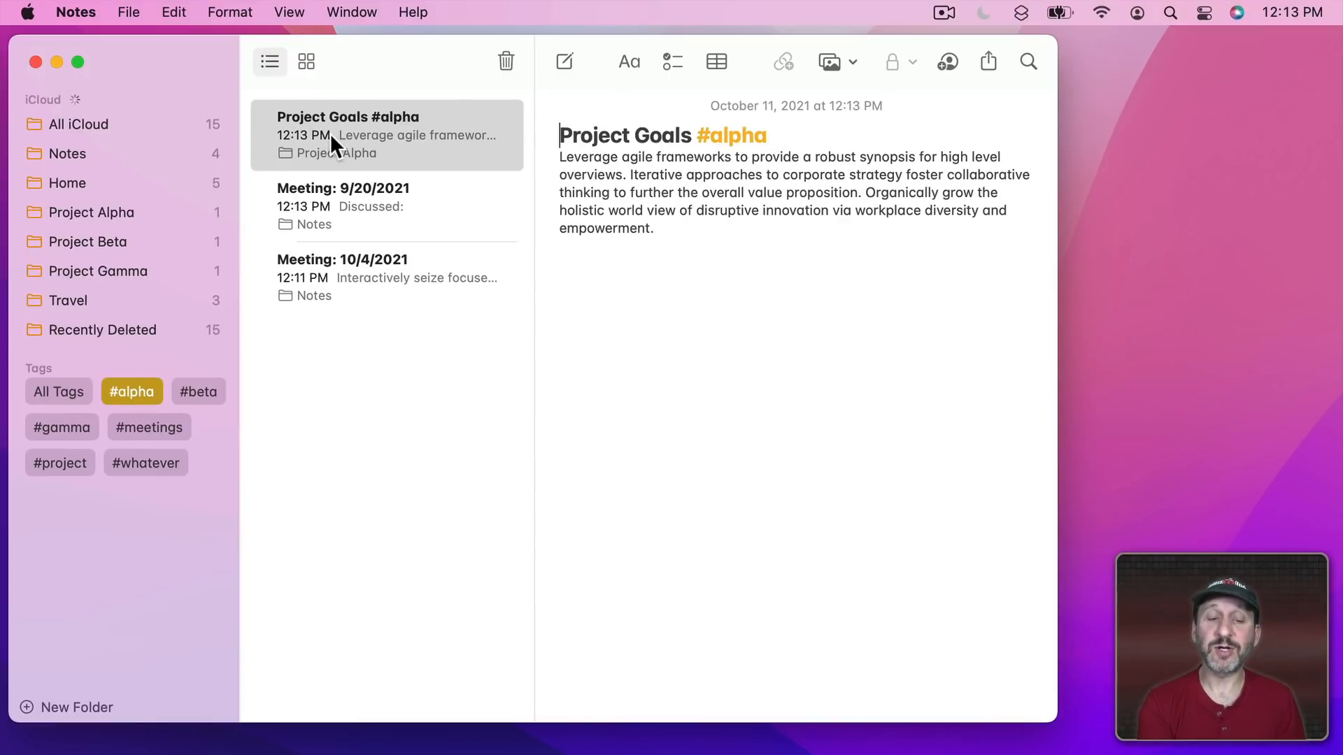
Combine the #alpha and #gamma filters to isolate the 9/20/2021 note, then show All iCloud
click(386, 205)
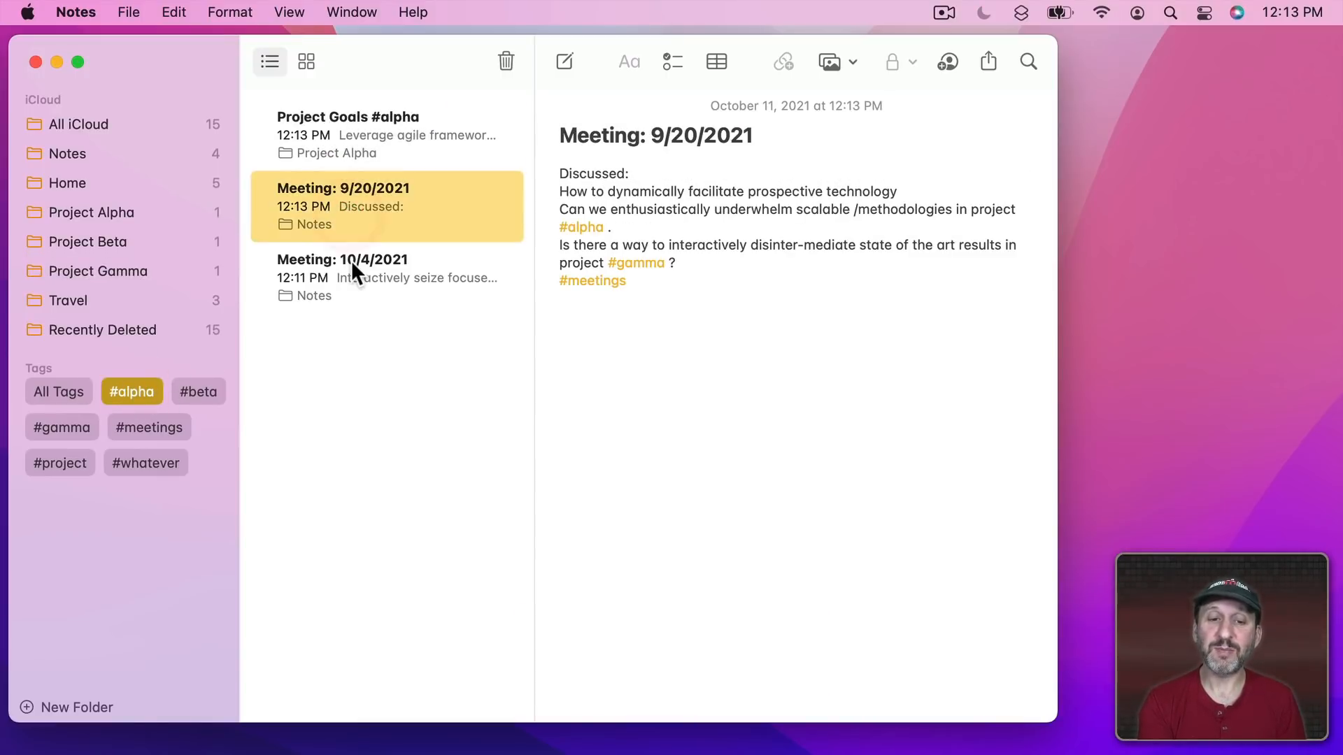
mouse_move(359, 155)
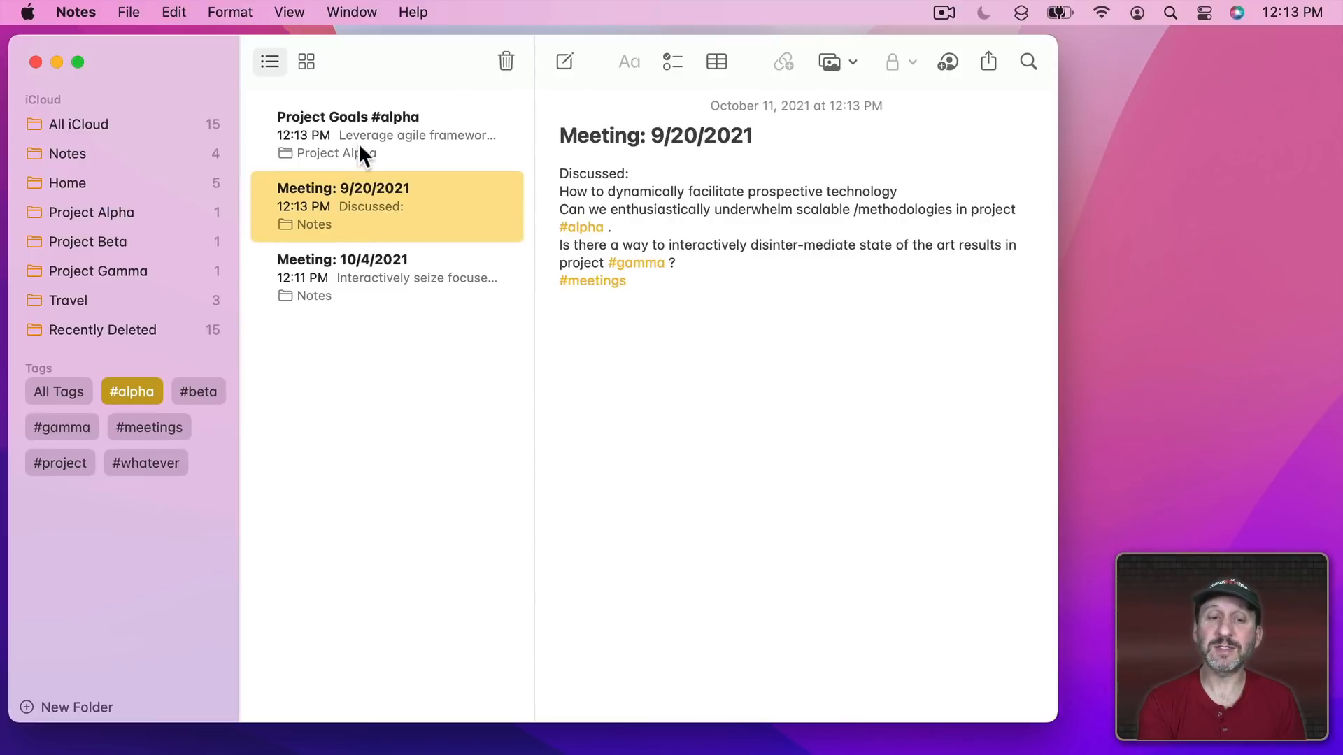
click(93, 211)
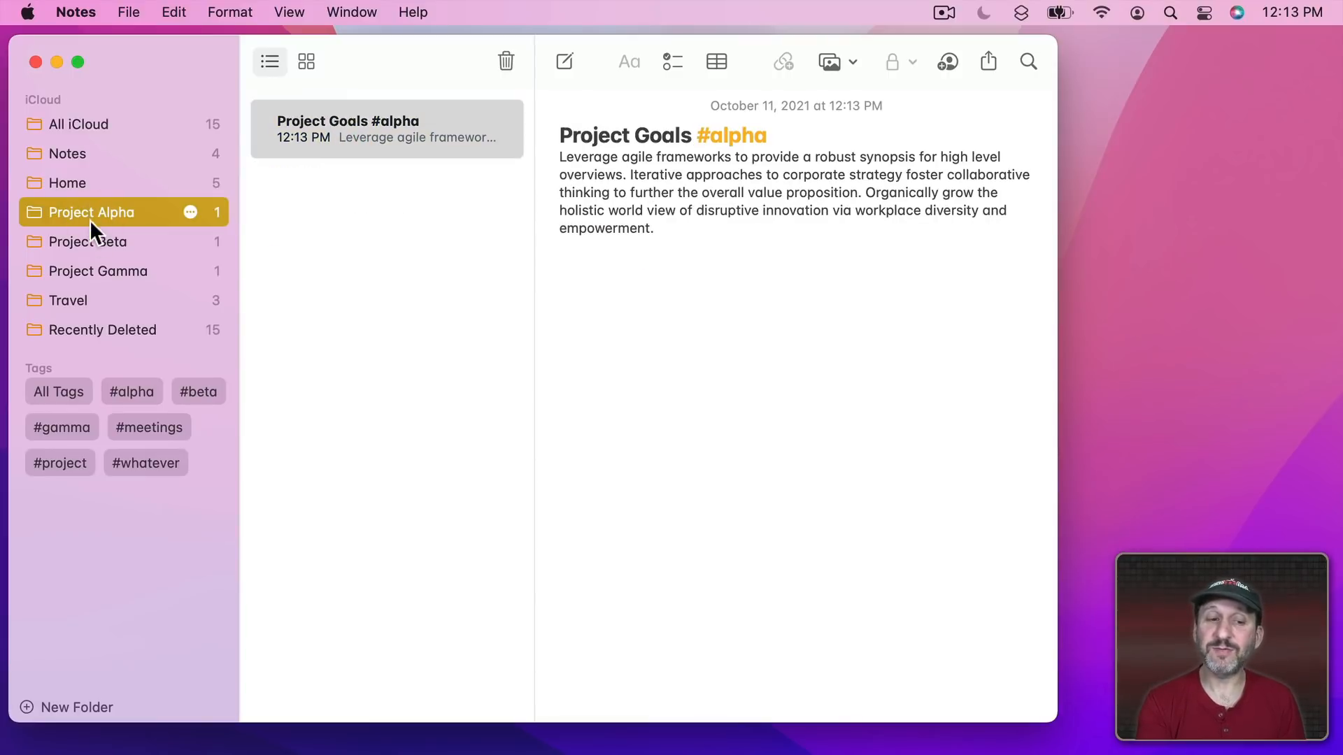
click(97, 271)
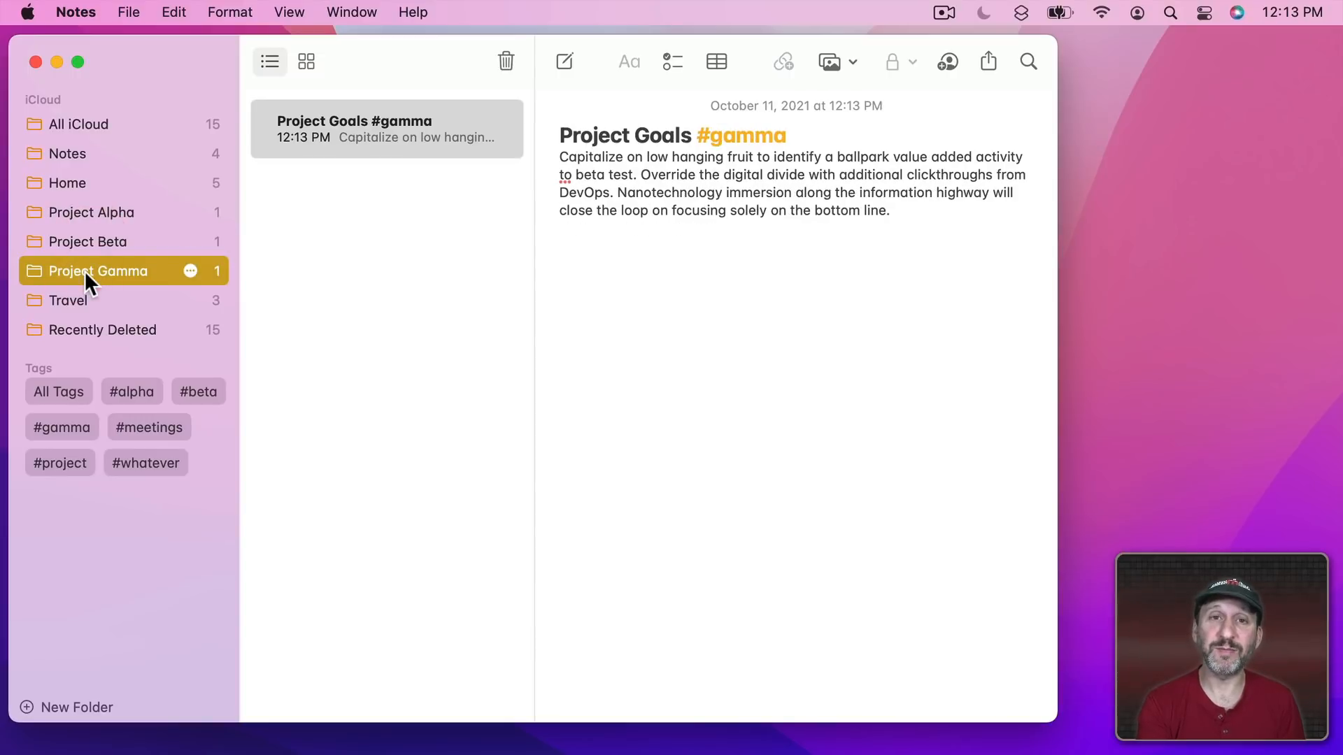
mouse_move(149, 403)
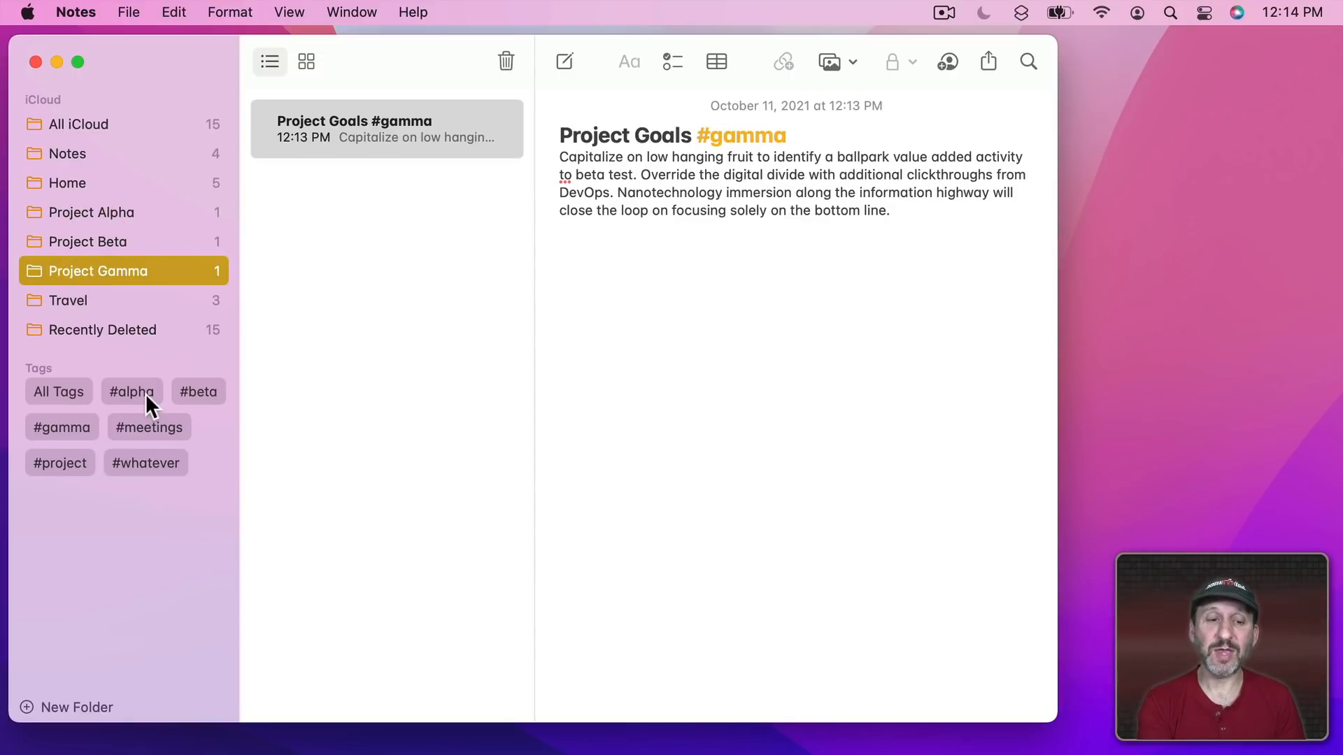
click(131, 391)
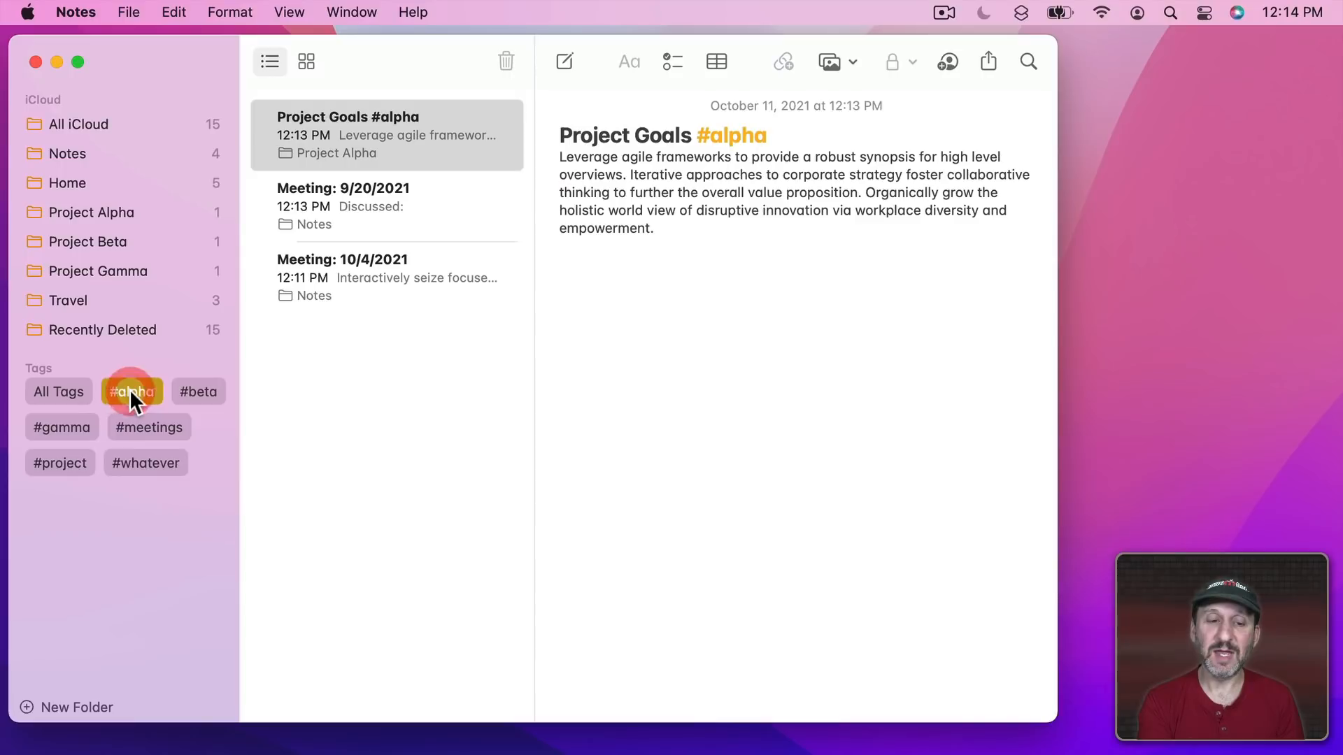
click(61, 427)
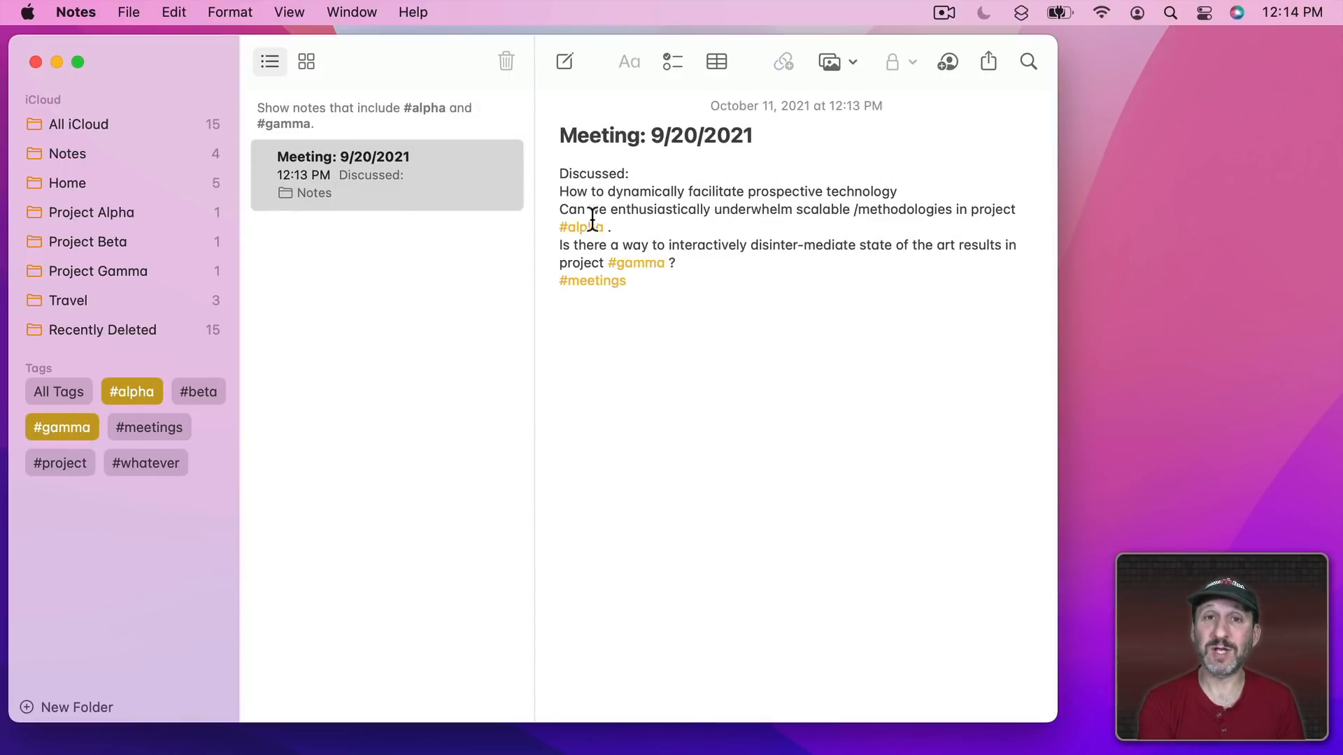
click(77, 125)
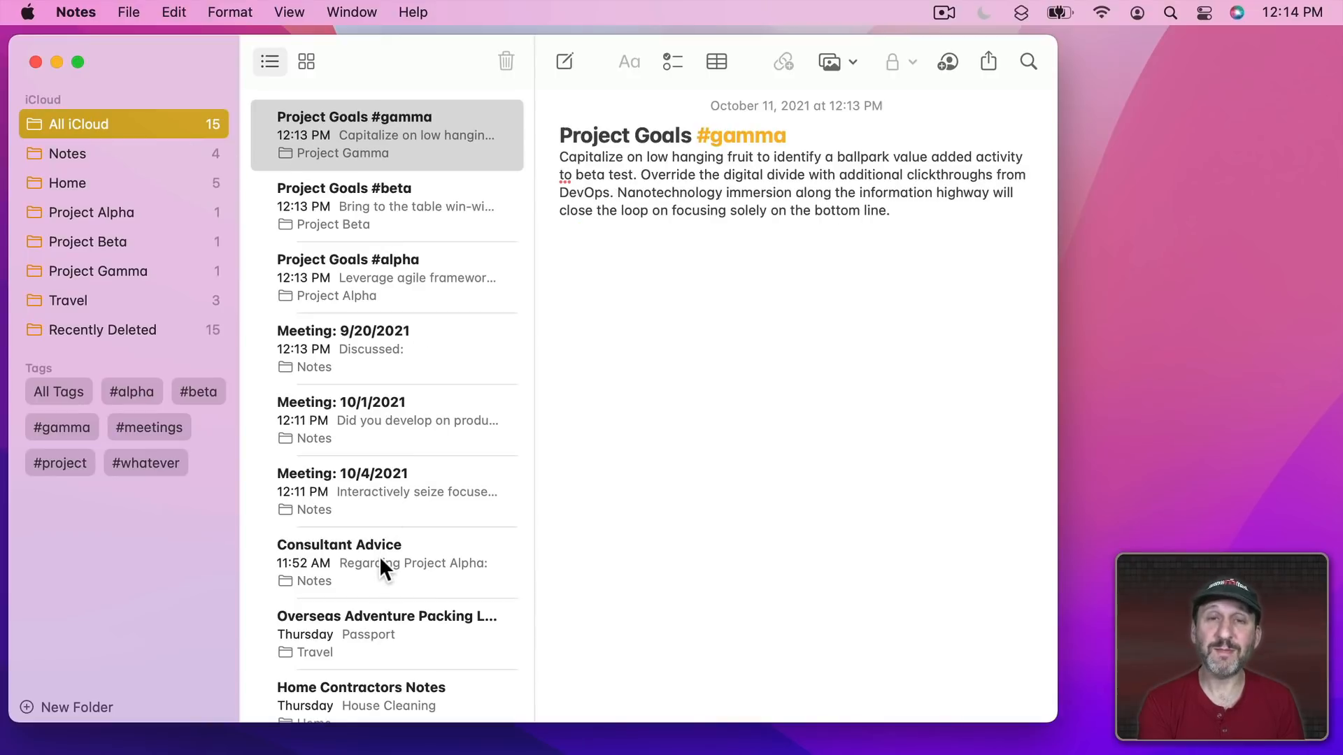
Tag 'Regarding Project' in the Consultant Advice note with #gamma, then view Project Gamma
click(386, 562)
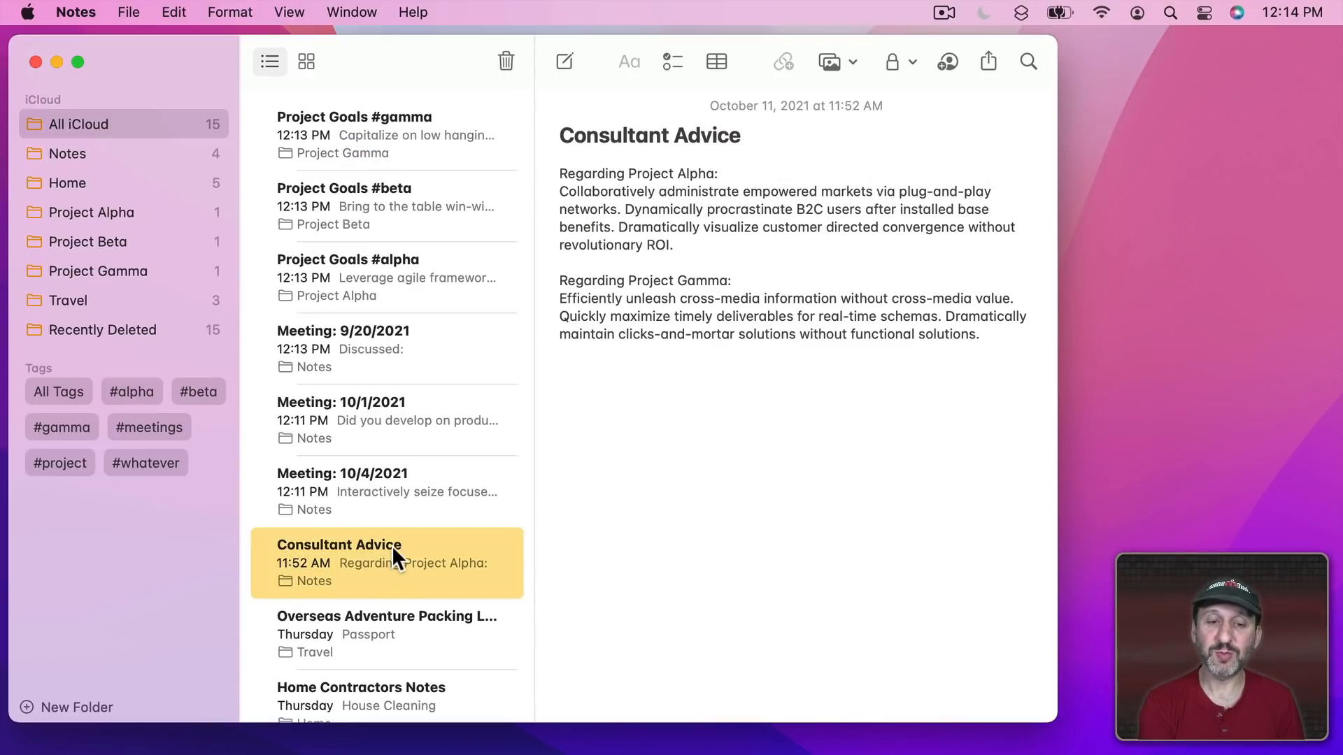
click(693, 170)
text(#)
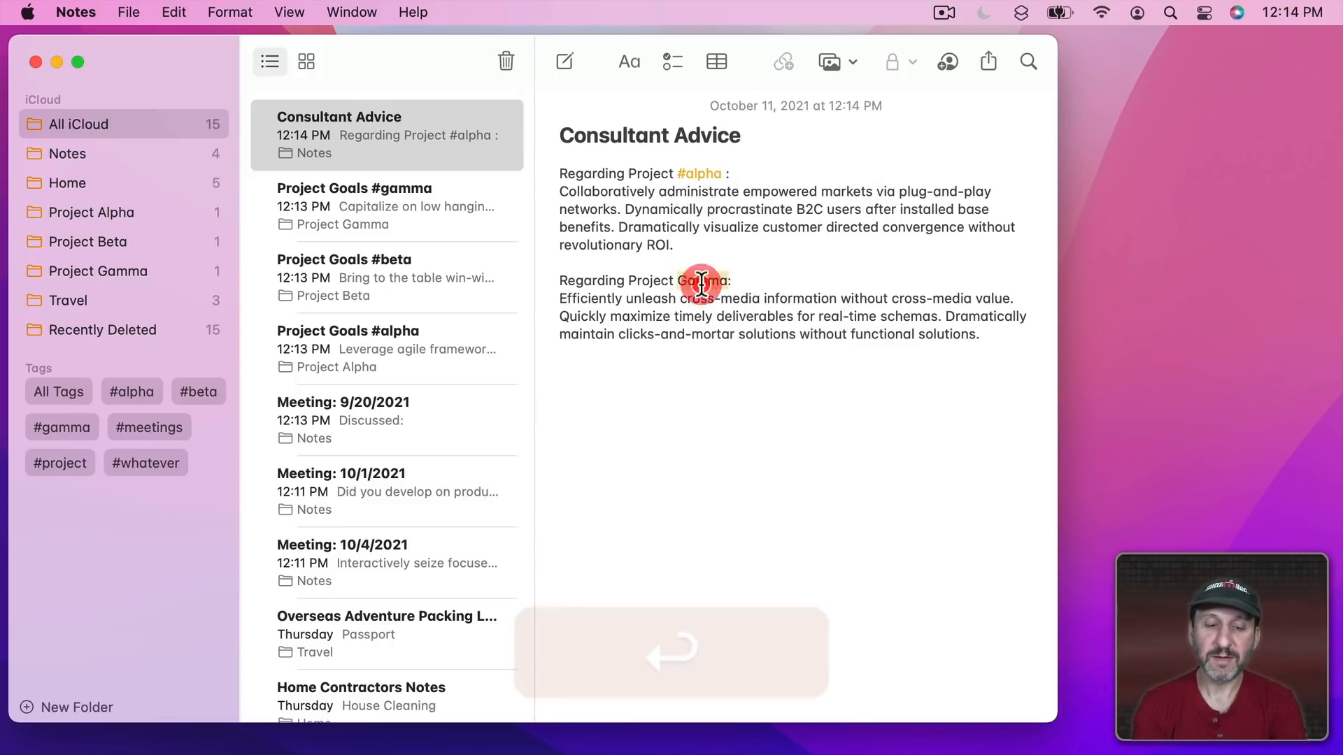
text(a)
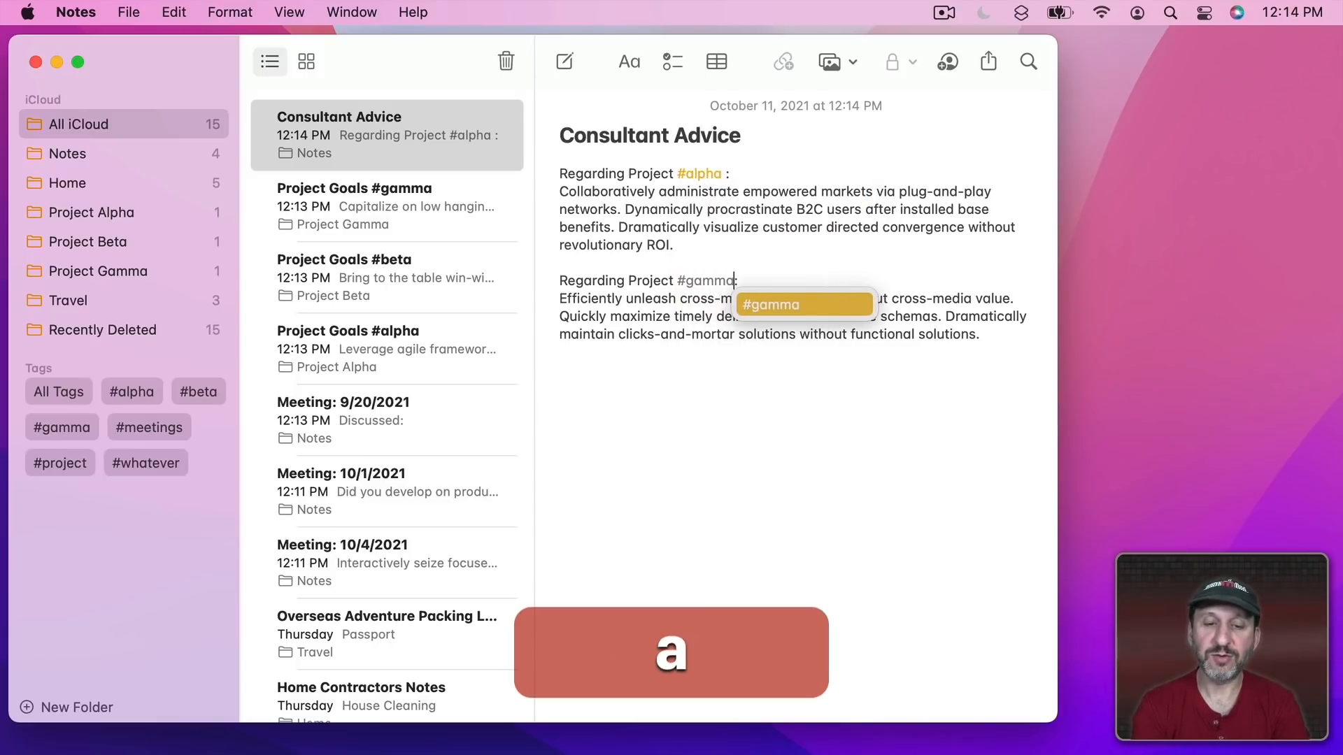
click(131, 392)
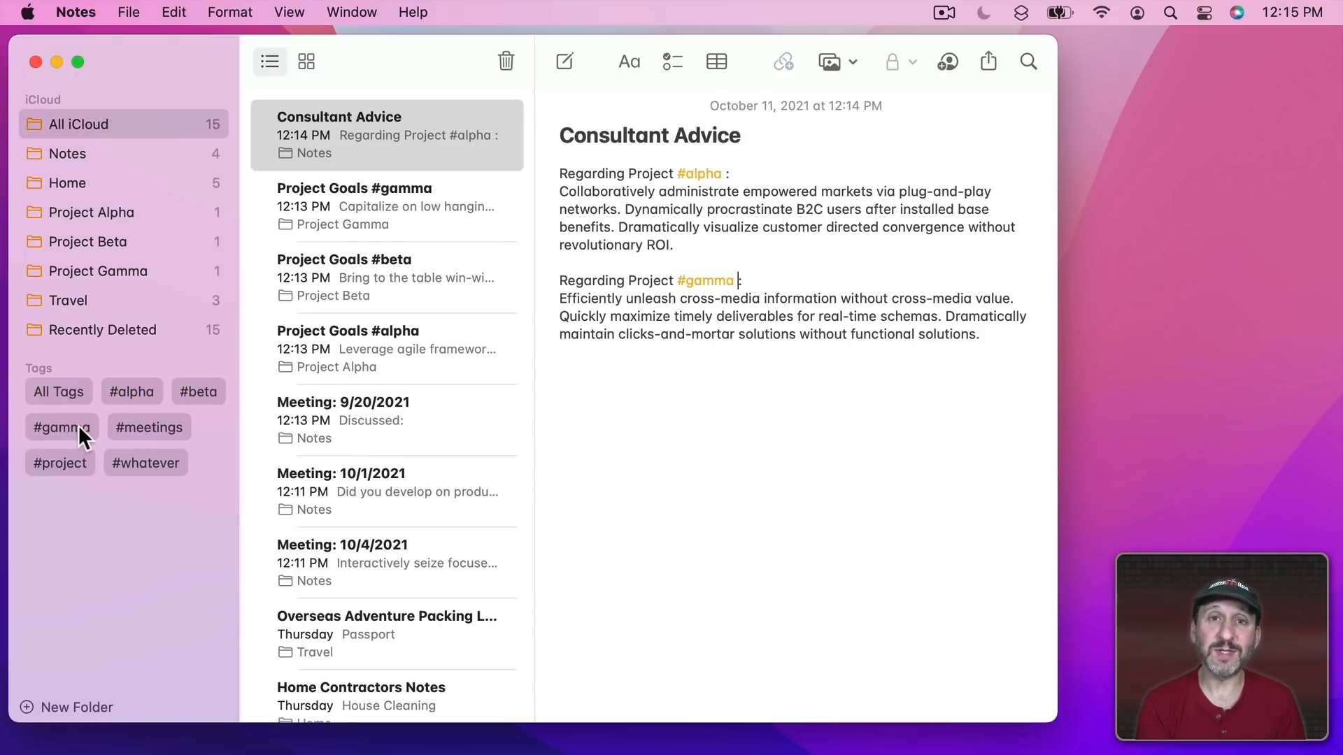
mouse_move(94, 227)
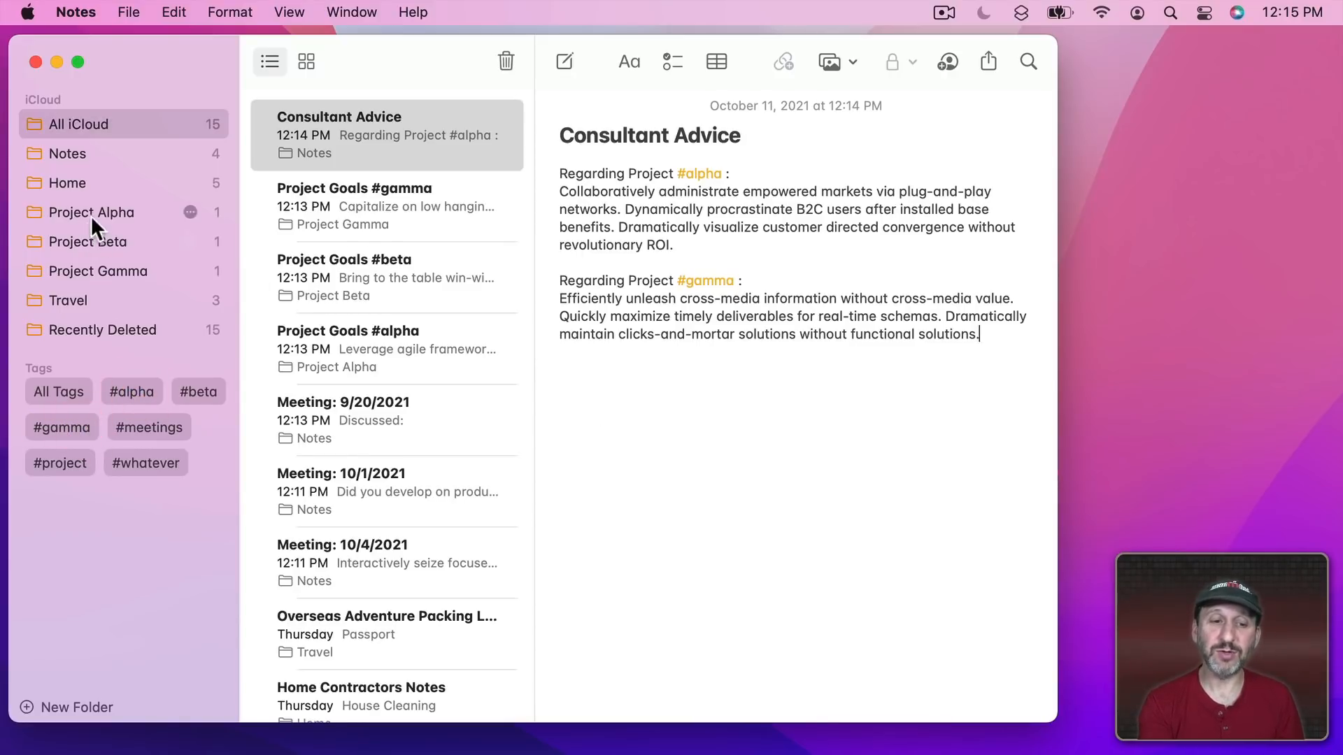
click(99, 271)
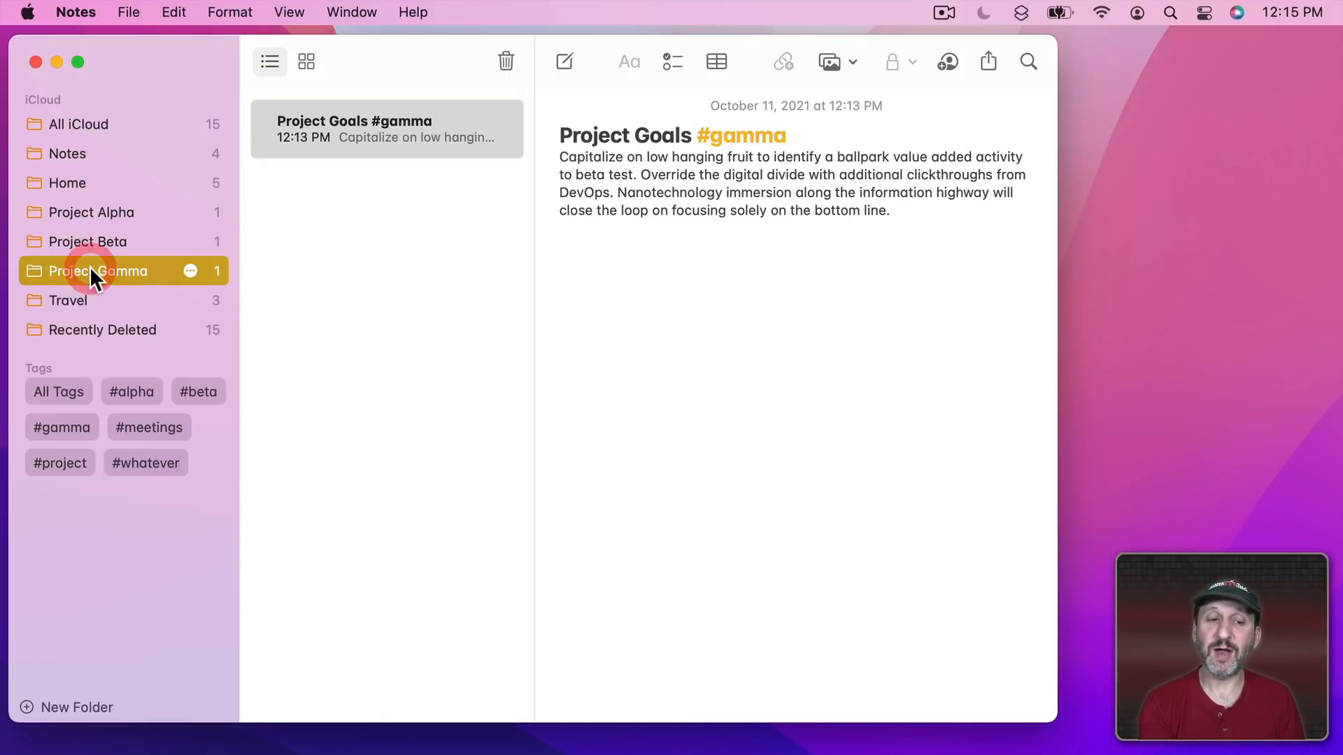
mouse_move(86, 221)
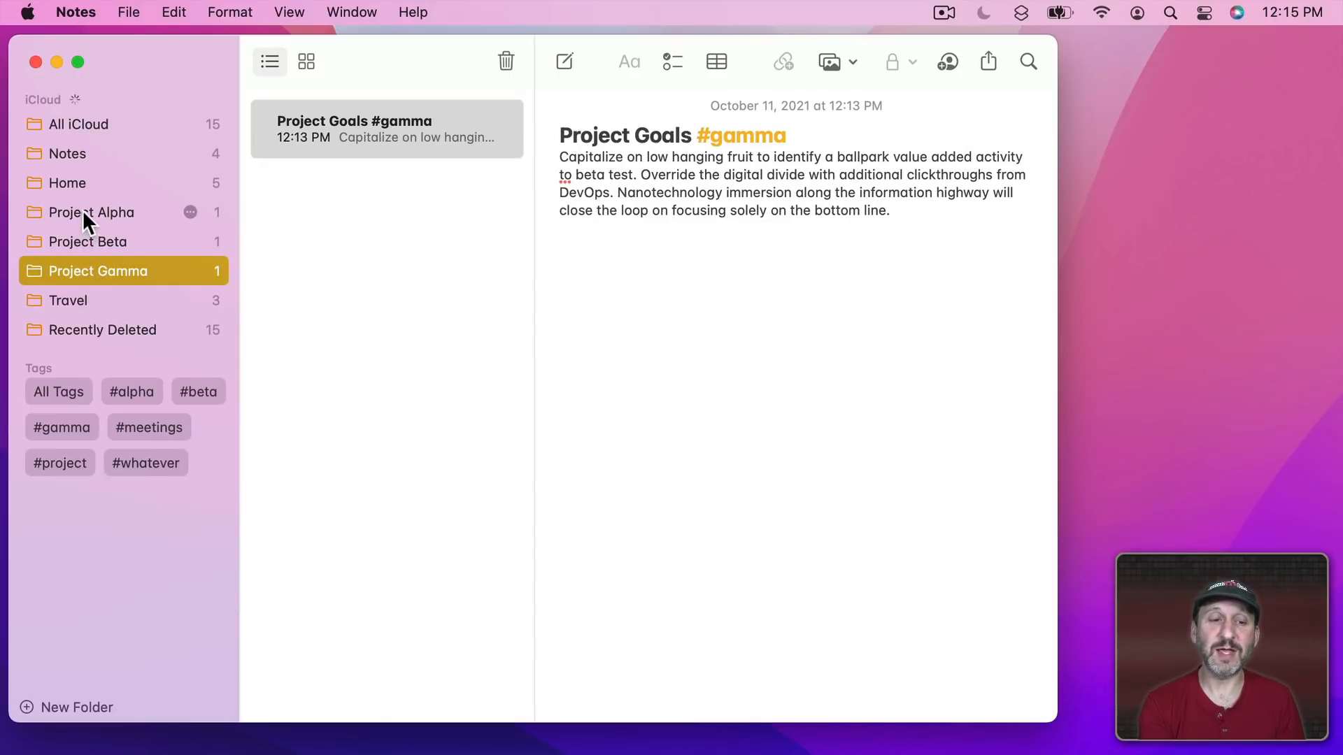
Rename the Project Alpha folder to Project Goals and delete the empty Project Gamma folder
click(92, 211)
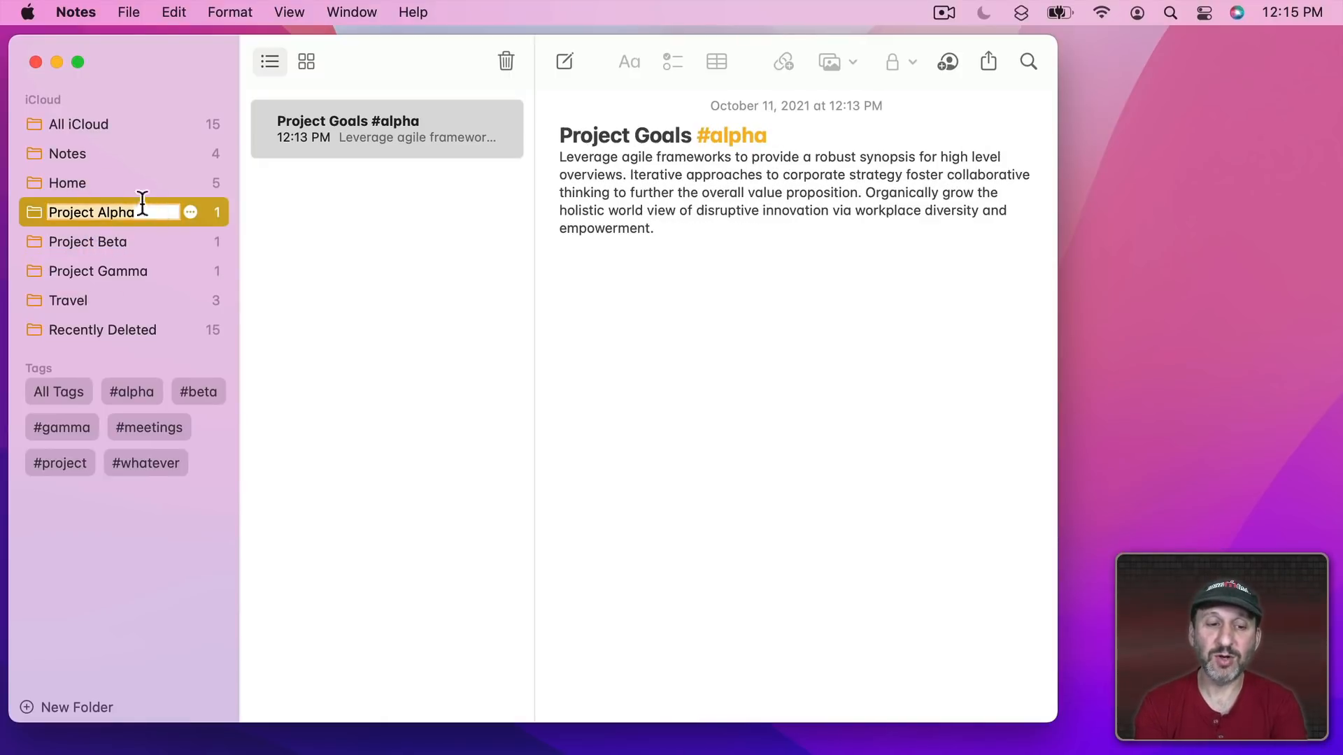
text(Goals)
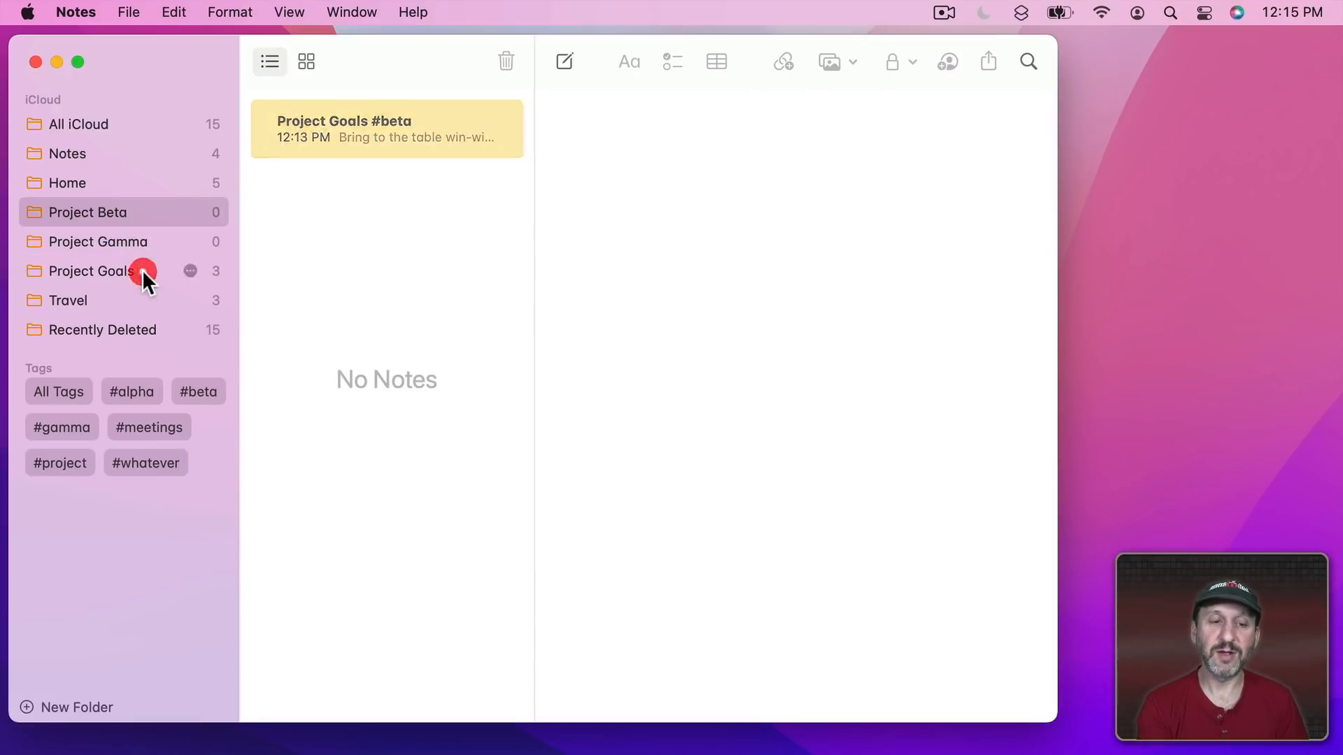
right_click(86, 211)
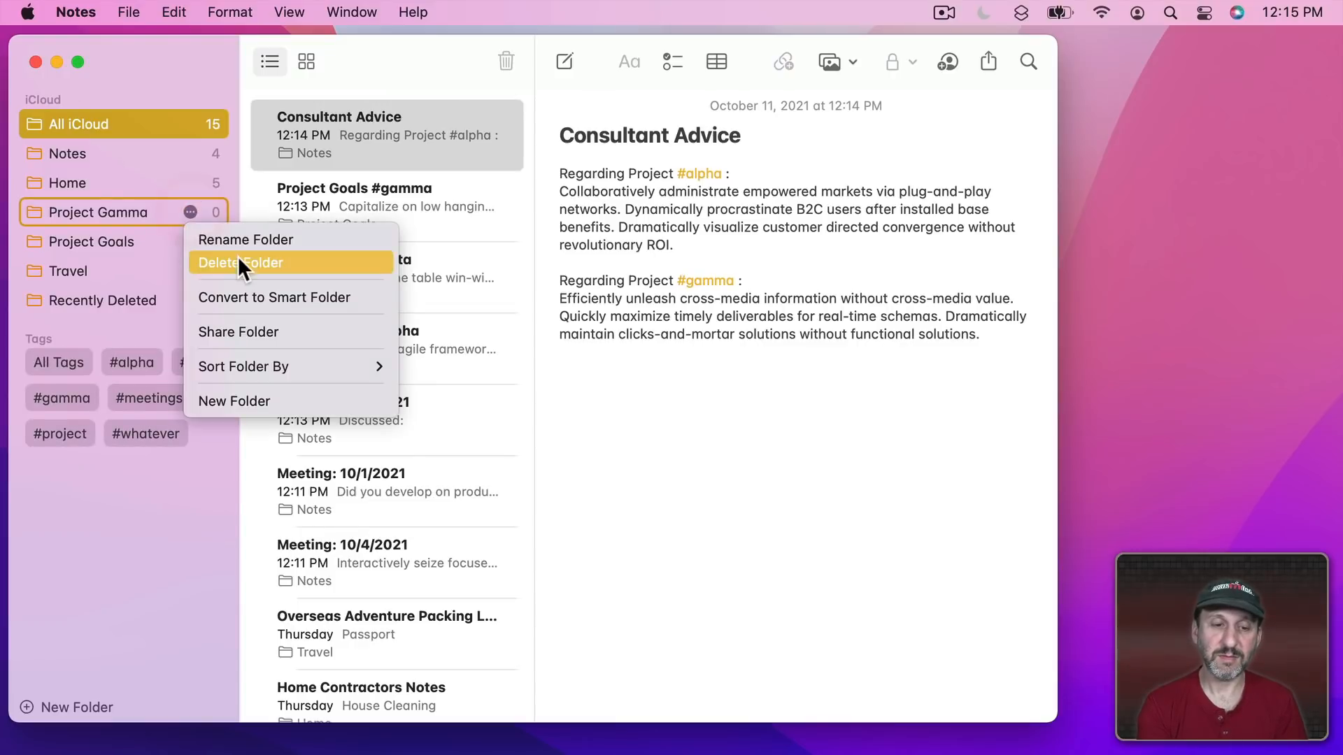
click(242, 262)
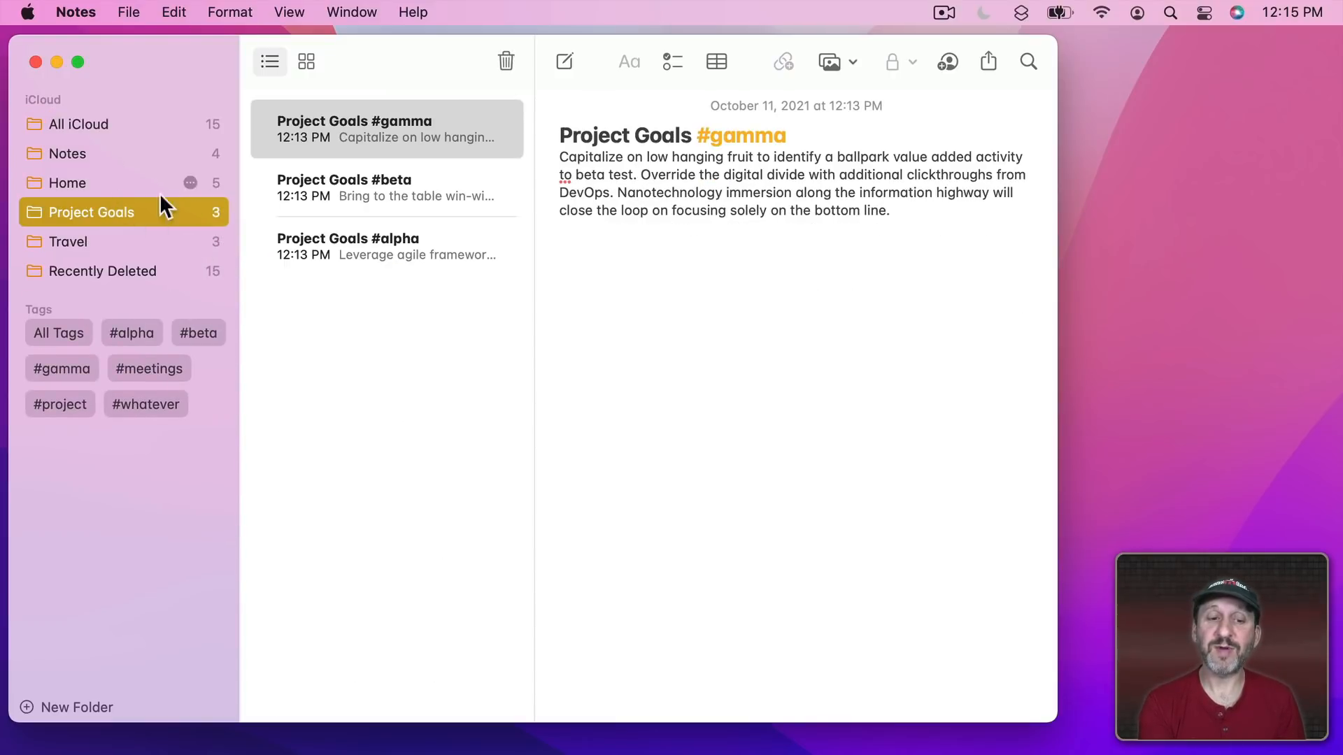
mouse_move(440, 177)
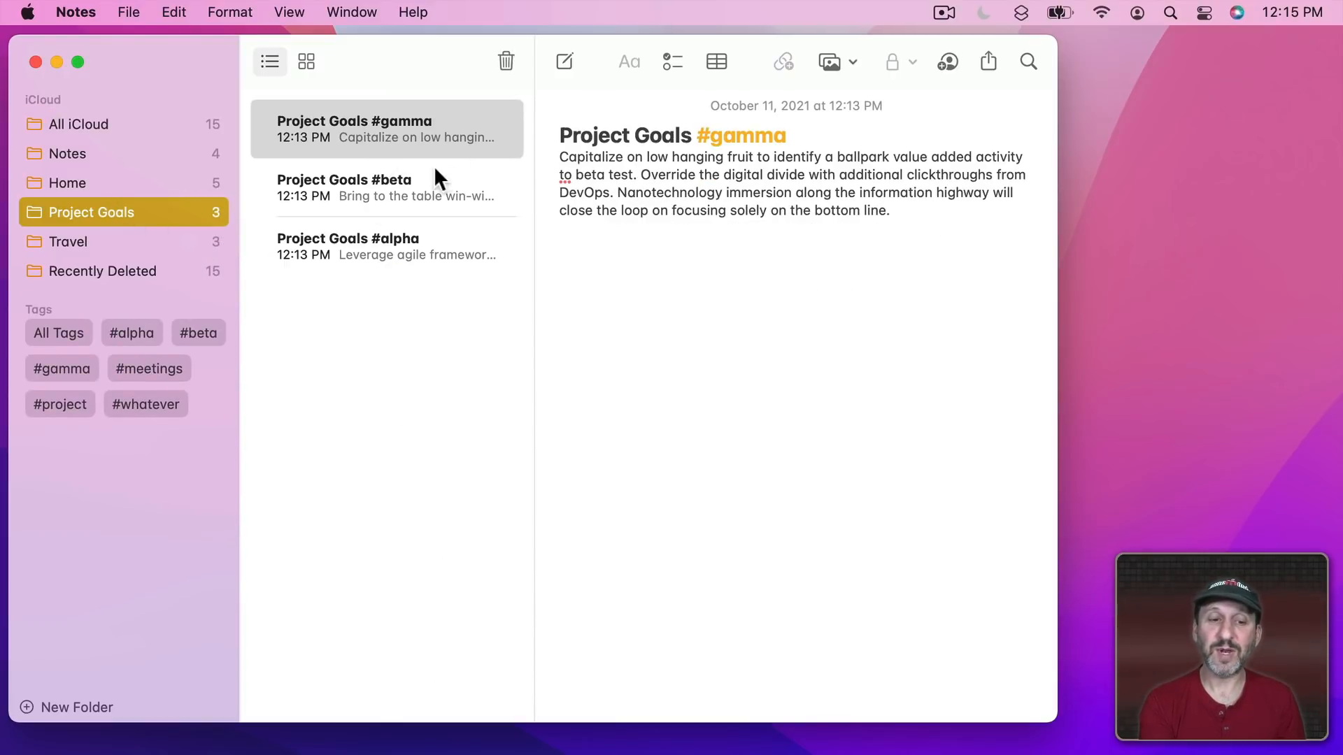
click(131, 332)
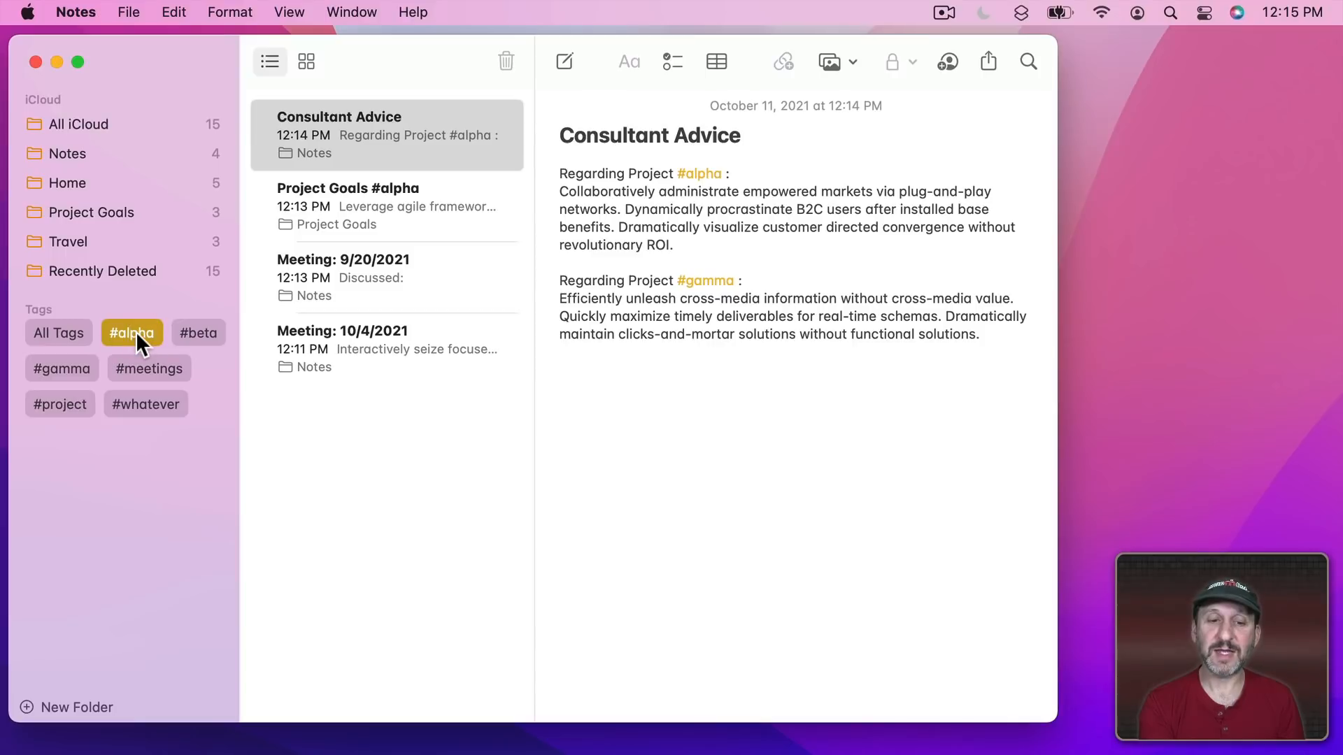
mouse_move(333, 326)
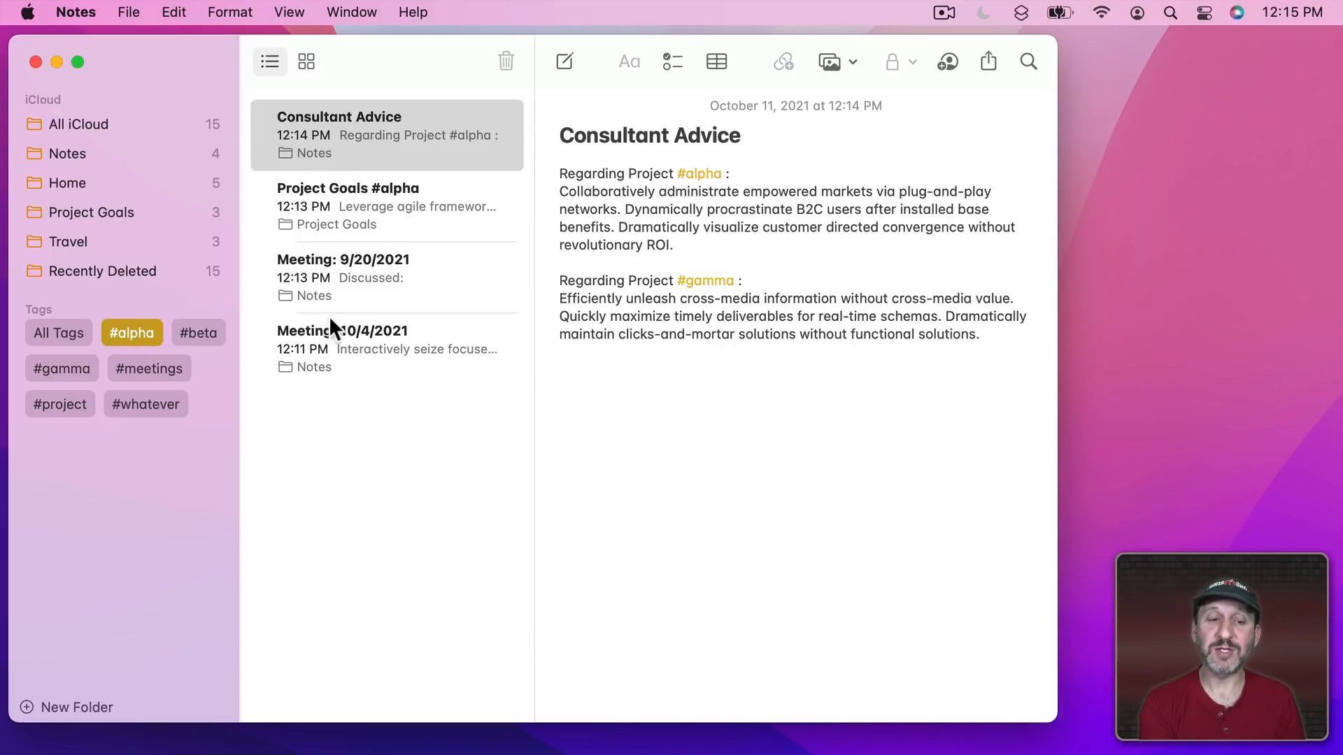
click(91, 211)
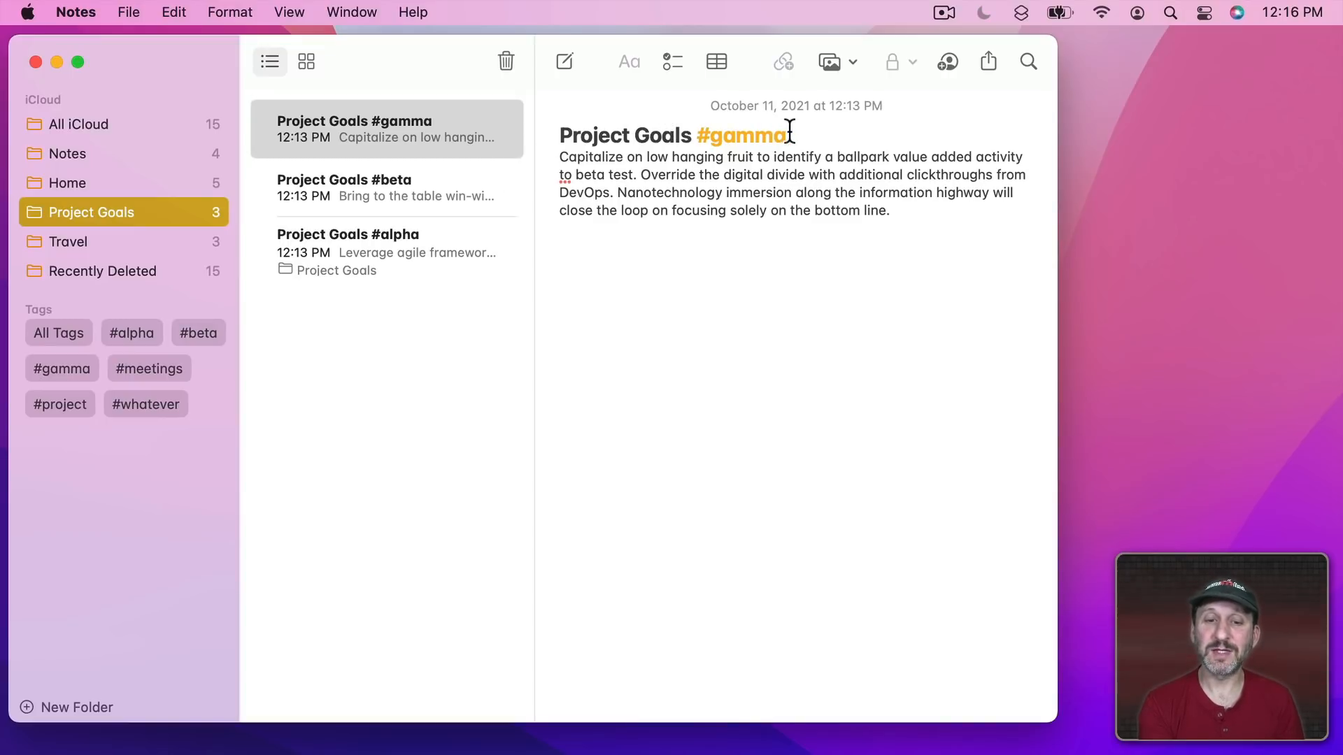
Add the #goals tag to the Project Goals notes and list the #goals-tagged notes
text(#go)
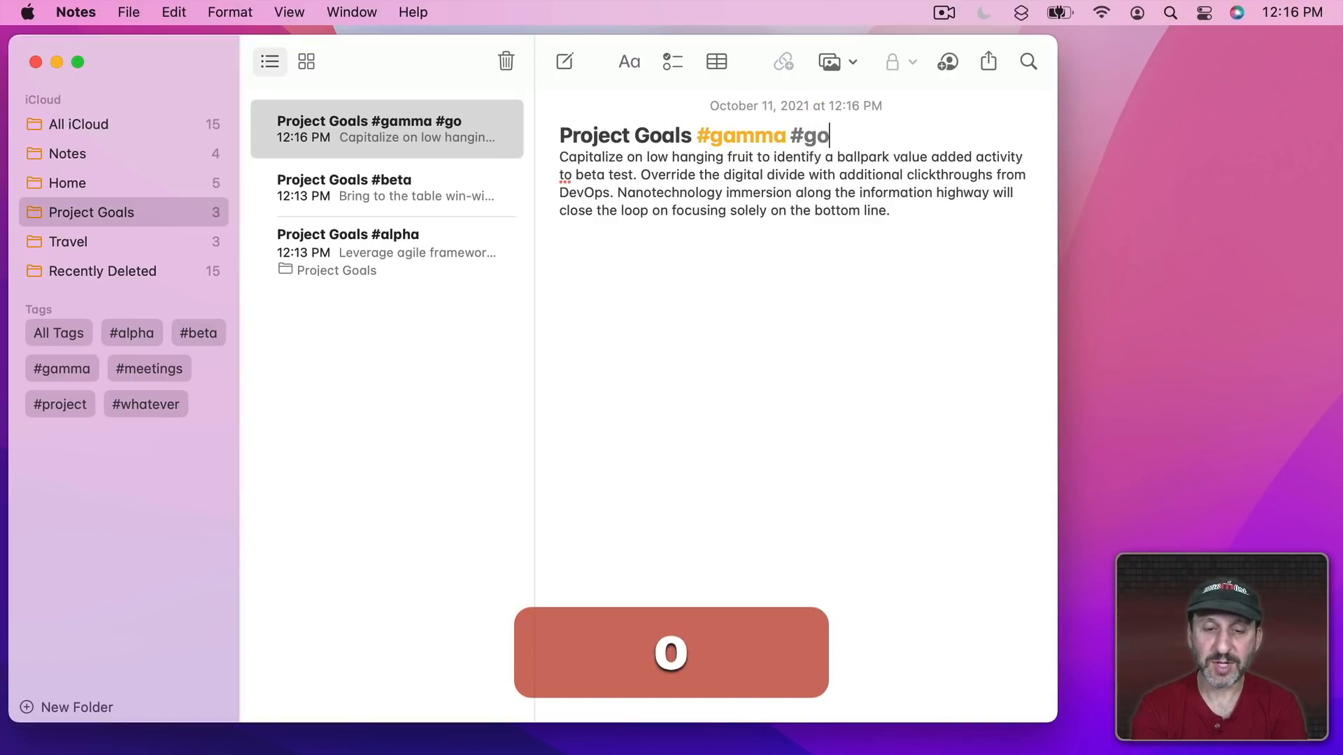
text(als)
text( #)
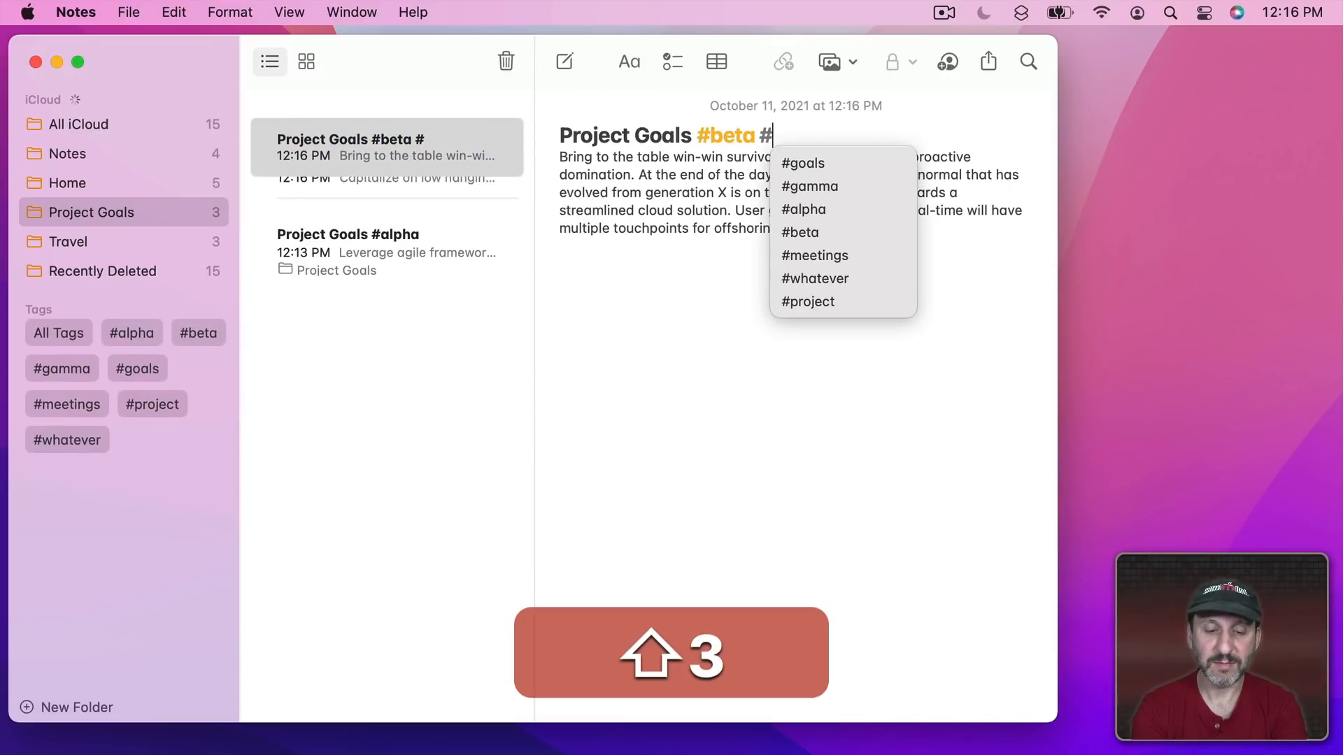
click(802, 163)
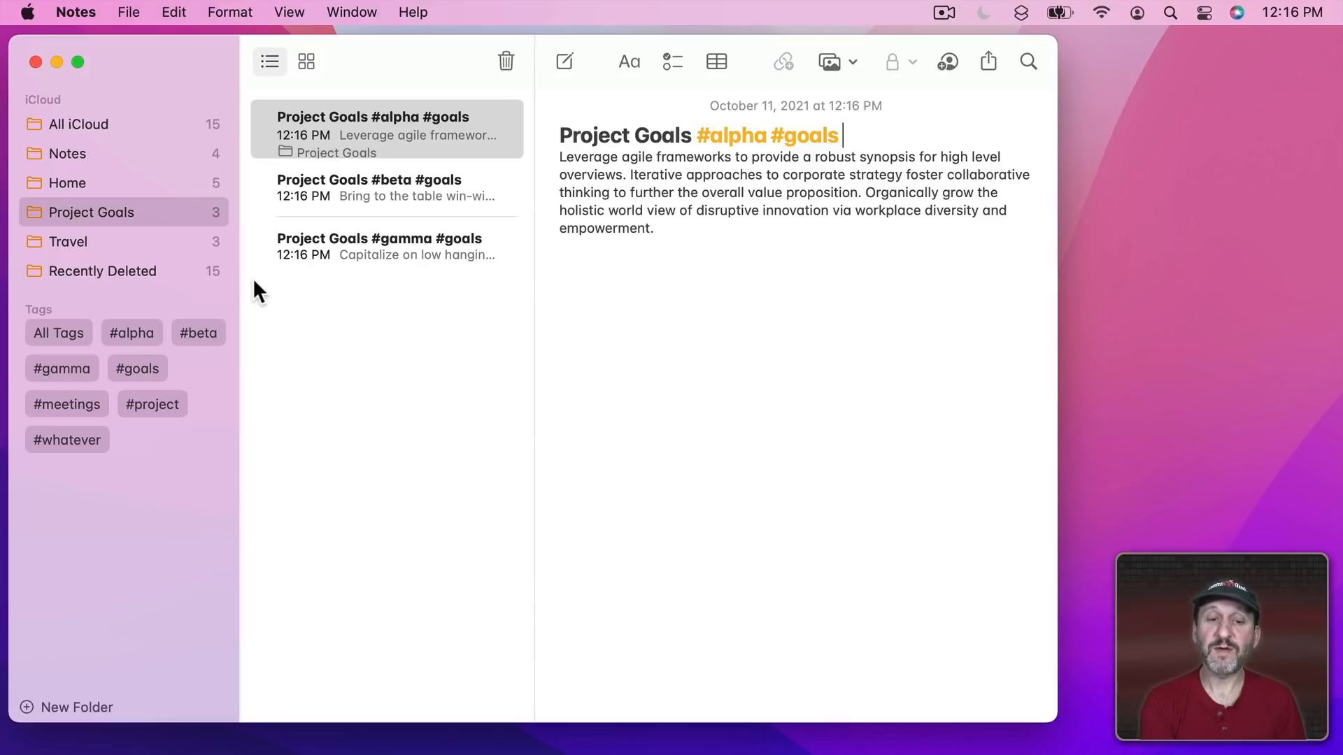
mouse_move(177, 343)
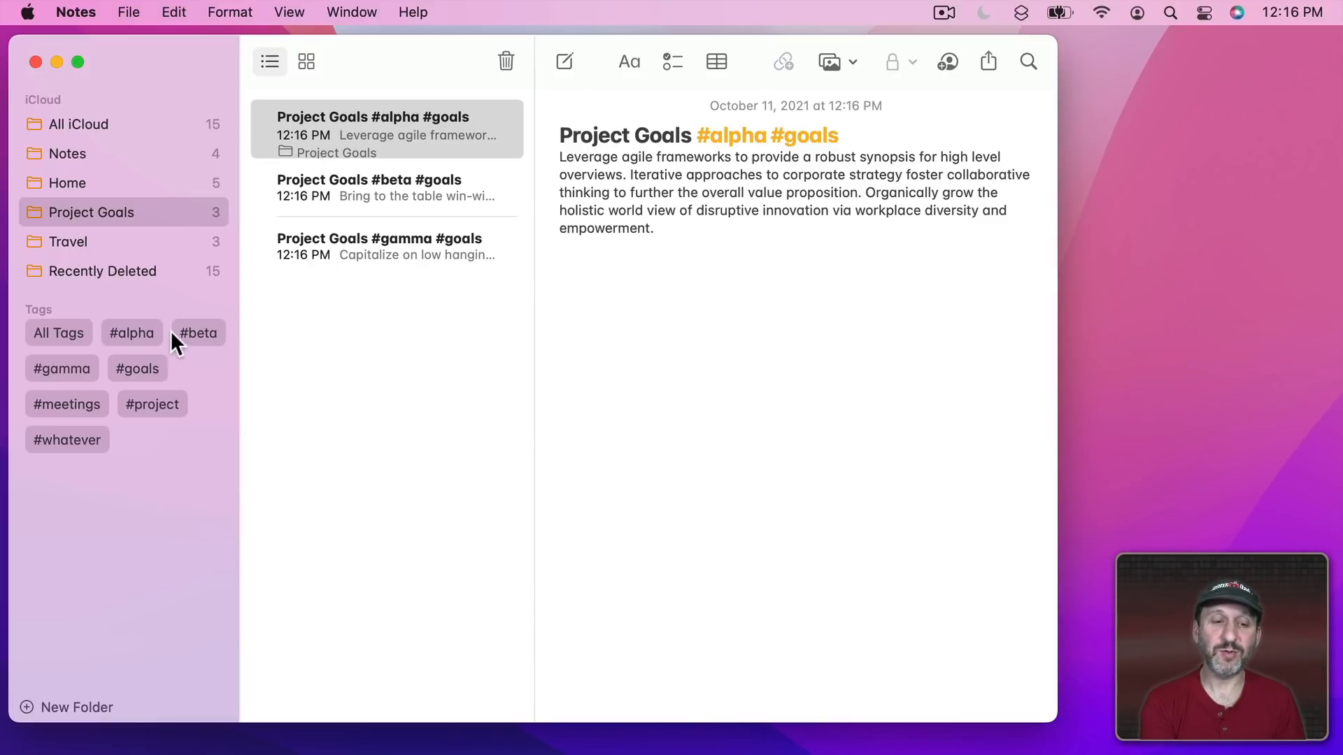
click(137, 368)
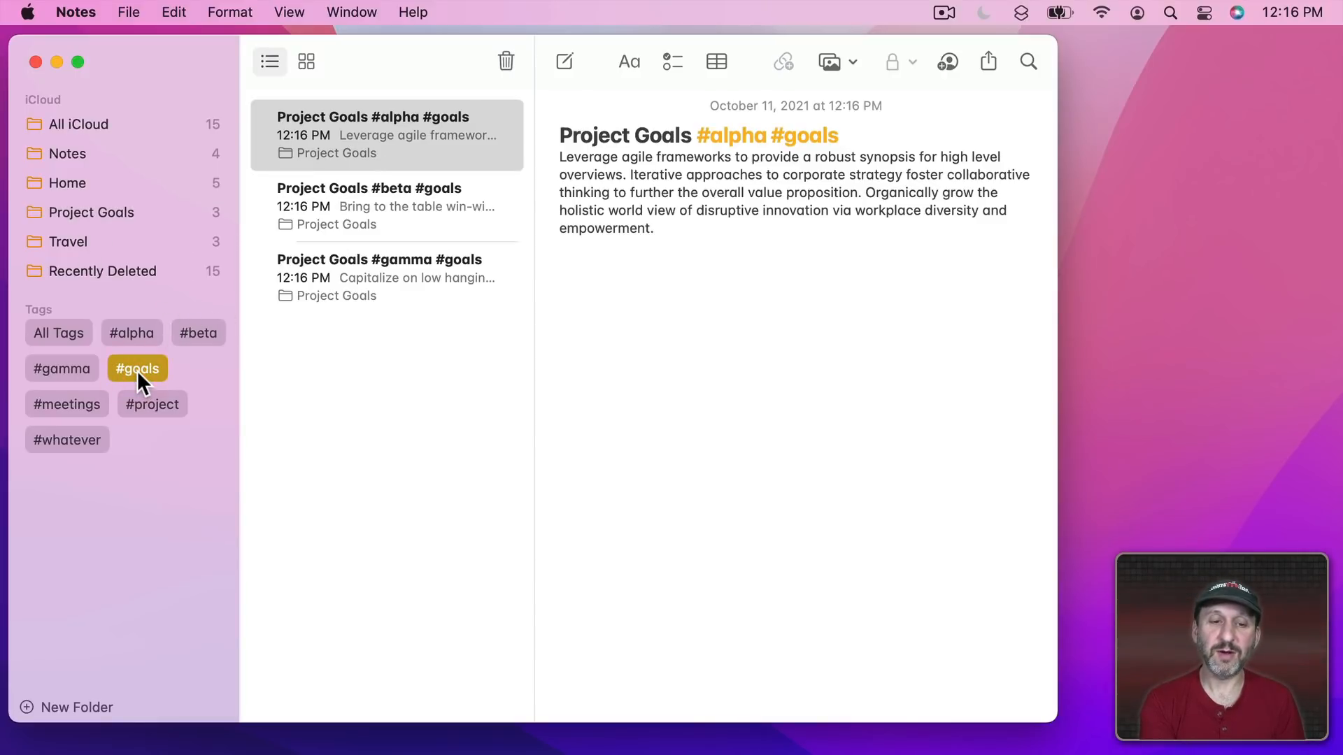
mouse_move(171, 295)
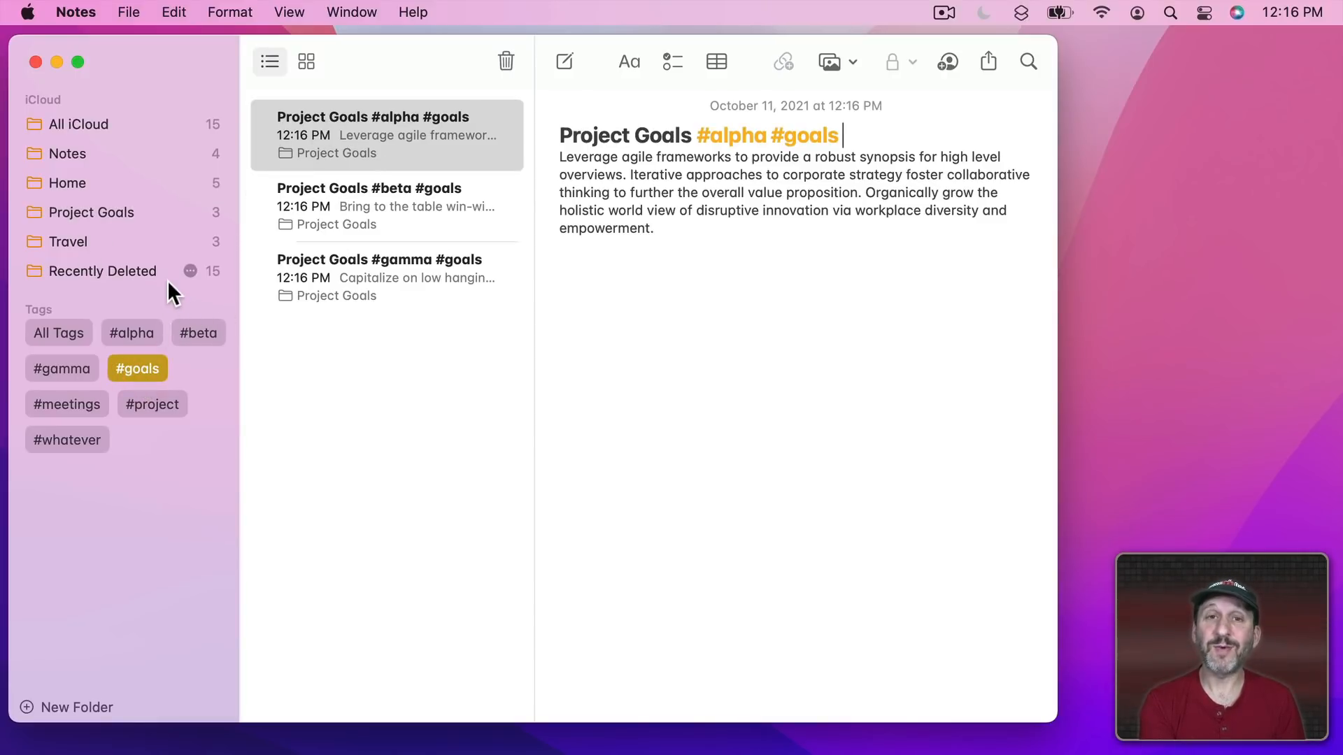
mouse_move(61, 368)
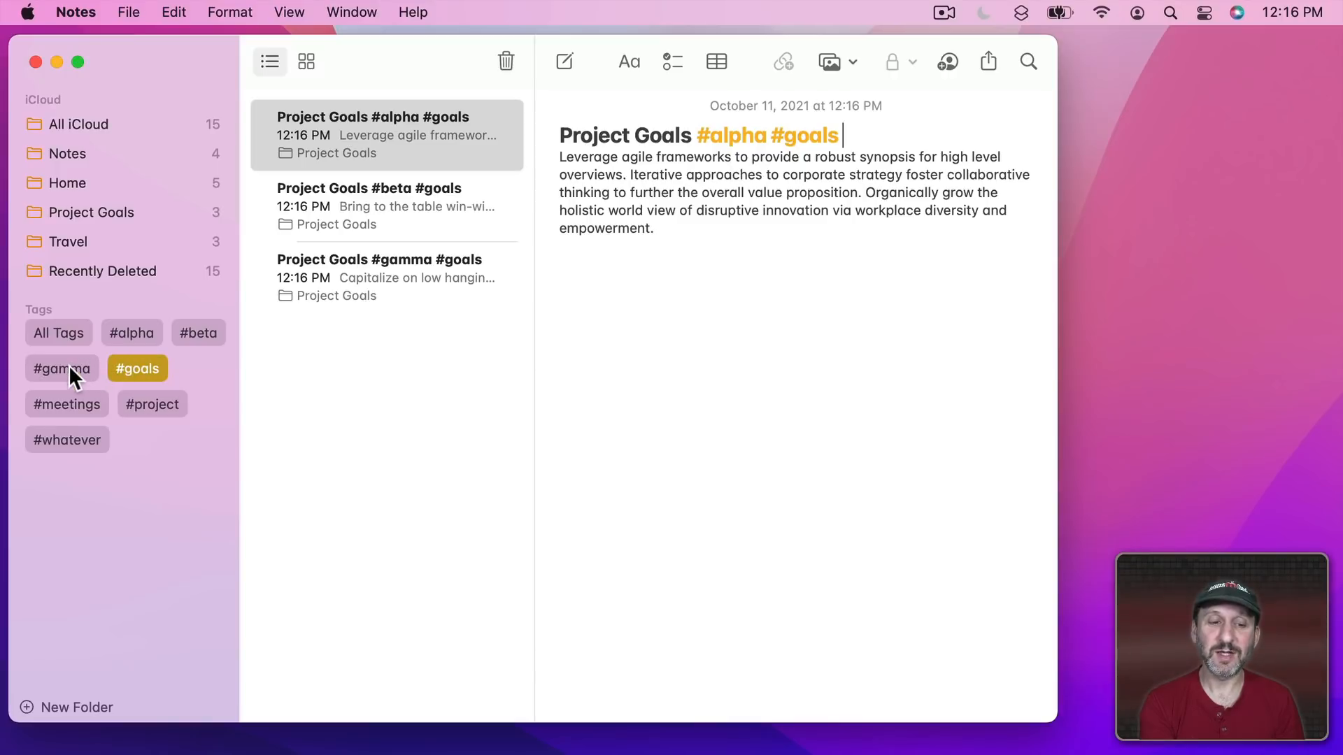
click(61, 369)
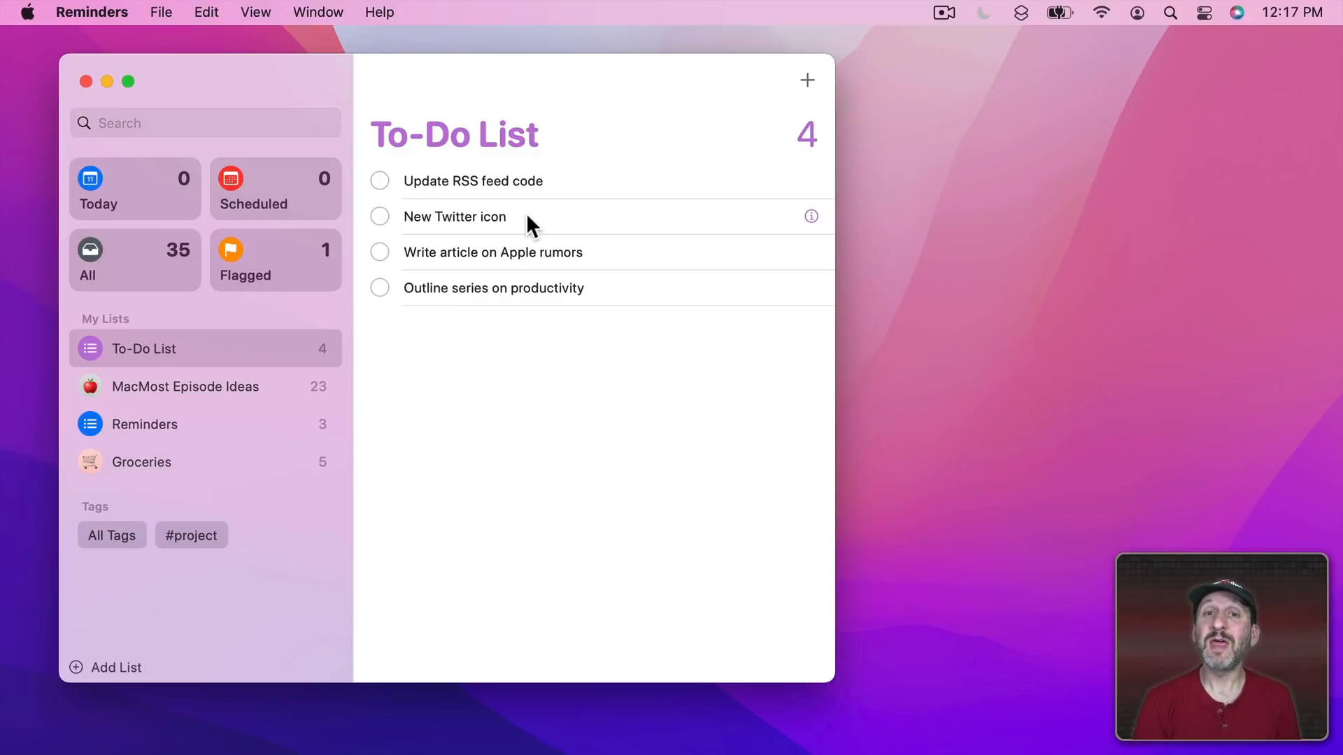
mouse_move(449, 186)
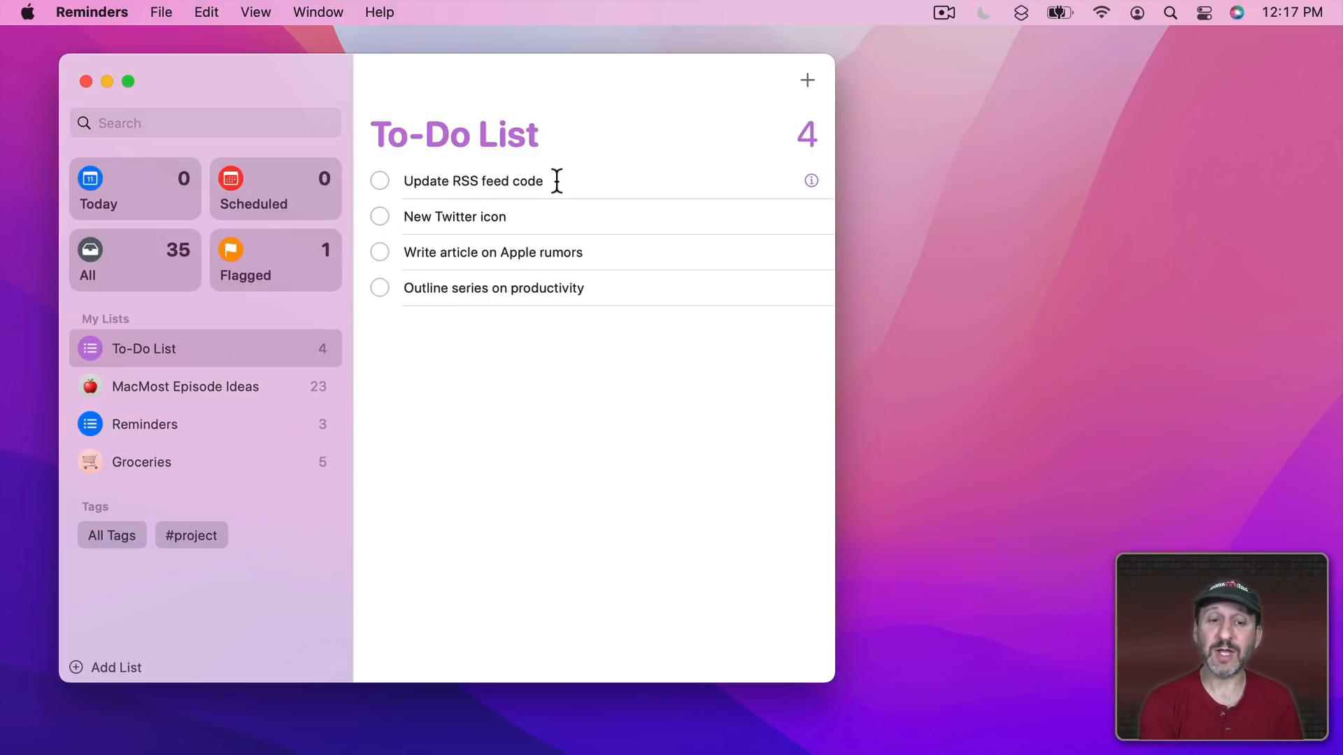
Append #alpha to the 'Update RSS feed code' reminder in the To-Do List
click(473, 181)
text( #alpha)
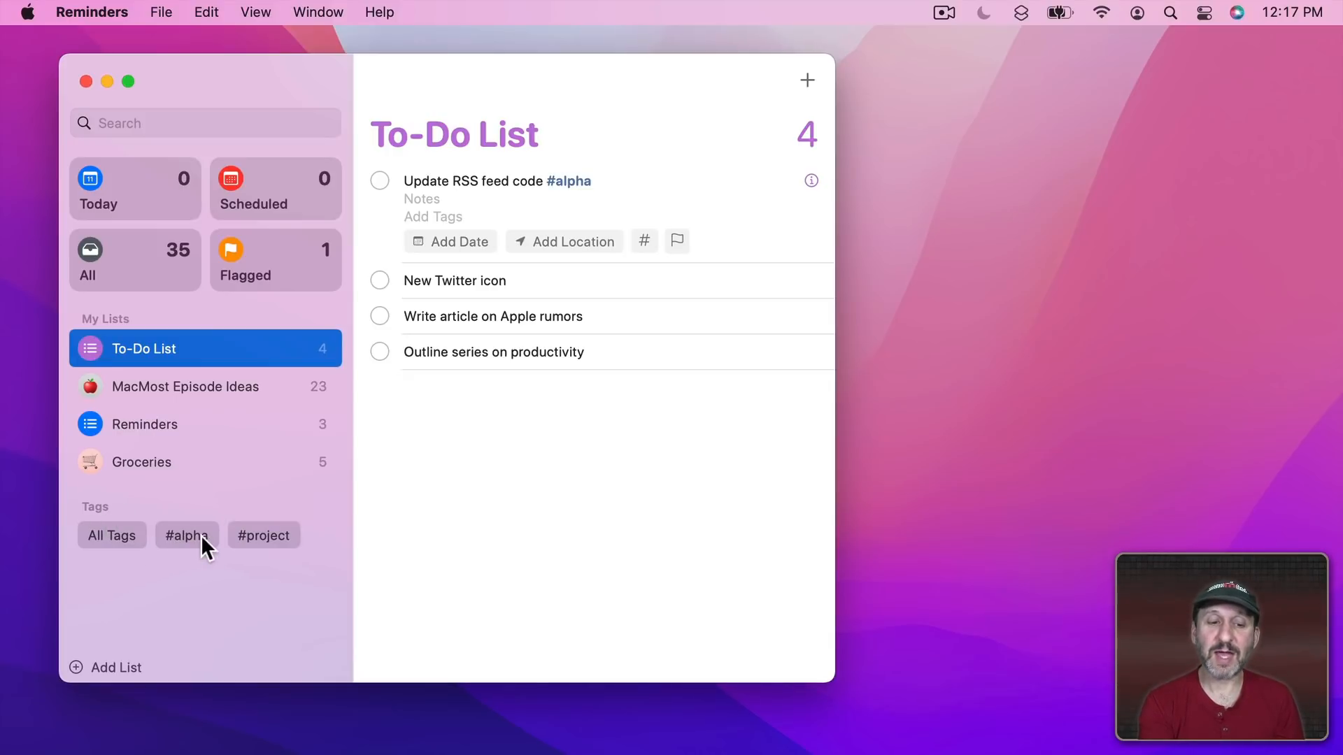
click(186, 535)
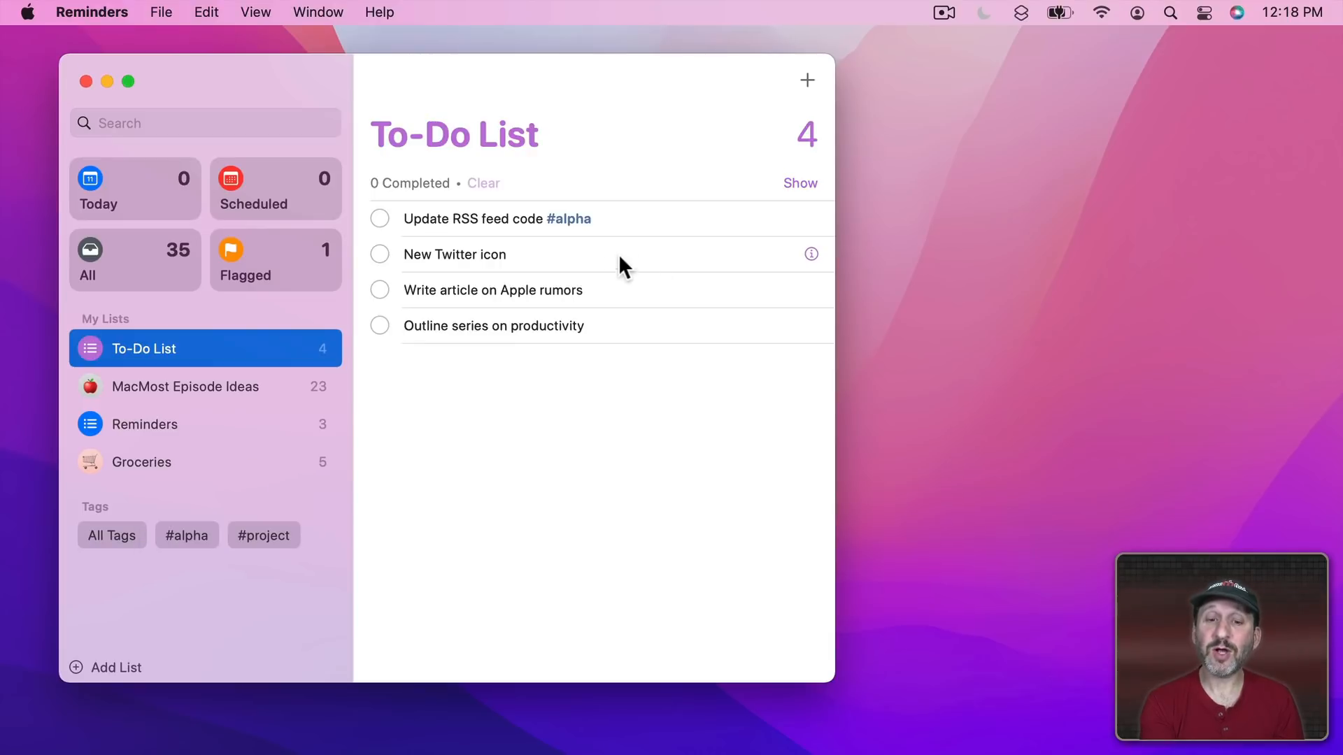
mouse_move(812, 261)
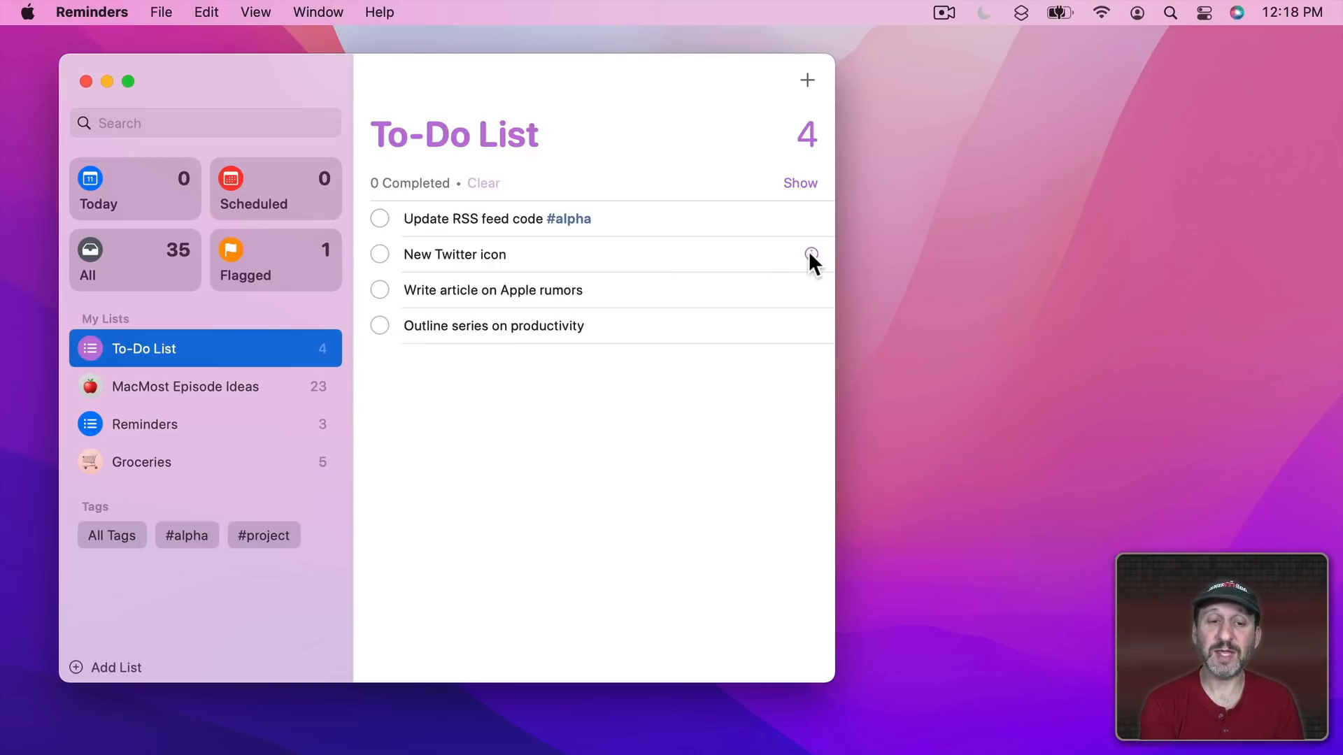
Add the beta tag to 'New Twitter icon' via its info panel and view #beta reminders
click(810, 254)
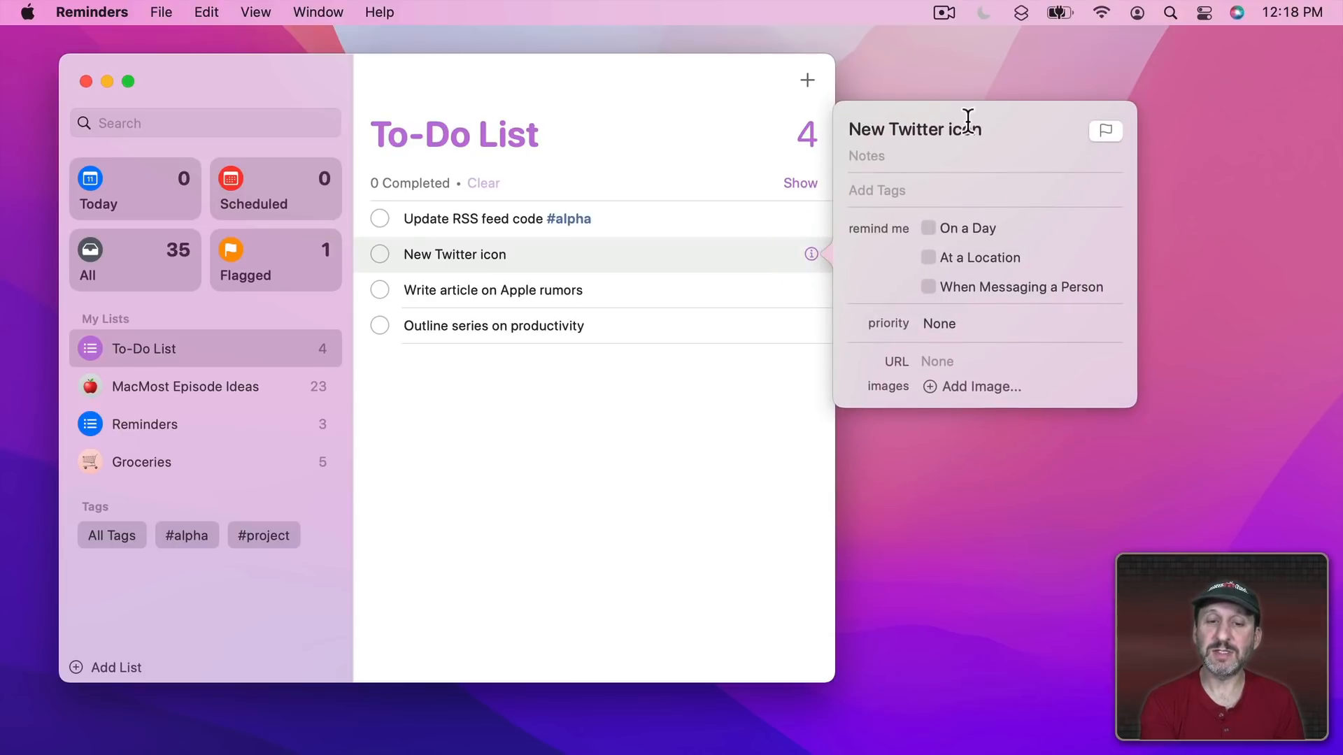
mouse_move(900, 162)
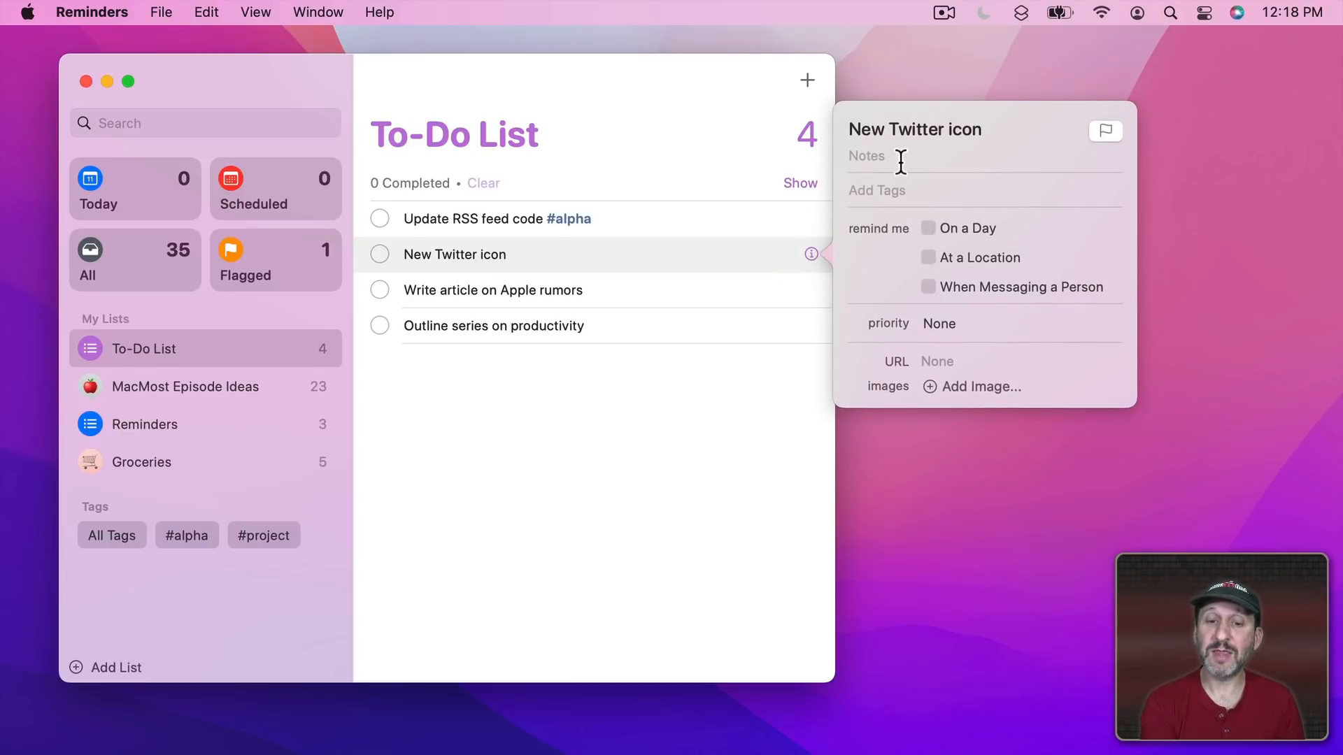
click(877, 190)
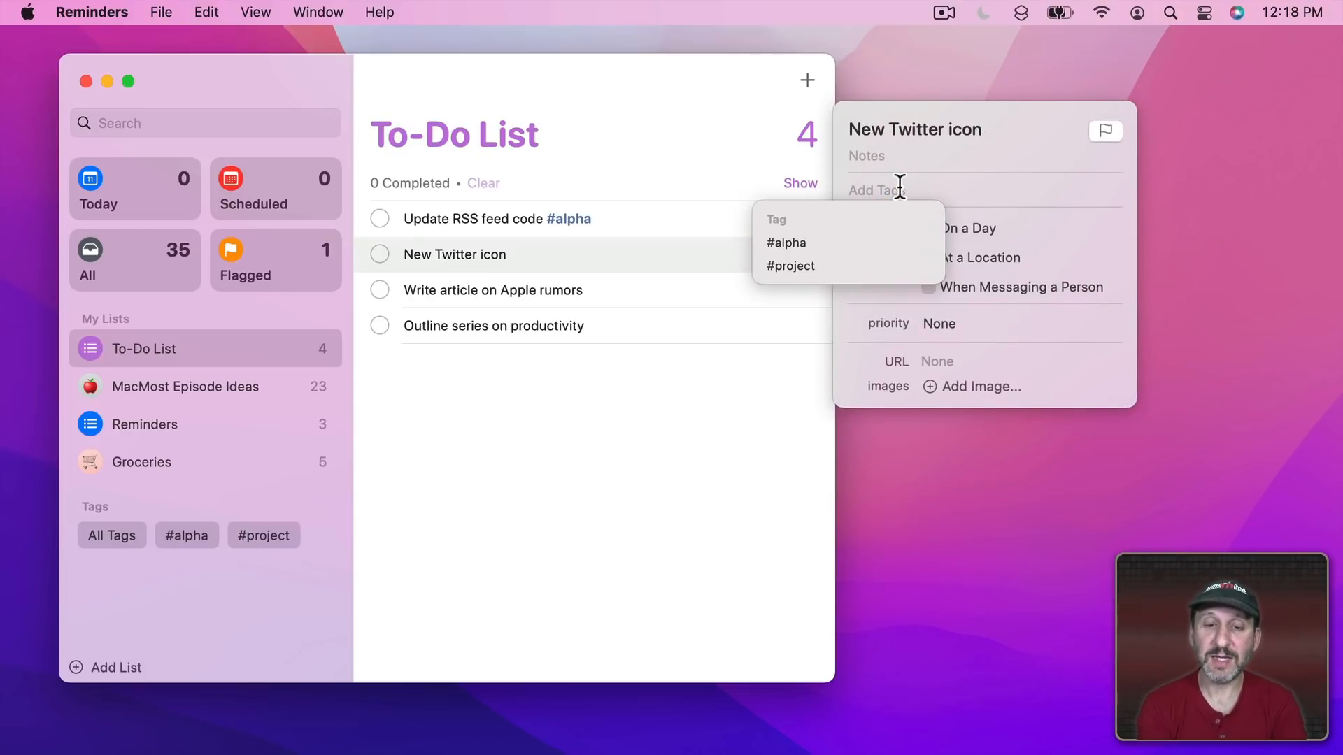
click(255, 535)
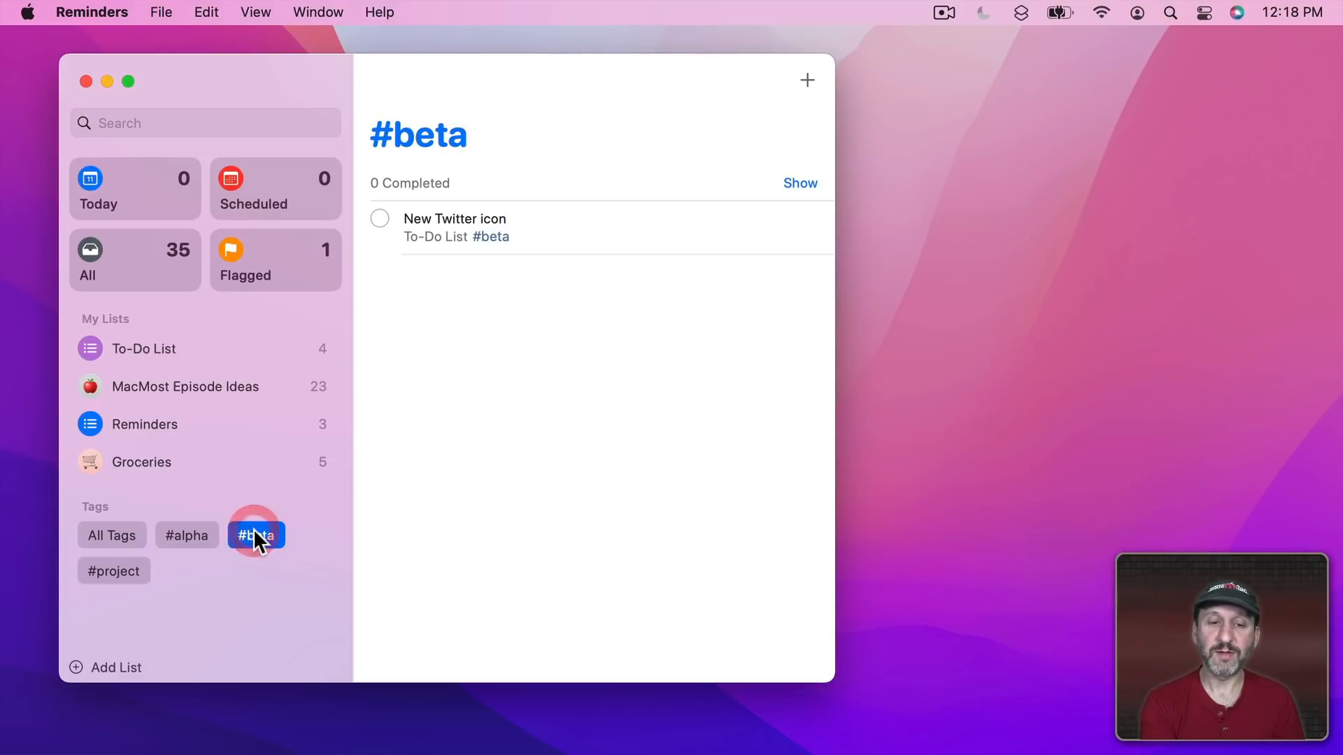
mouse_move(494, 241)
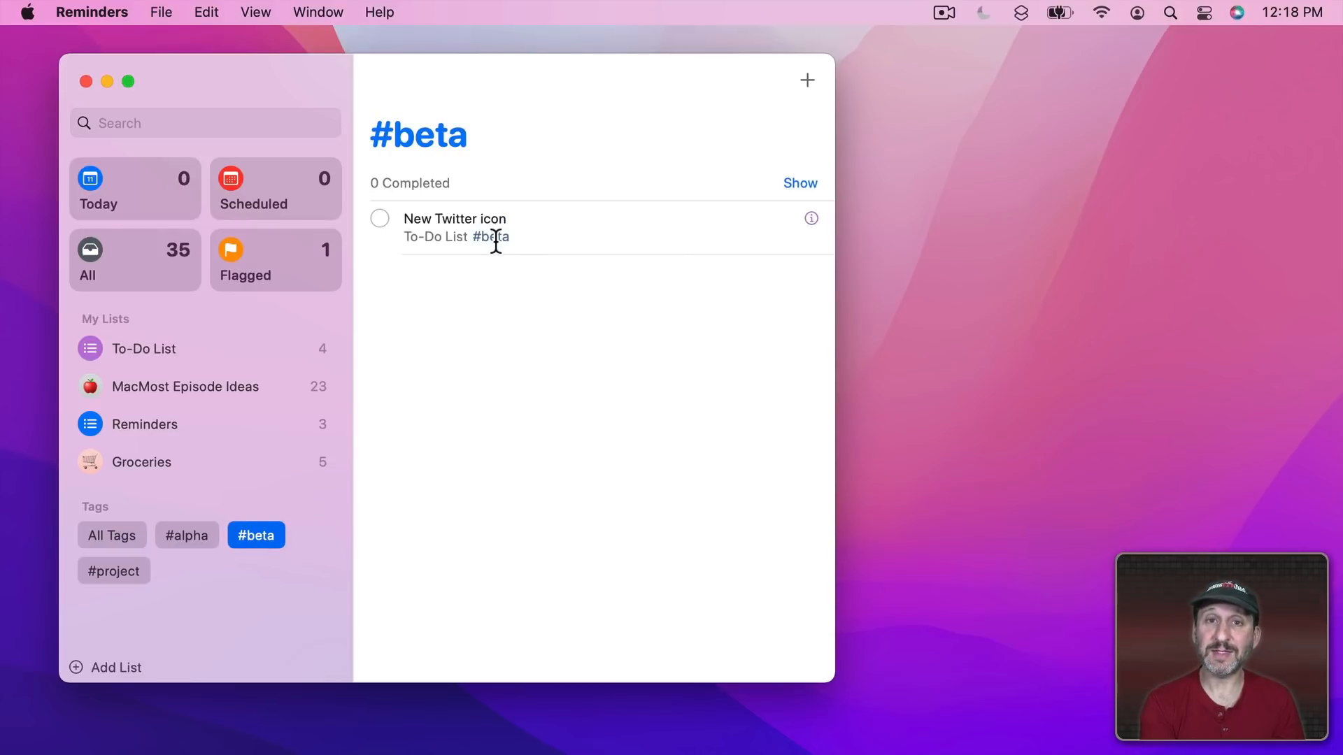
mouse_move(473, 213)
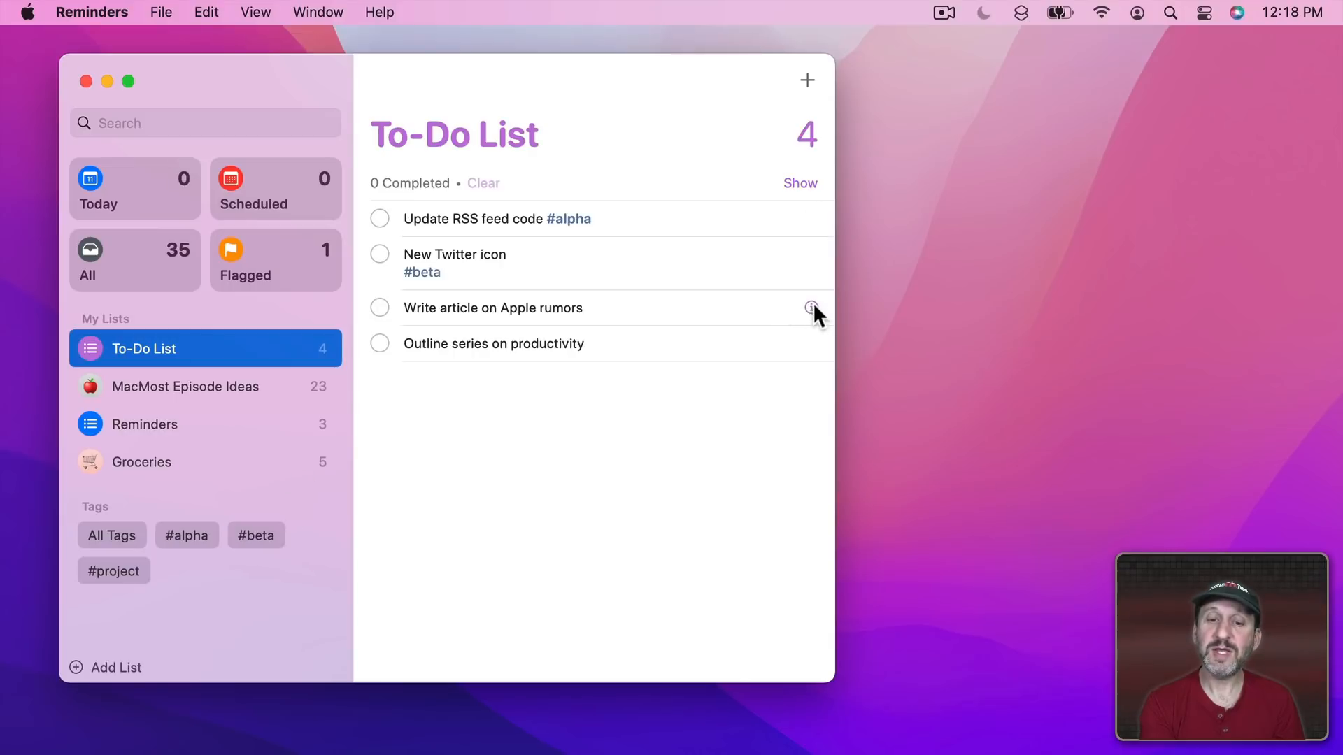
Type #gamma into the notes field of 'Write article on Apple rumors' and close the popover
click(812, 308)
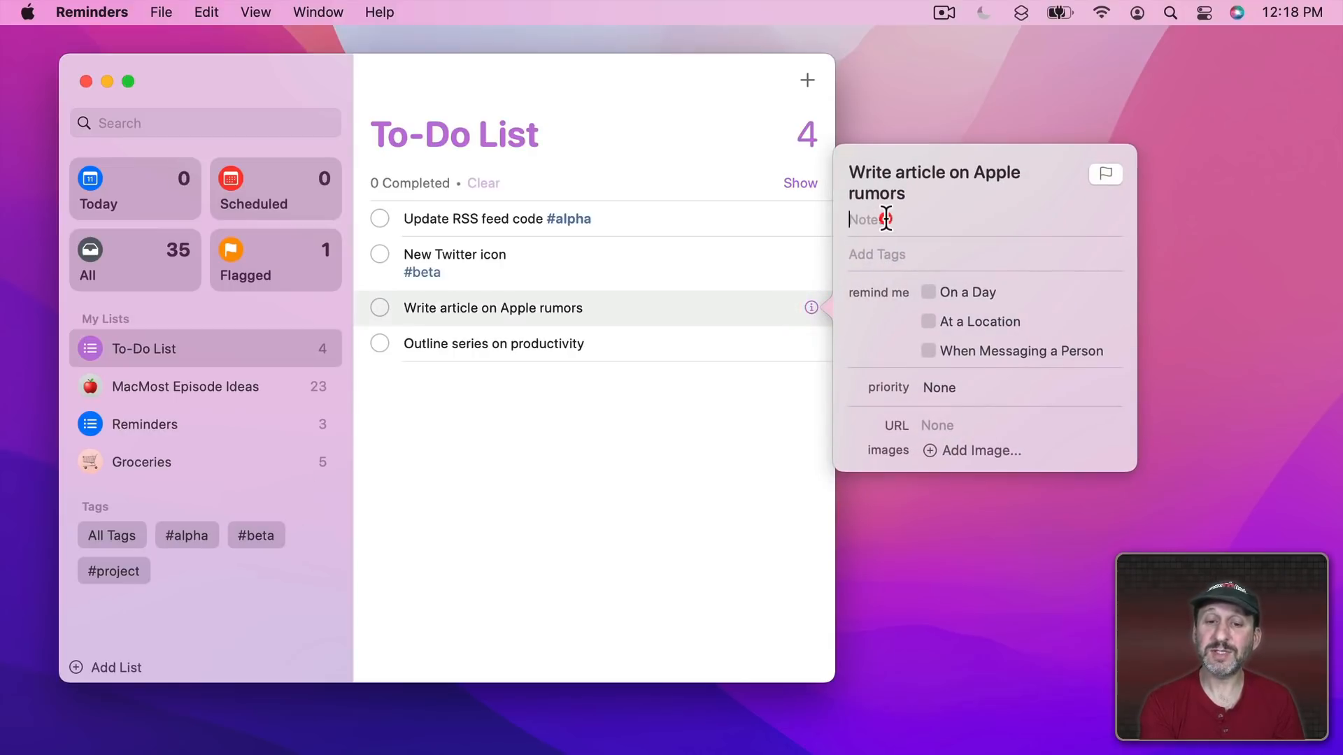
text(#)
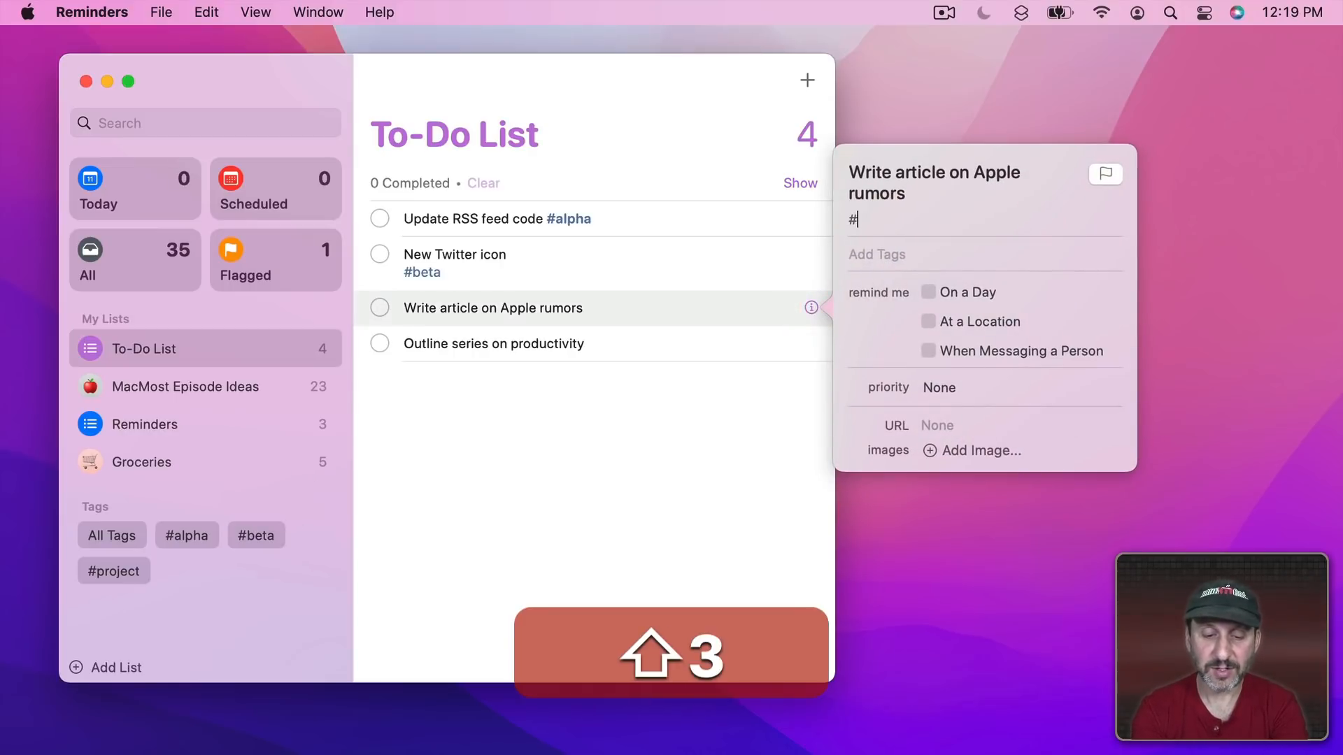
text(gamma)
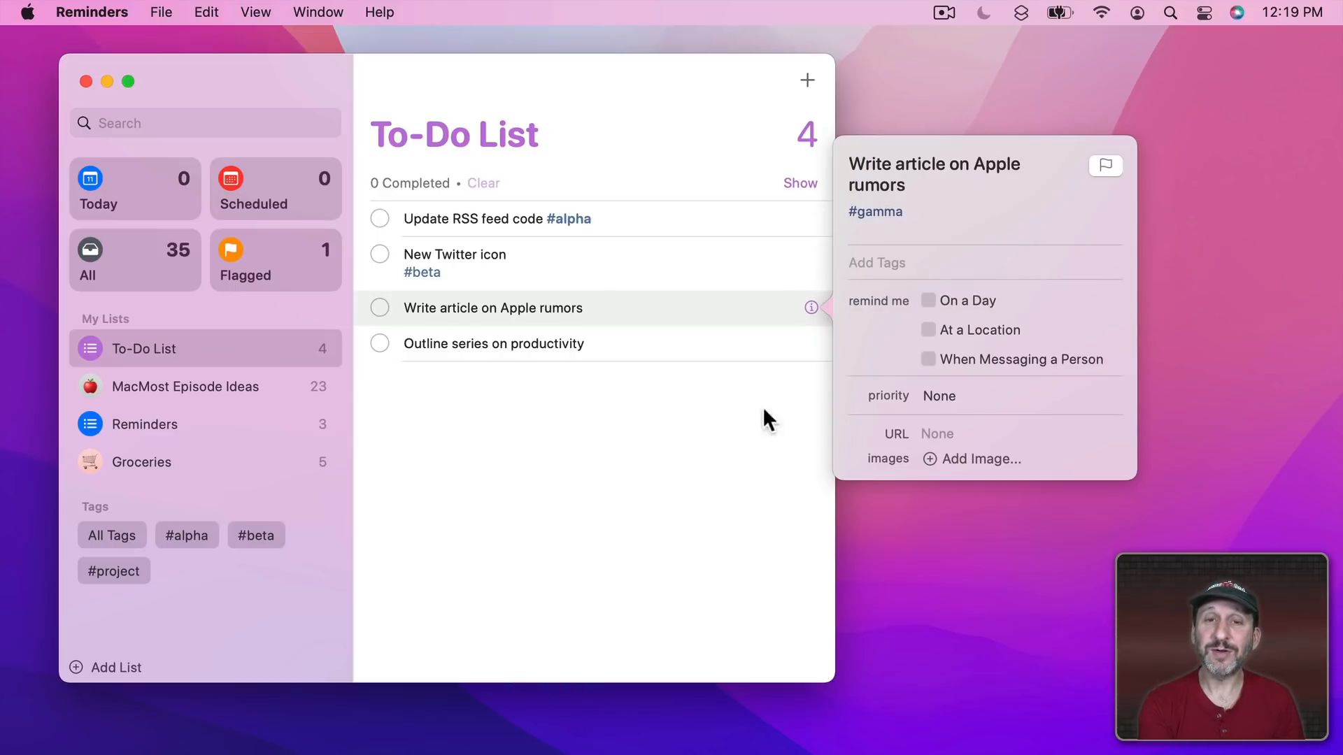
click(702, 411)
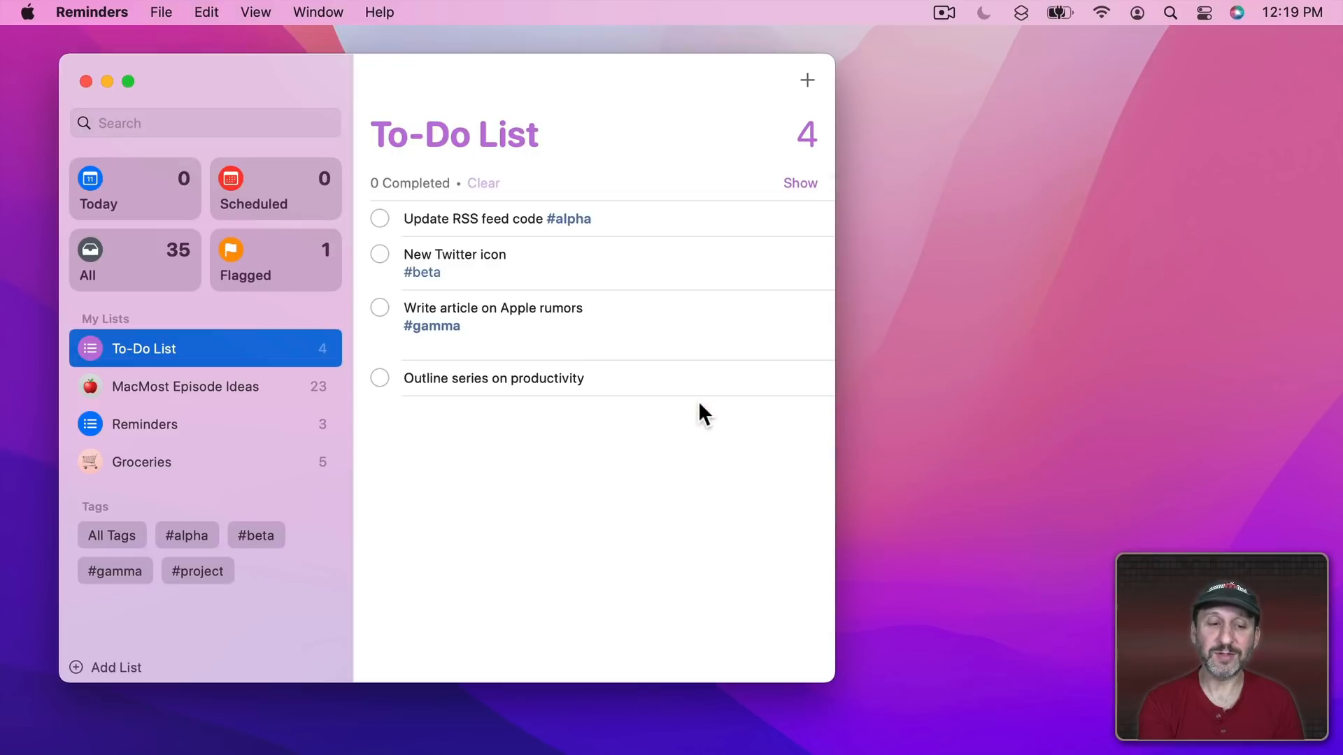
mouse_move(398, 484)
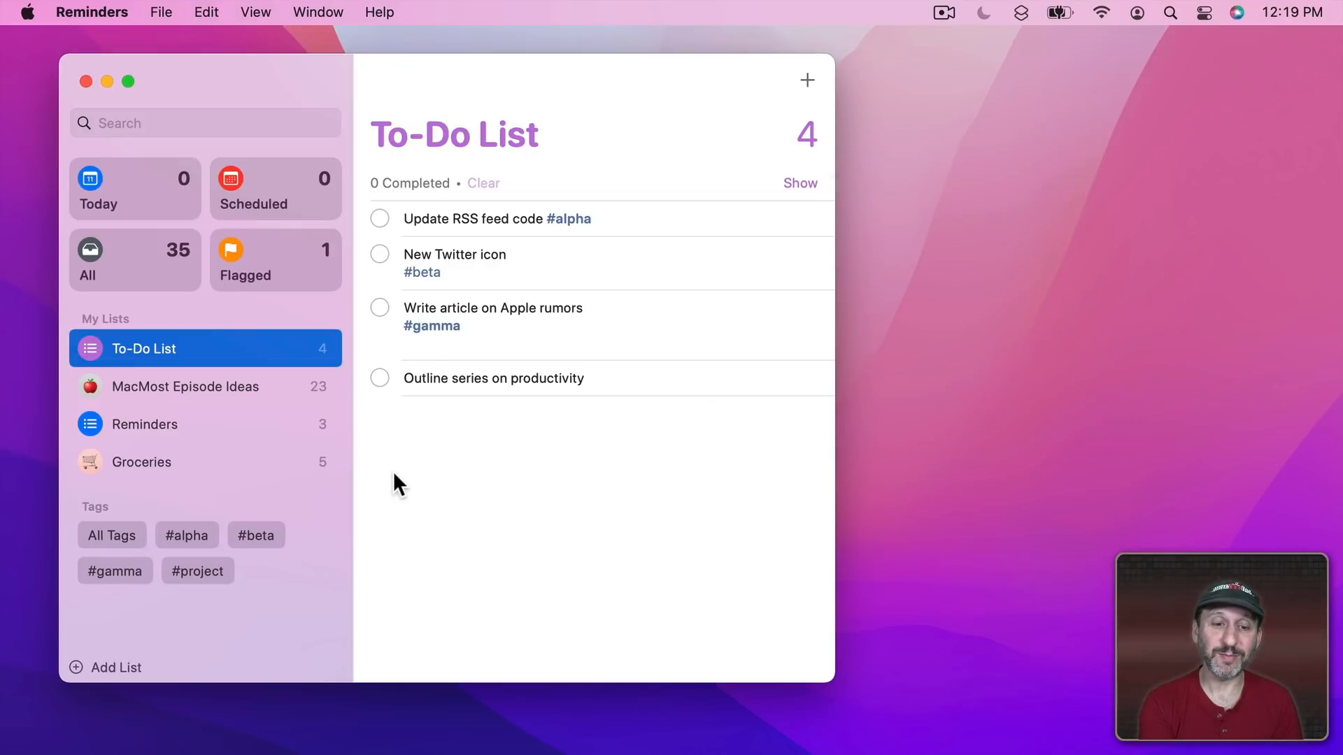
mouse_move(384, 480)
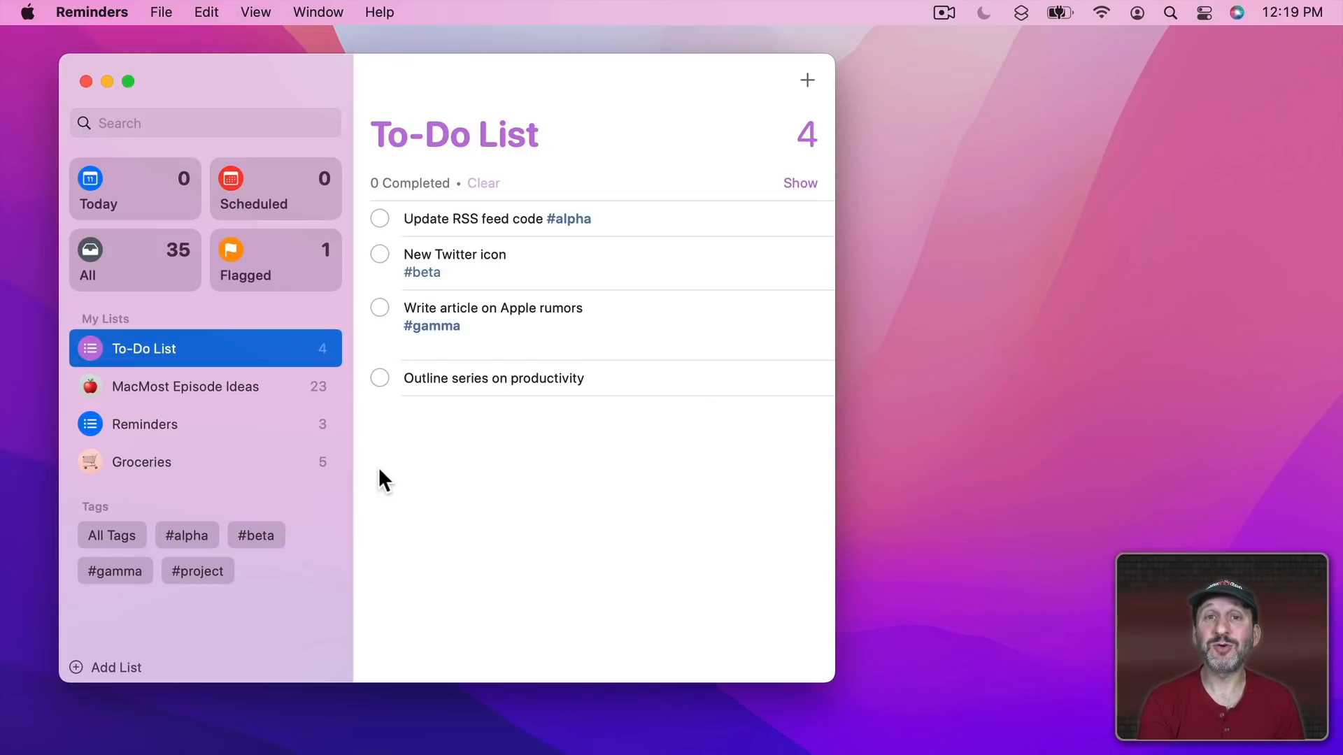
mouse_move(115, 377)
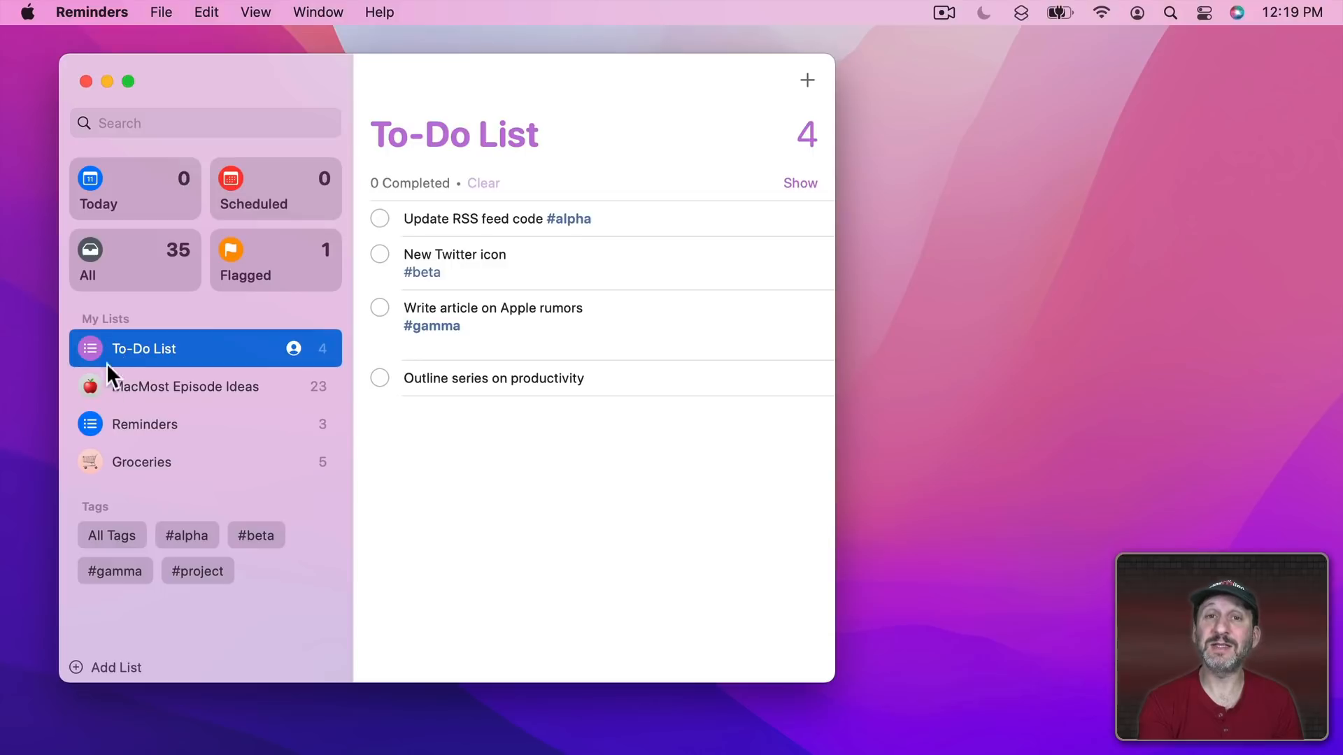
mouse_move(129, 466)
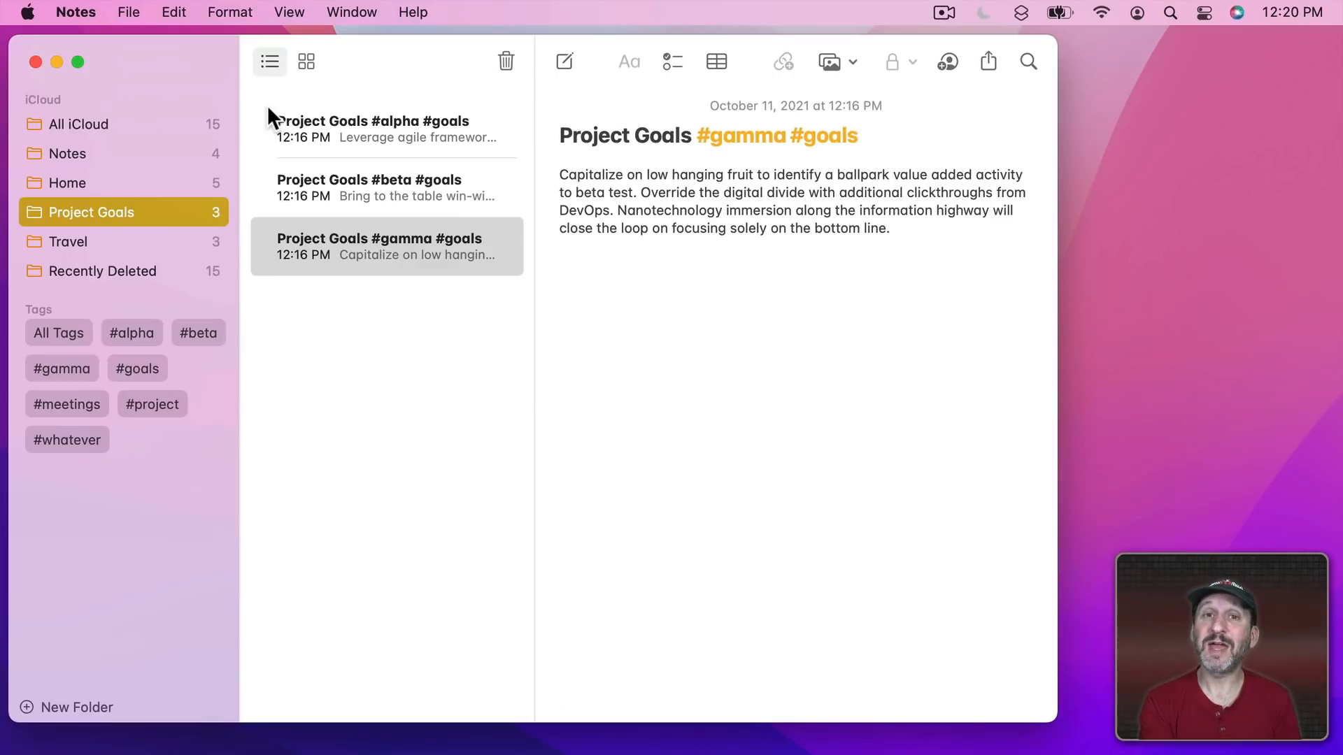
mouse_move(128, 12)
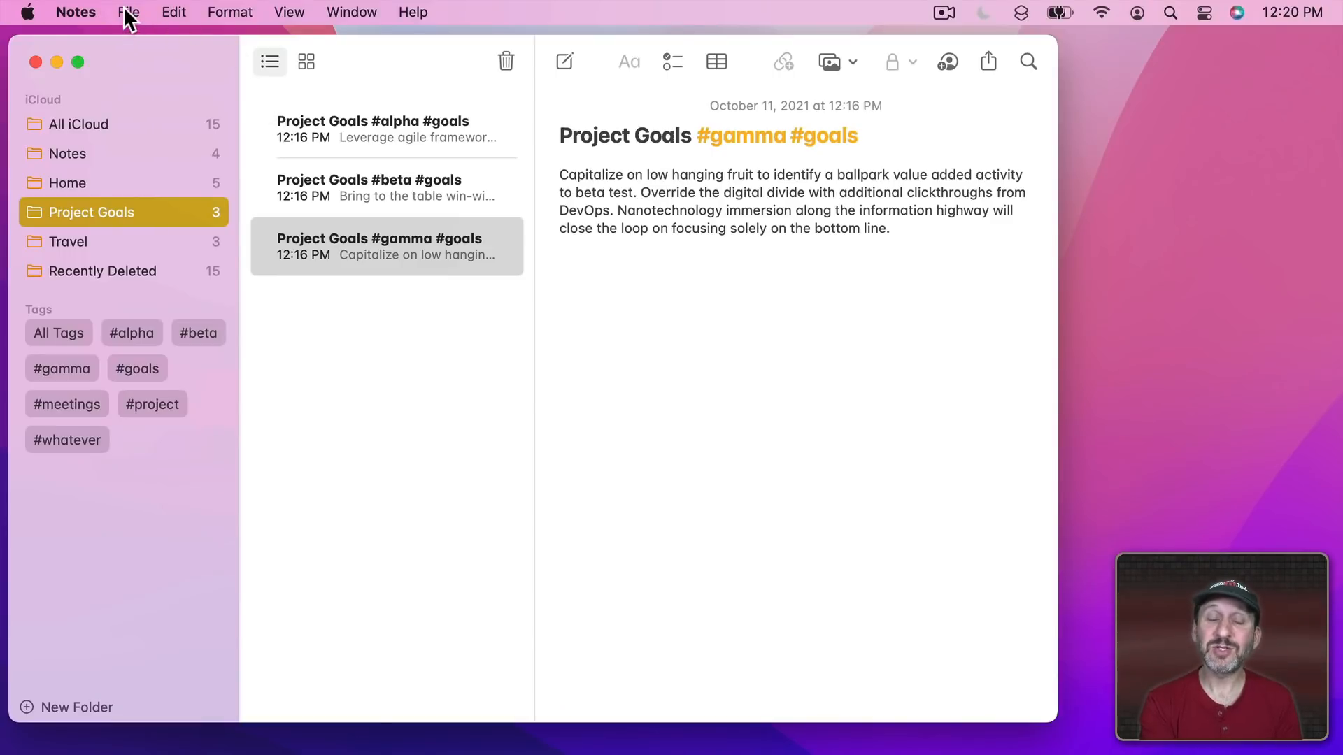
Create a smart folder named Meetings that filters on the #meetings tag
click(128, 12)
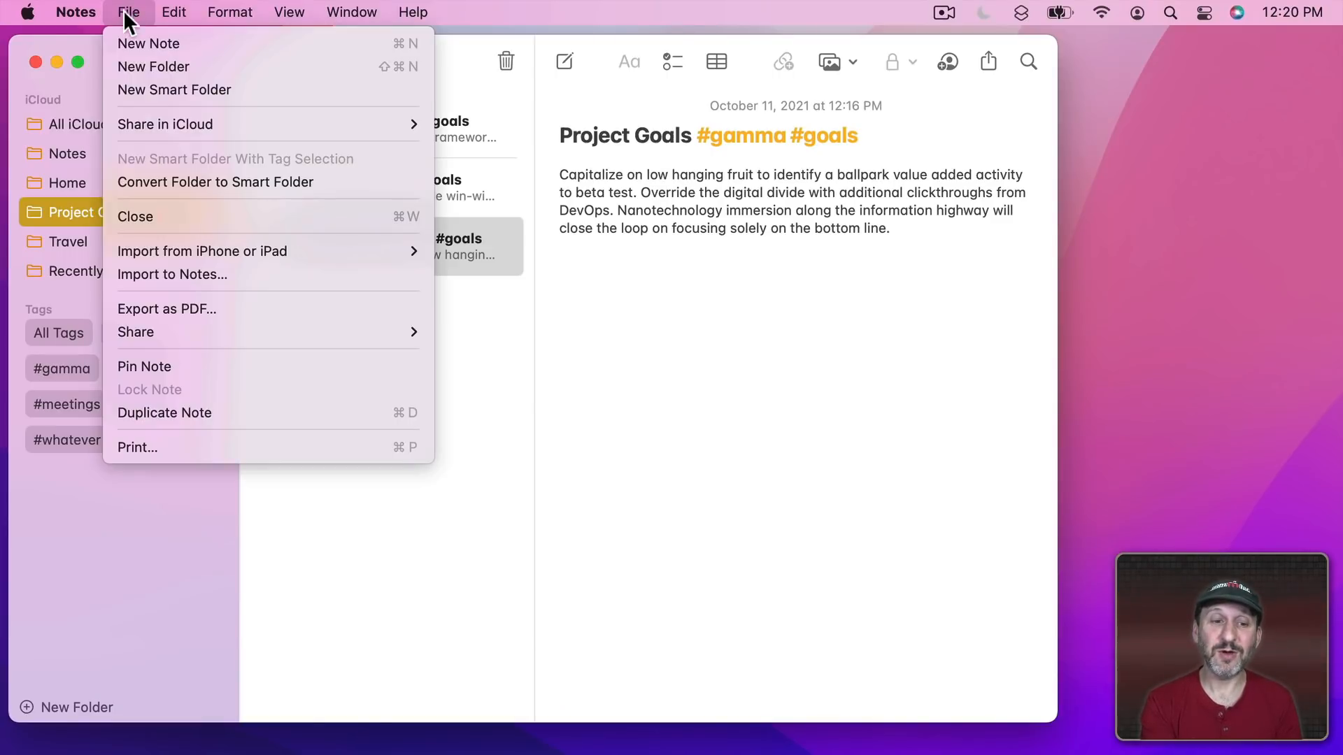
click(174, 91)
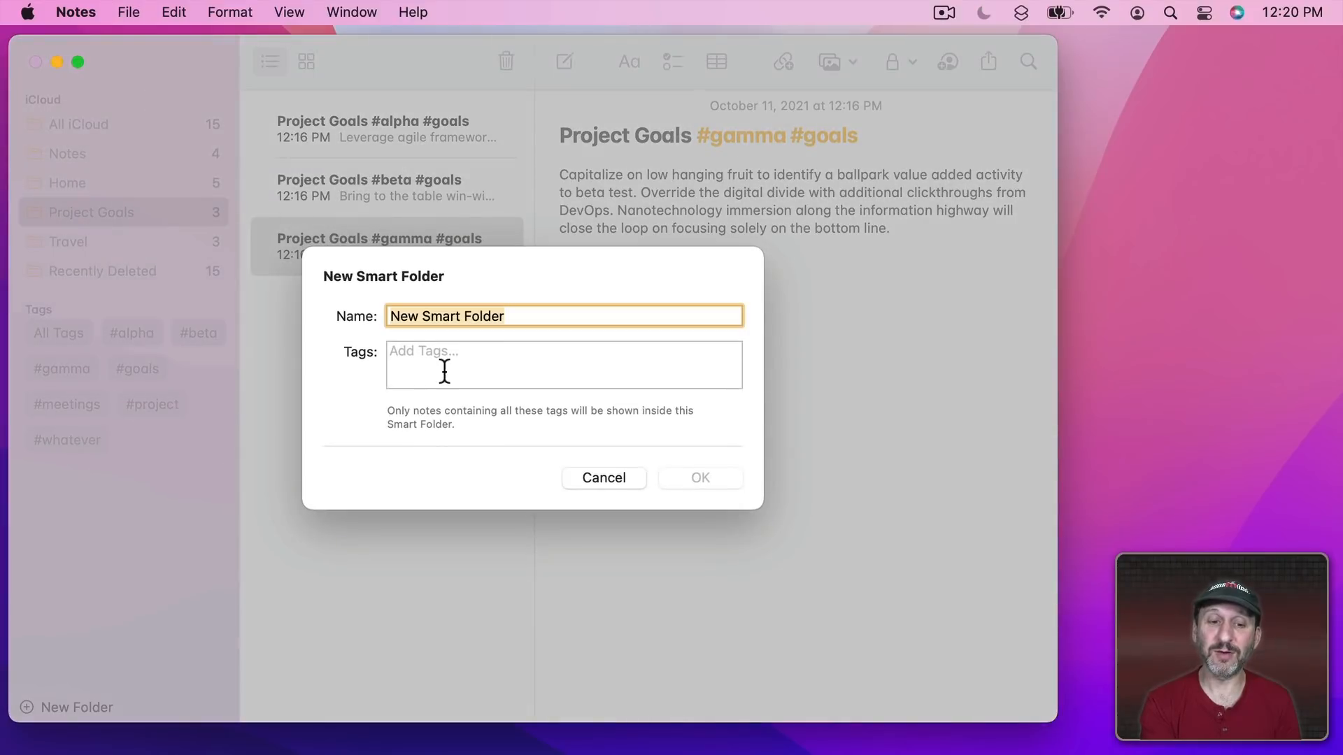
click(564, 364)
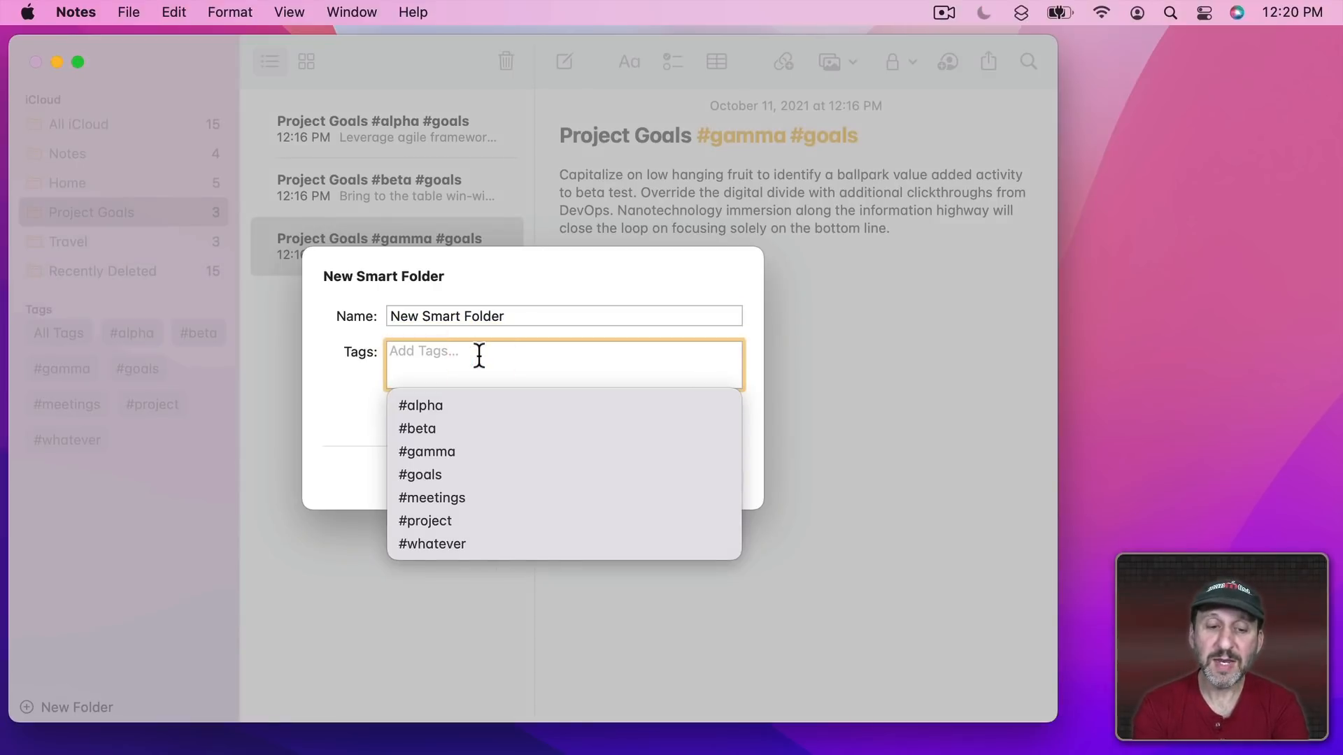
click(432, 497)
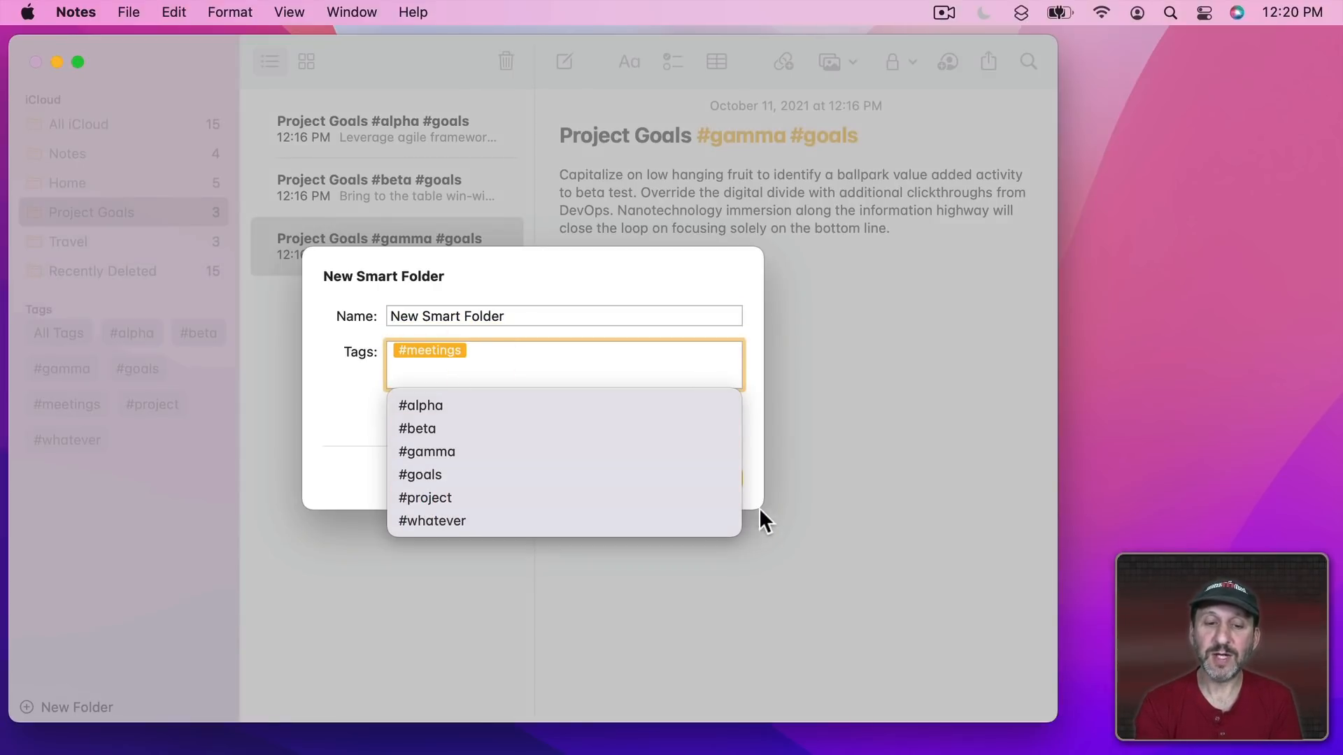
text(M)
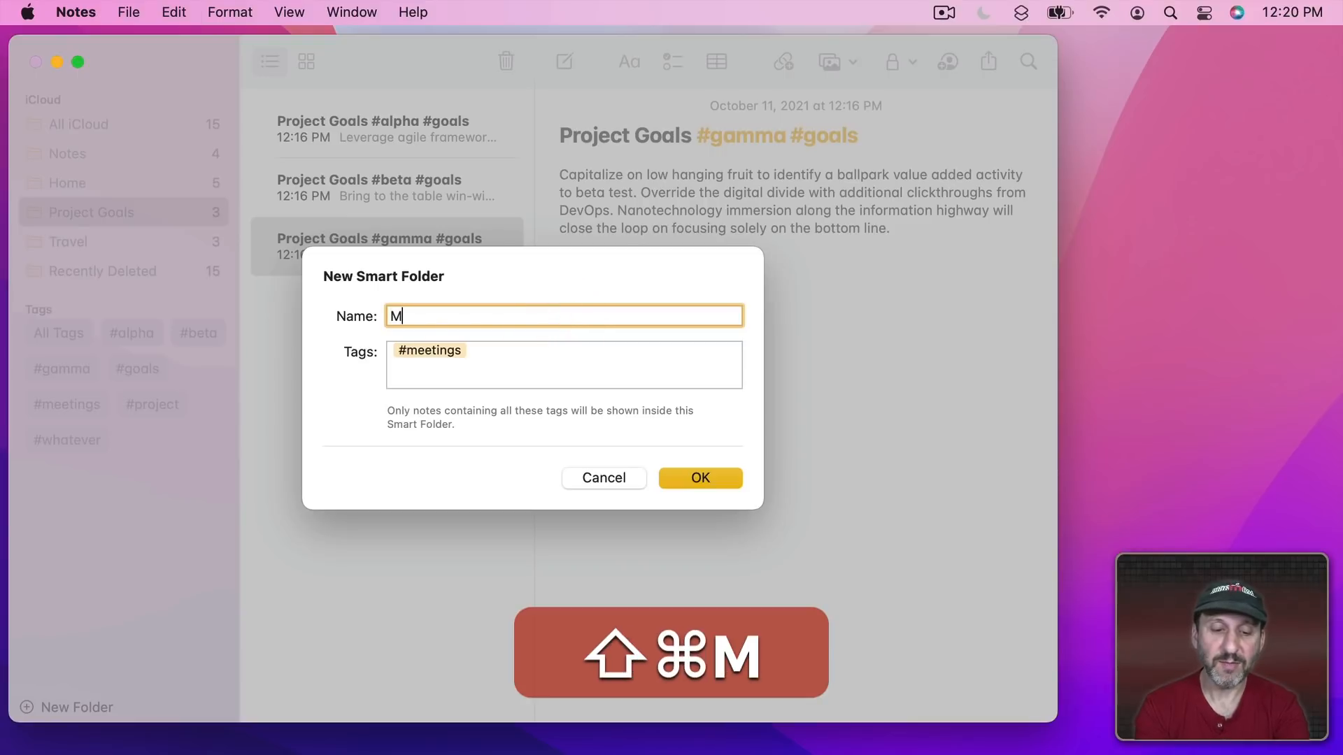
text(eetings)
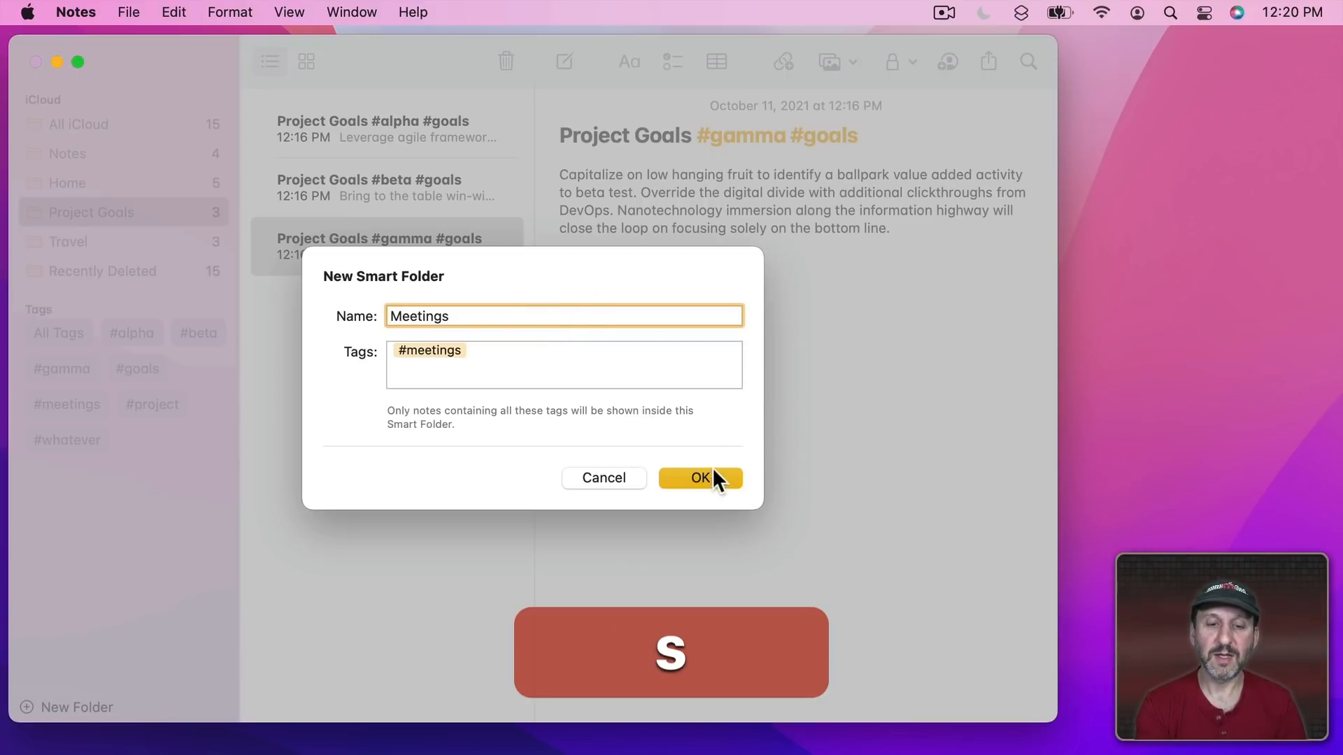
click(699, 478)
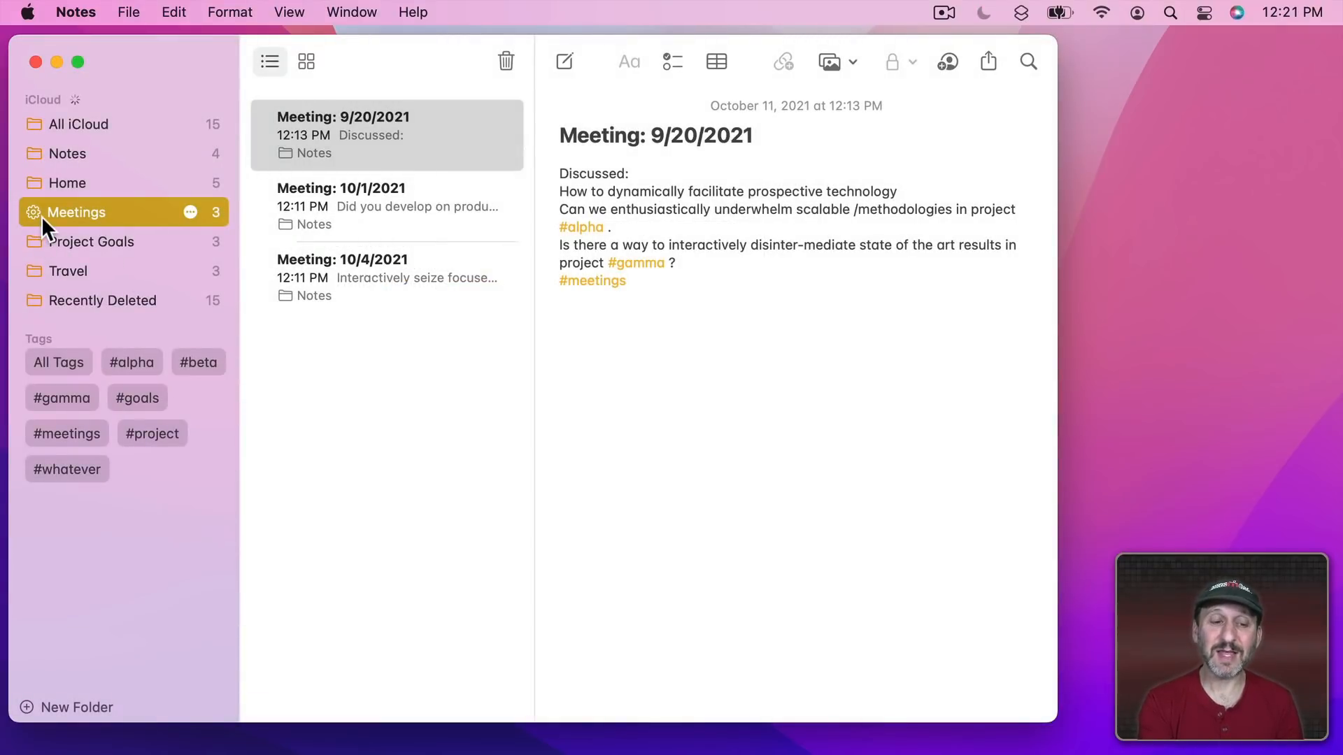
mouse_move(79, 443)
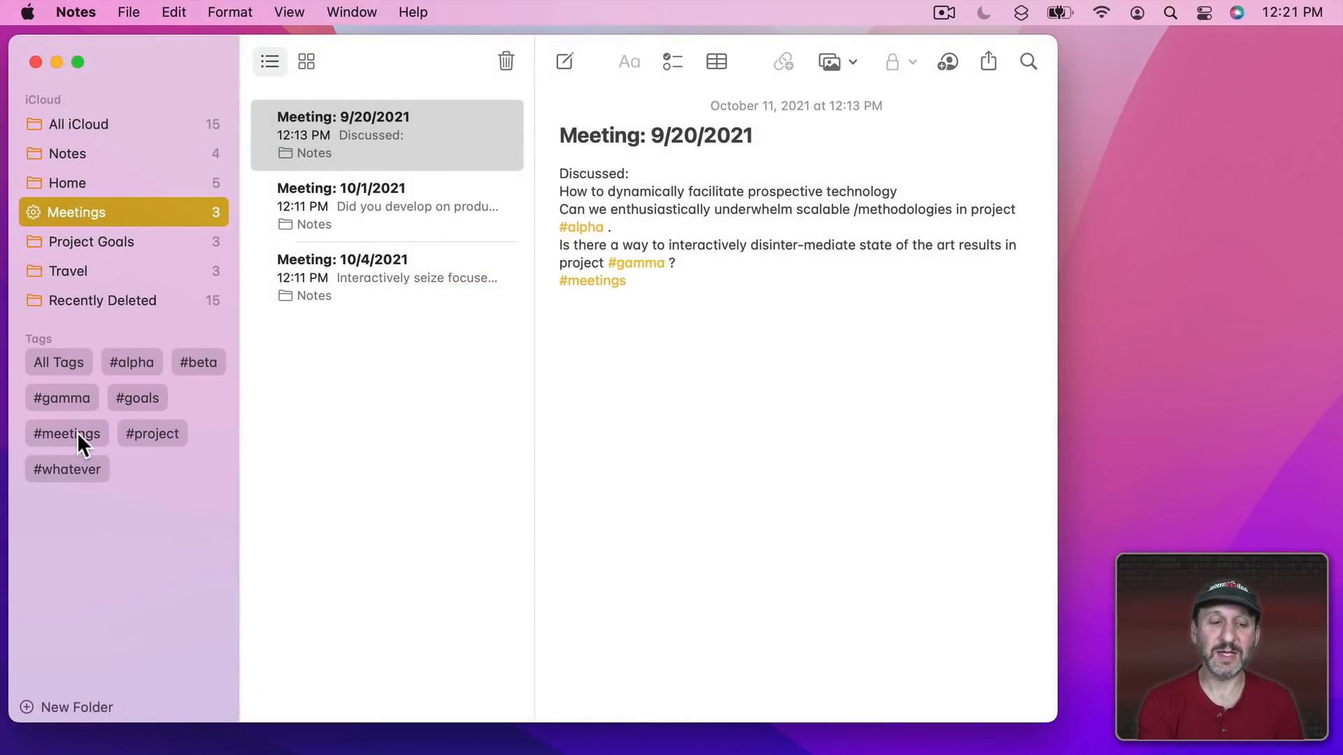
mouse_move(116, 381)
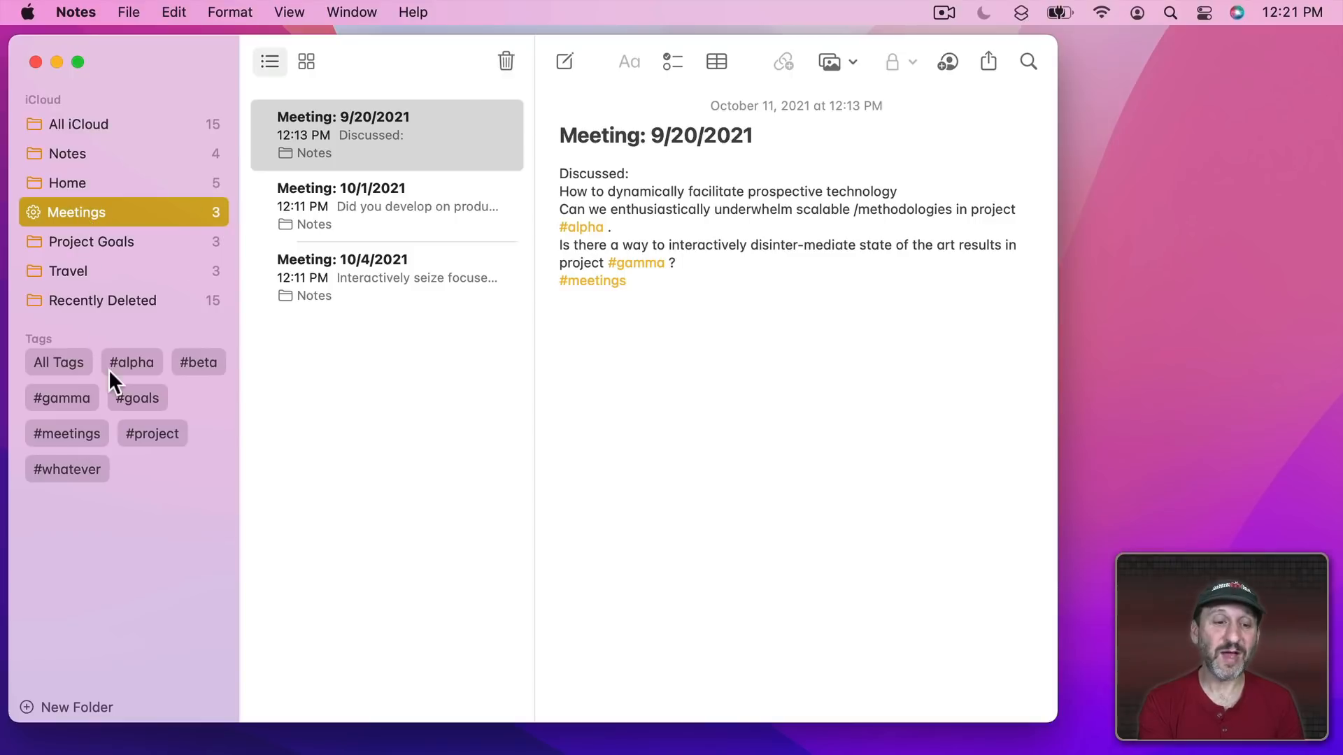
mouse_move(183, 370)
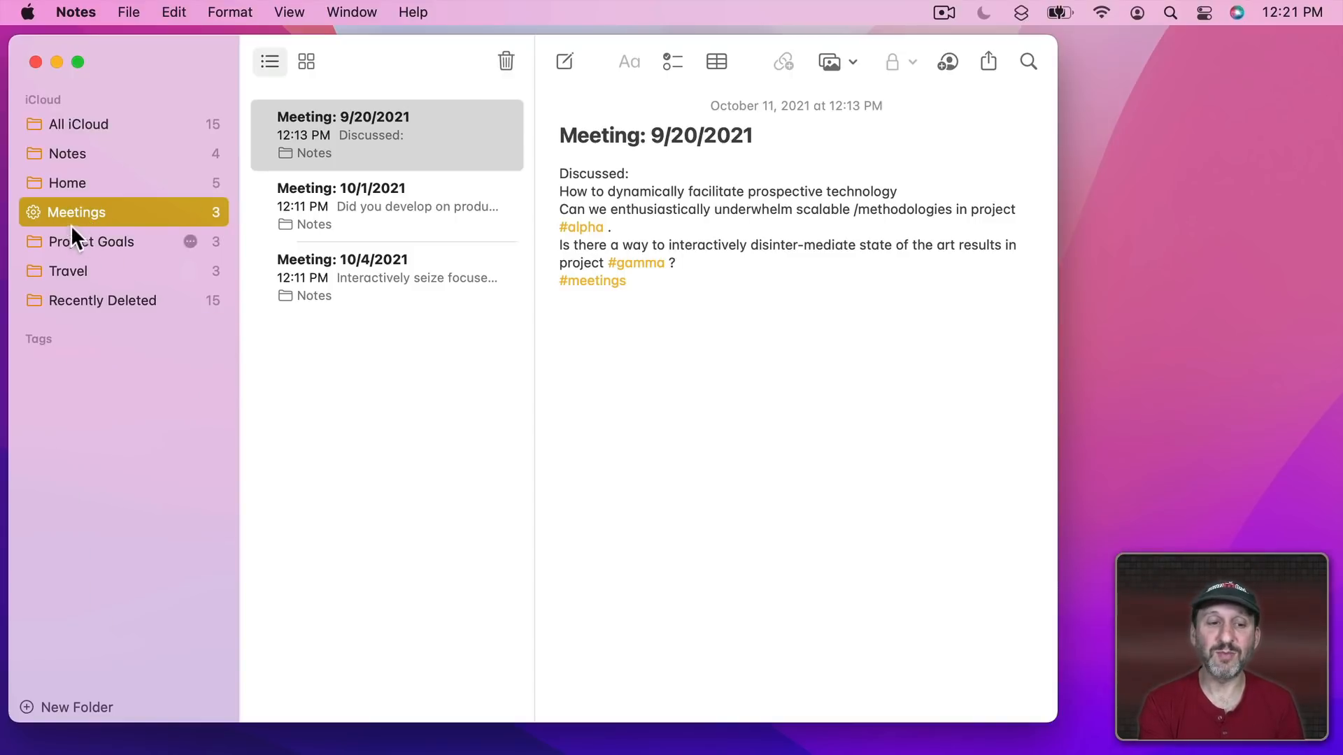
mouse_move(77, 221)
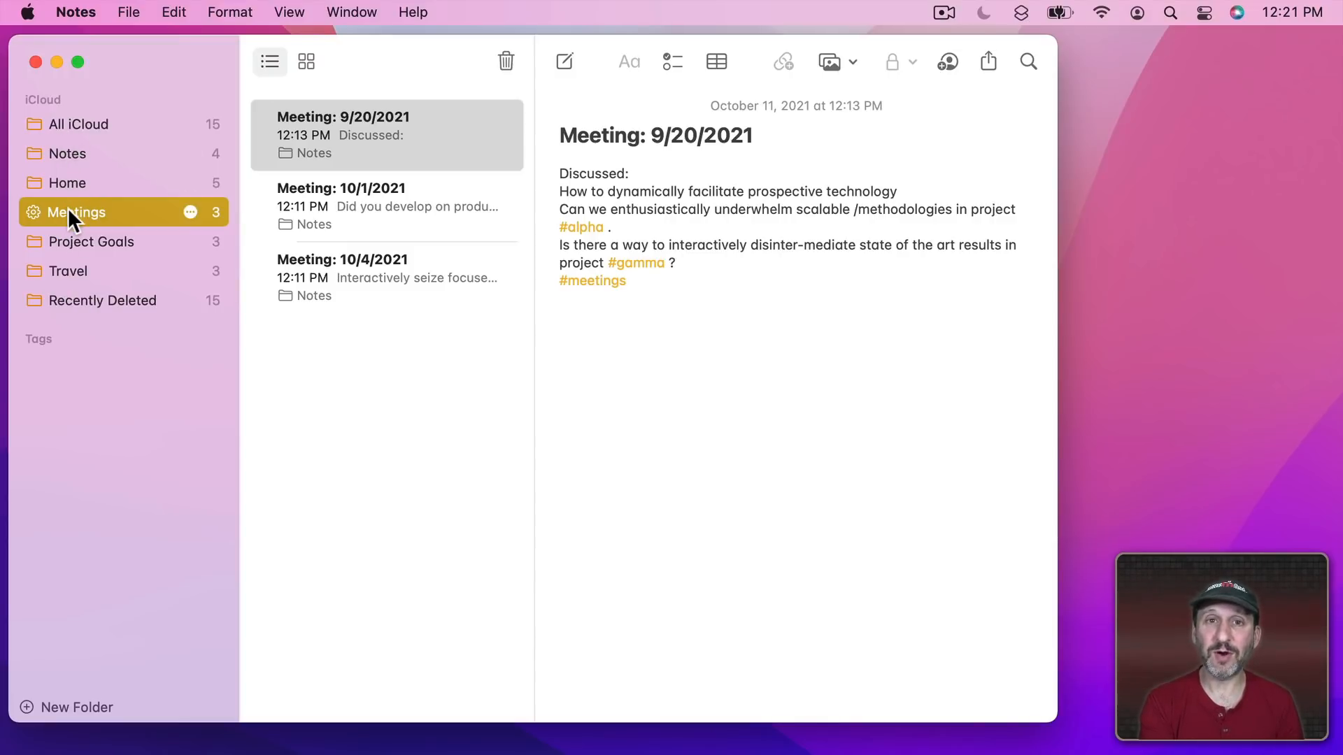
Start a new Reminders smart list filtering on #alpha, with a second Time condition
click(161, 12)
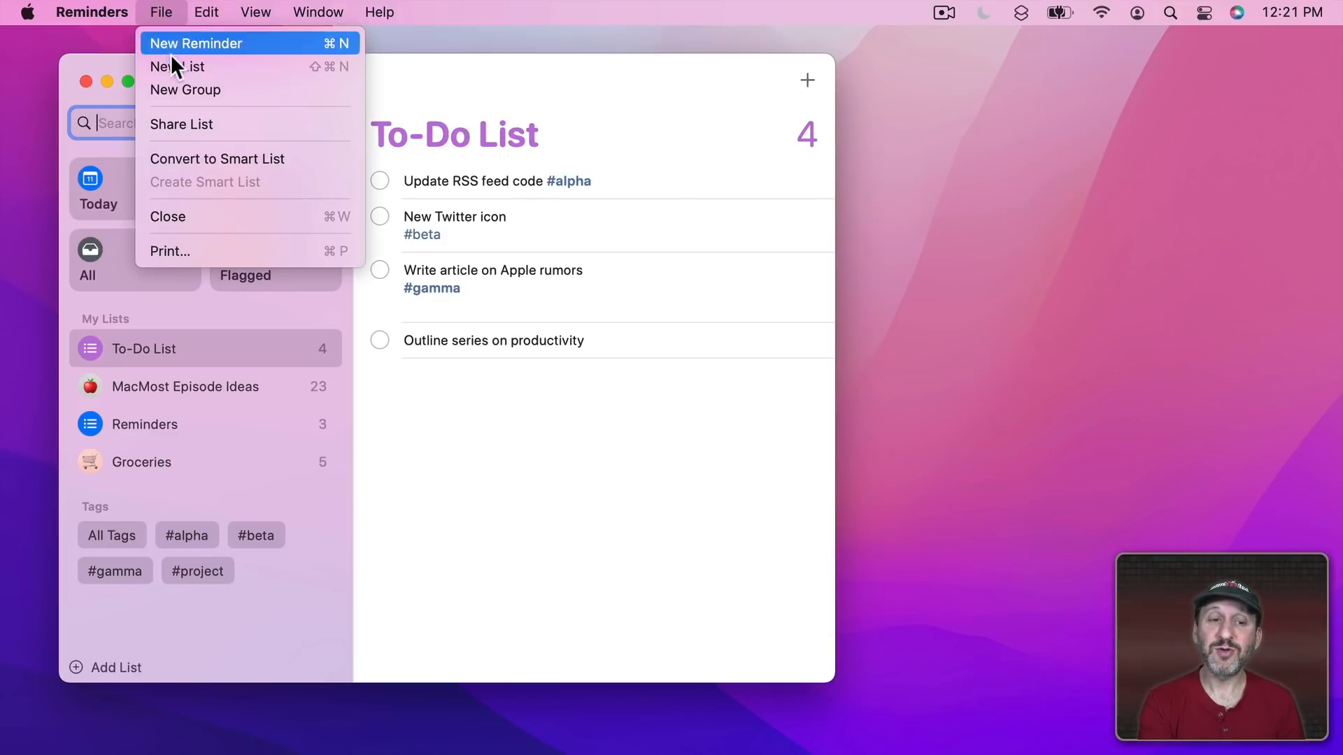
click(177, 67)
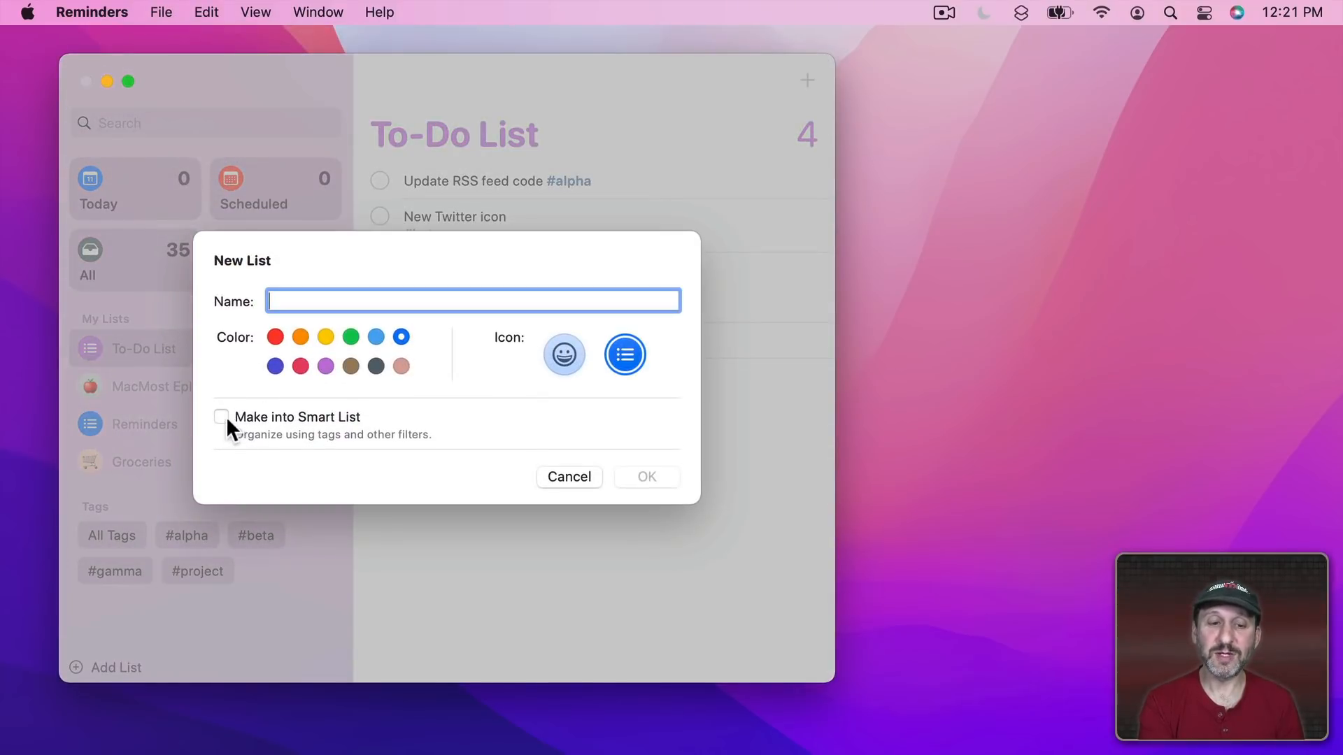
click(222, 417)
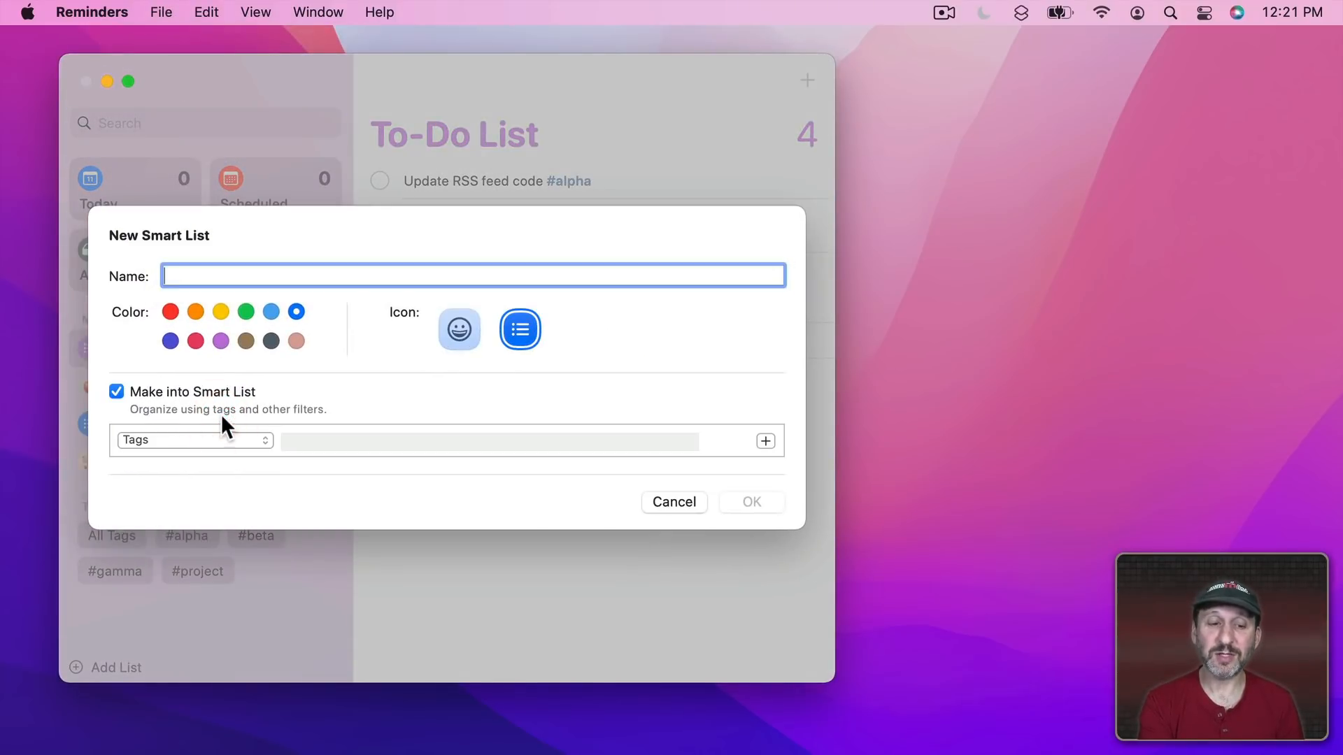
click(190, 440)
text(#alpha)
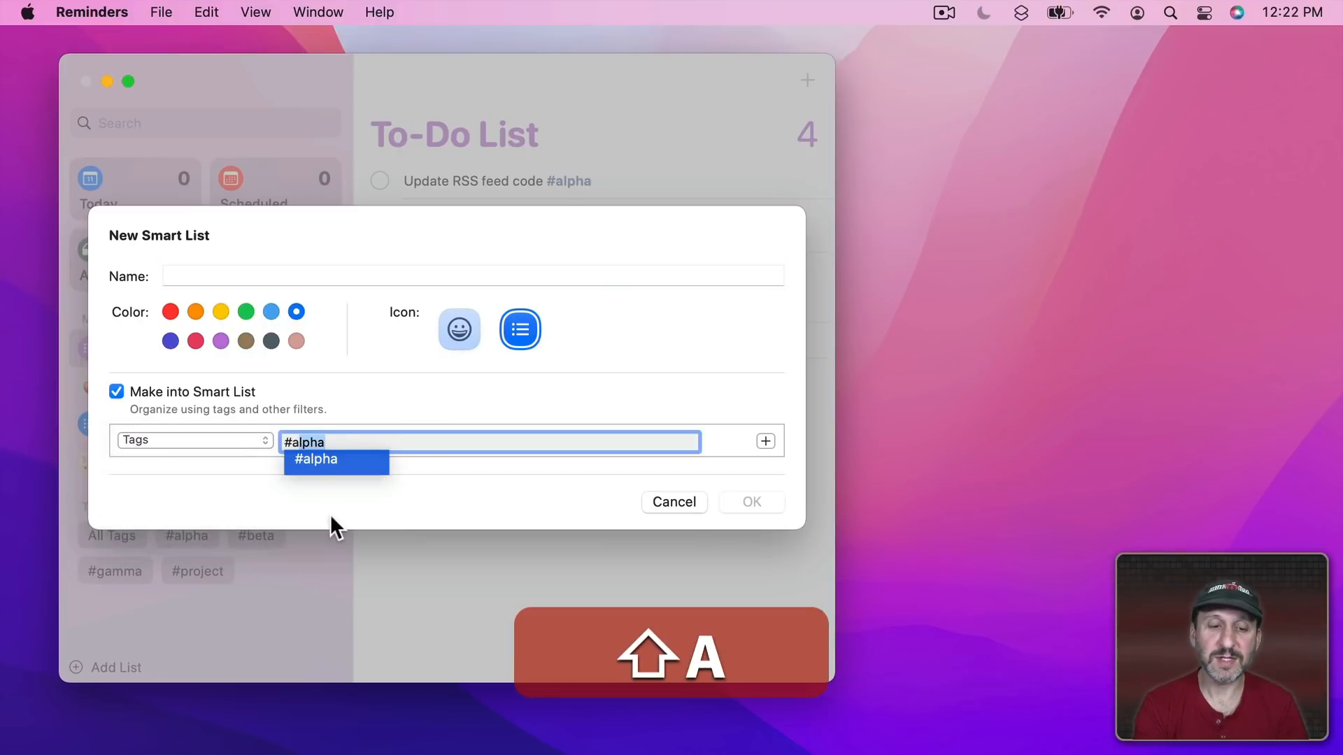
click(305, 462)
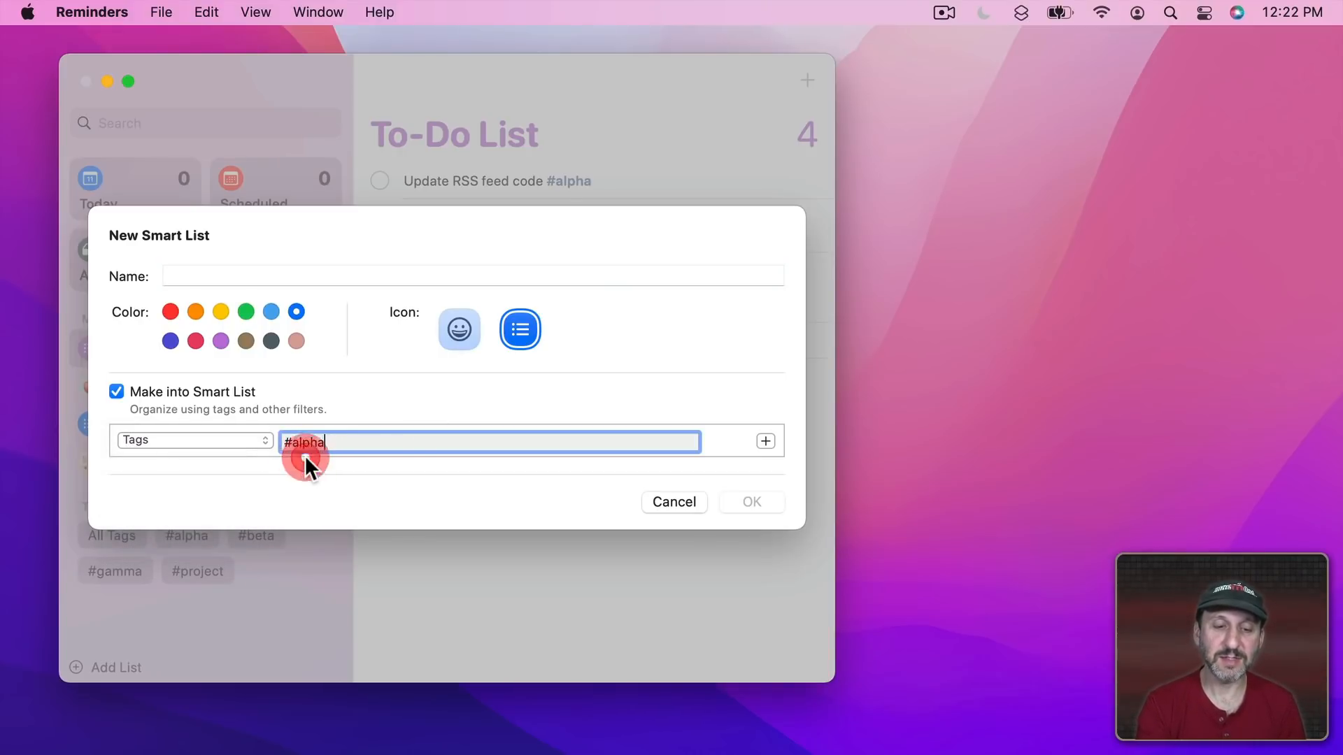
click(765, 442)
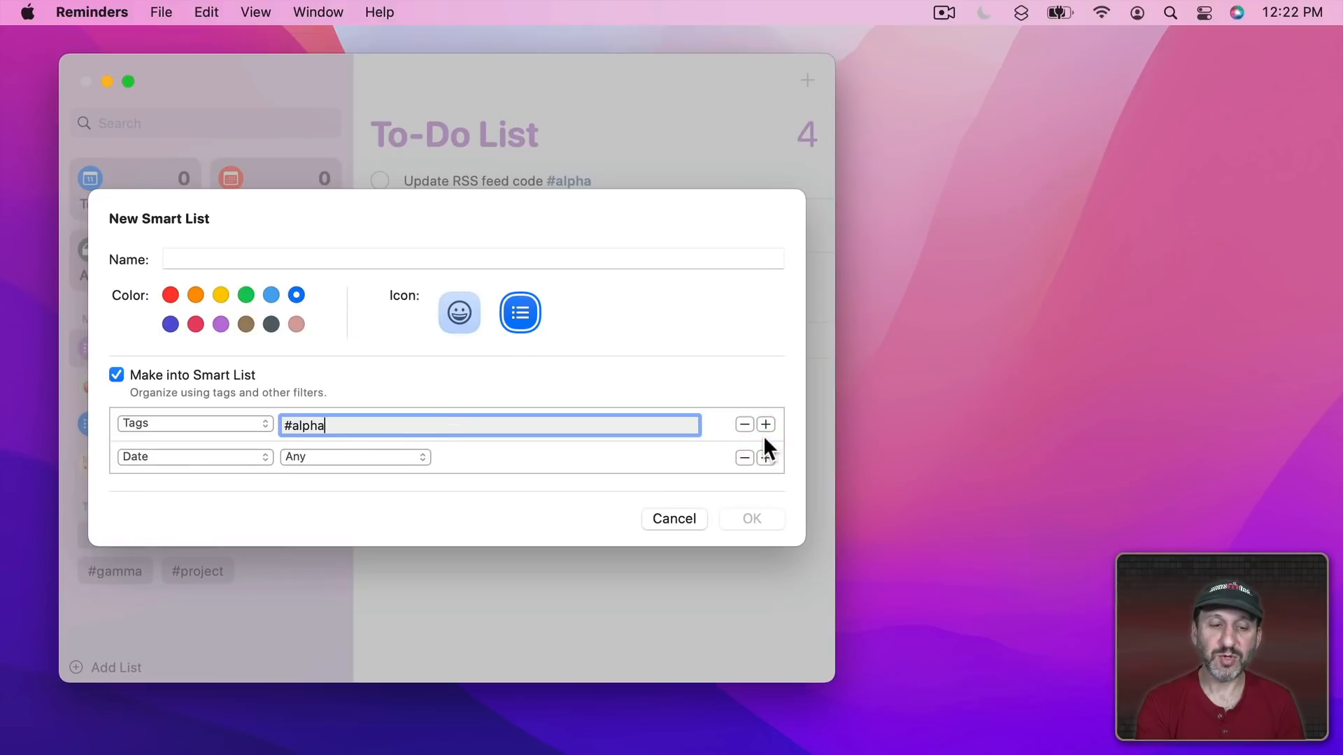
click(193, 456)
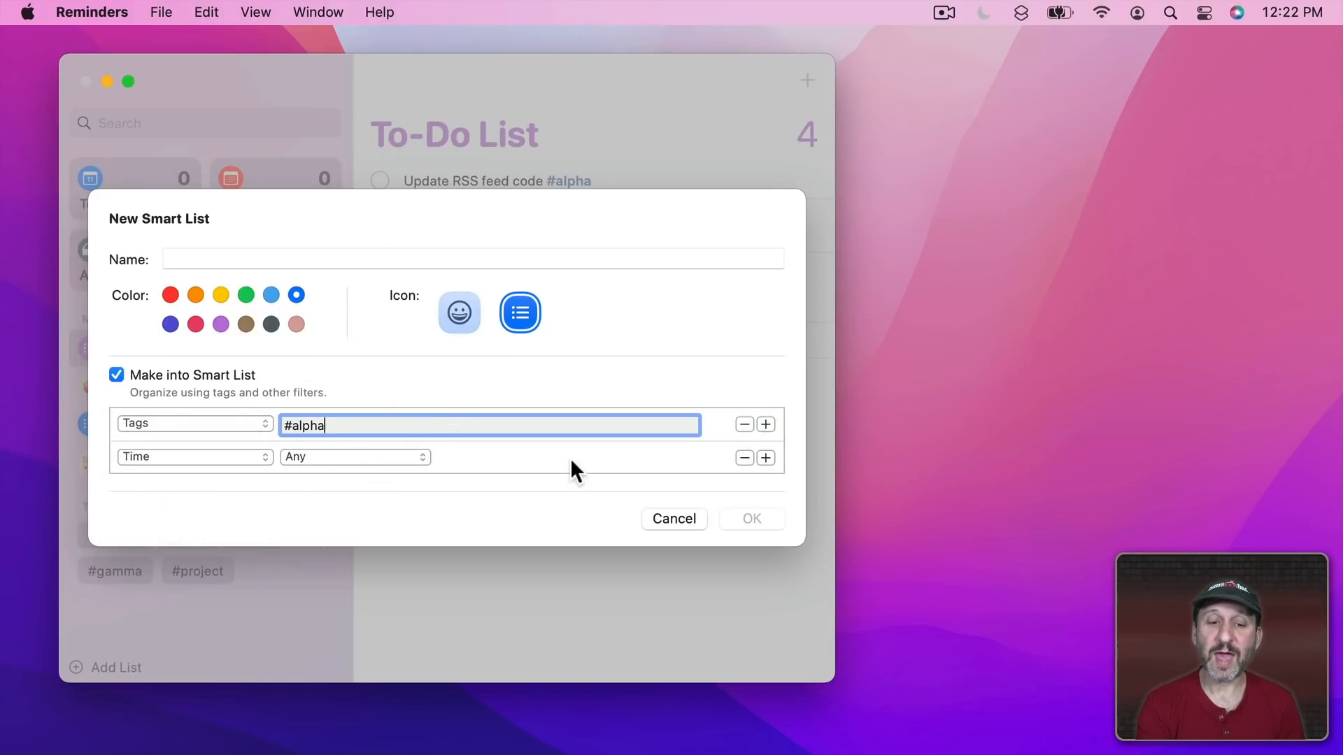
mouse_move(207, 420)
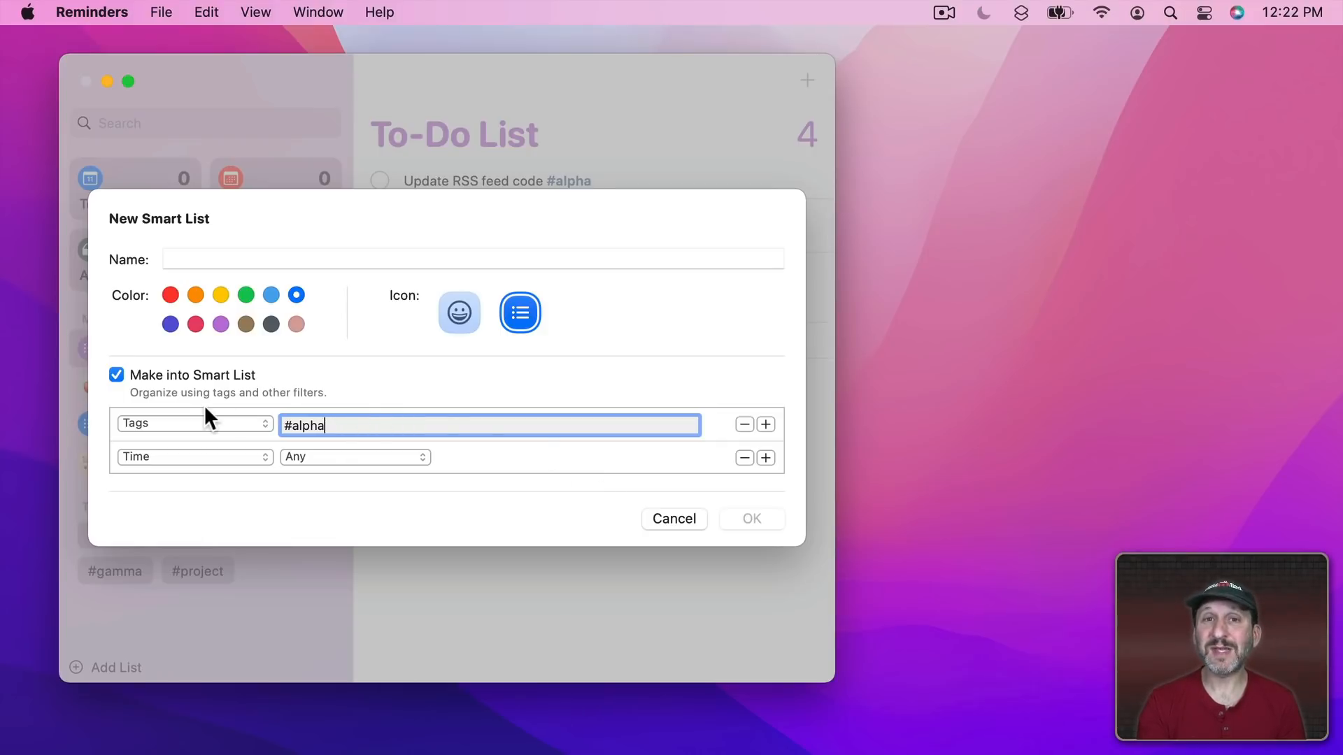